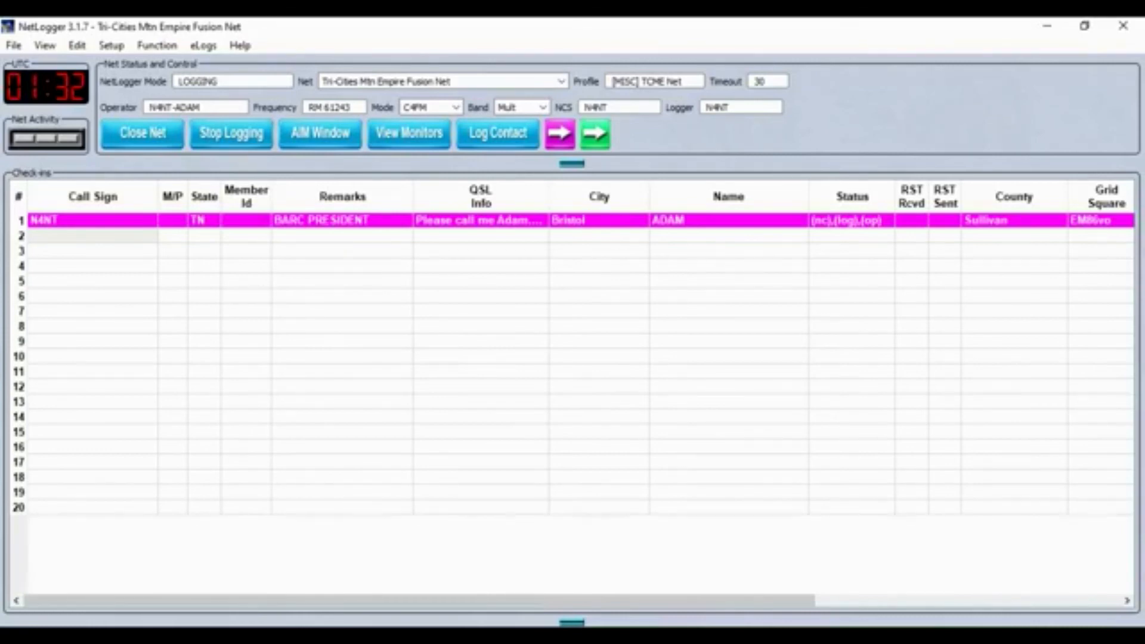
left_click(89, 236)
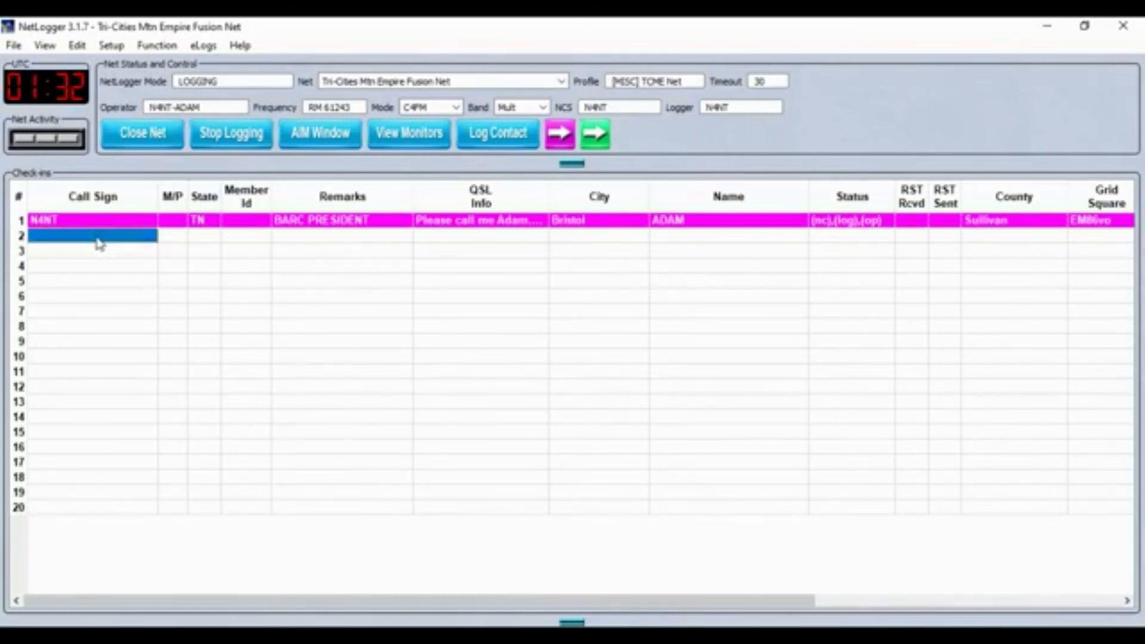
type("K4")
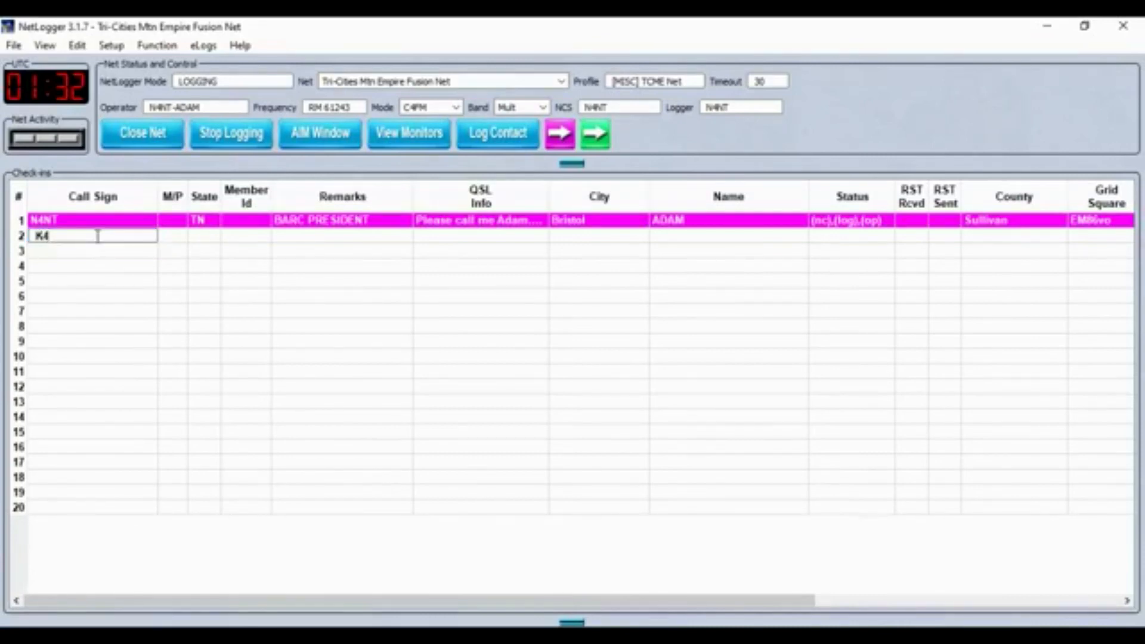
type("K4HQ")
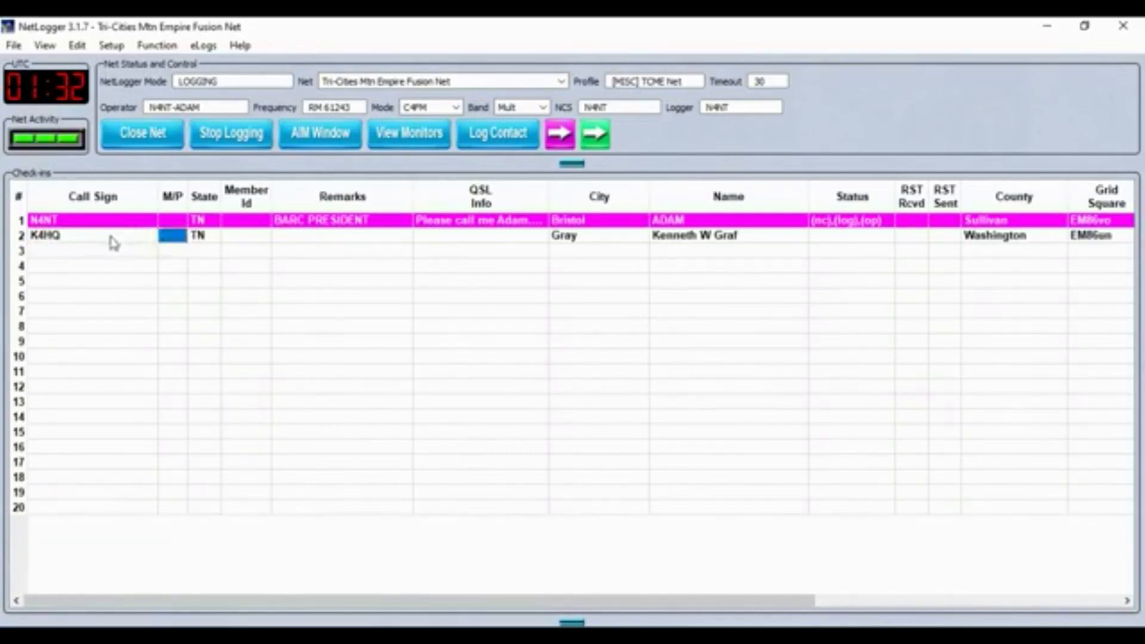
left_click(83, 235)
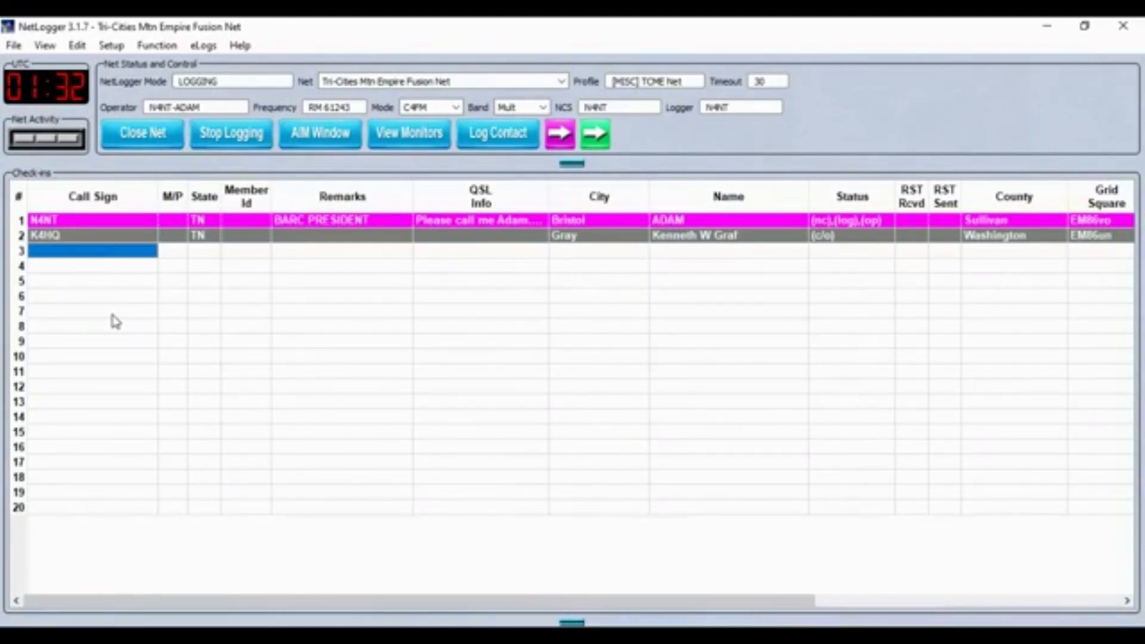
type("K")
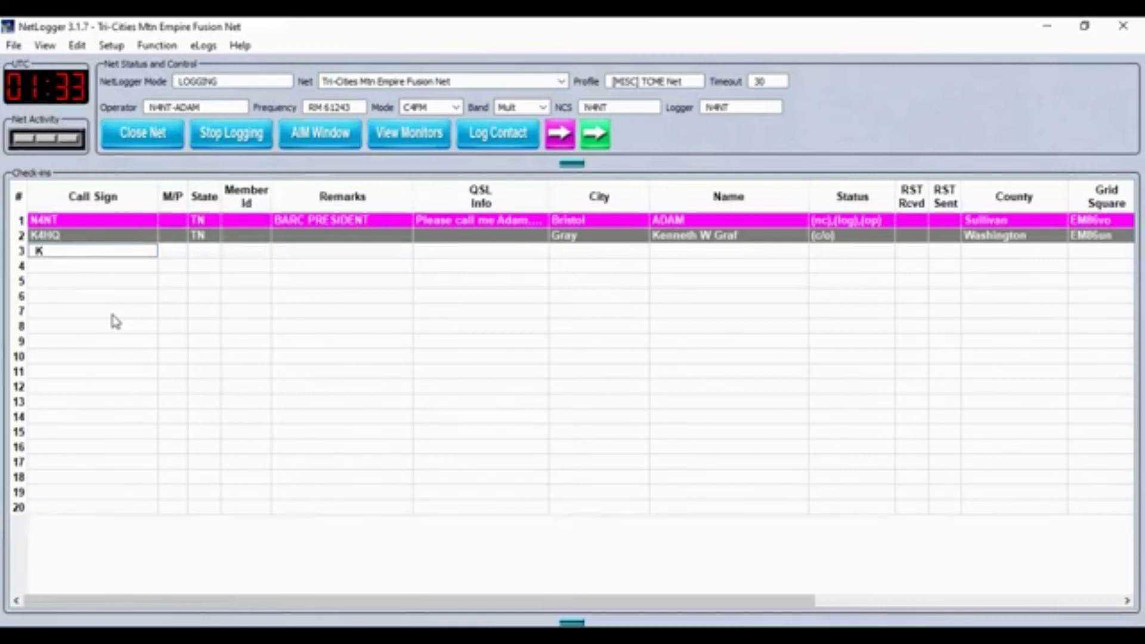
type("E4WML")
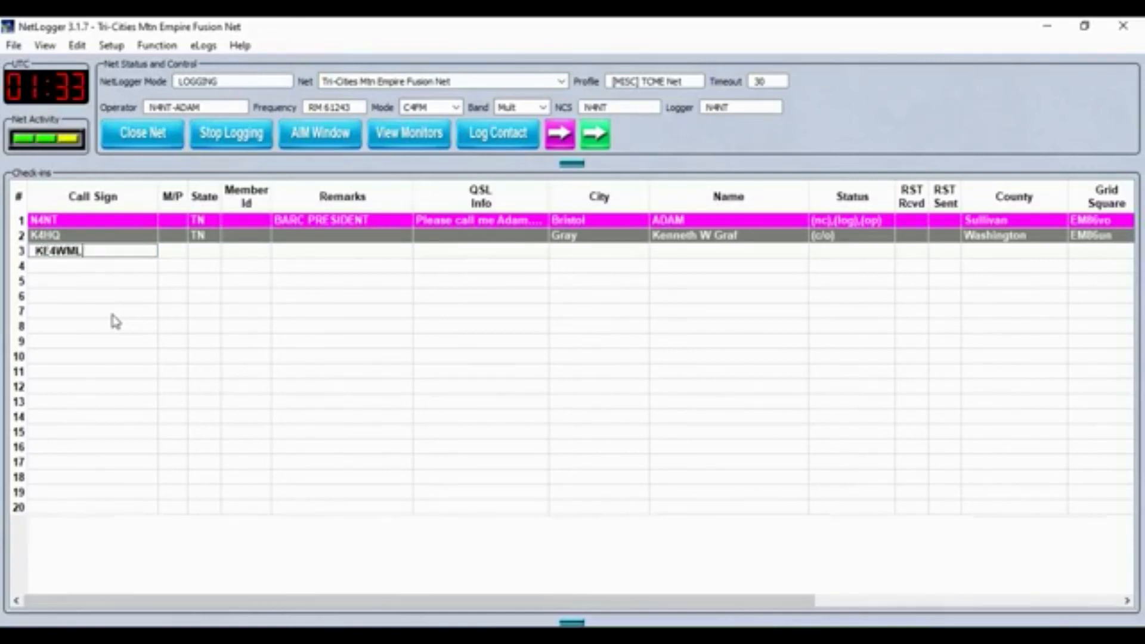
key("Enter")
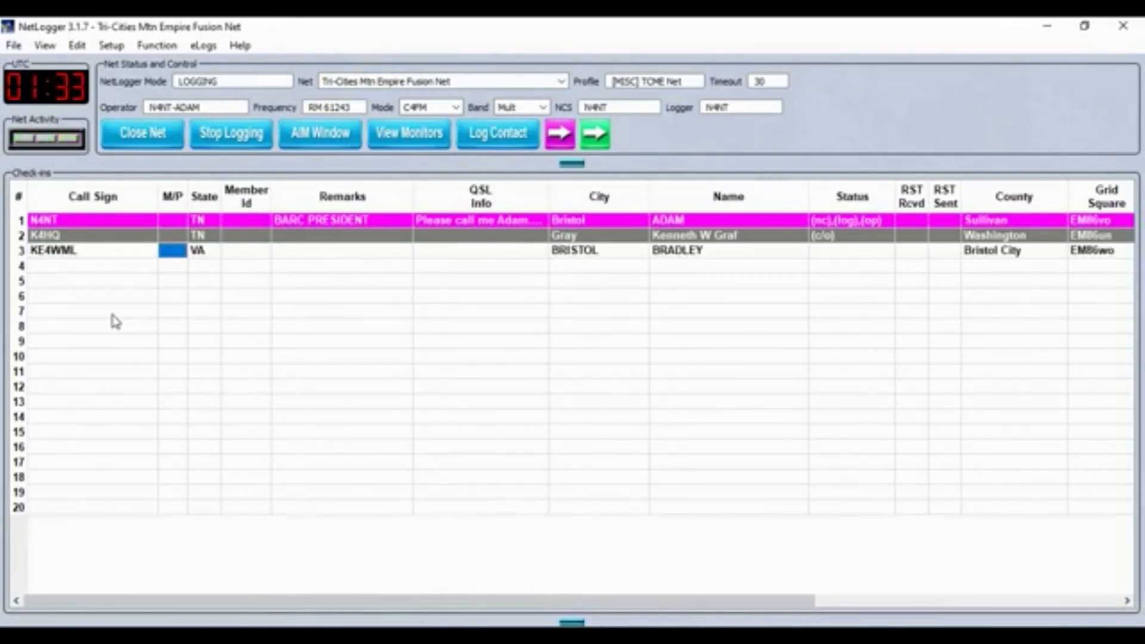
left_click(90, 265)
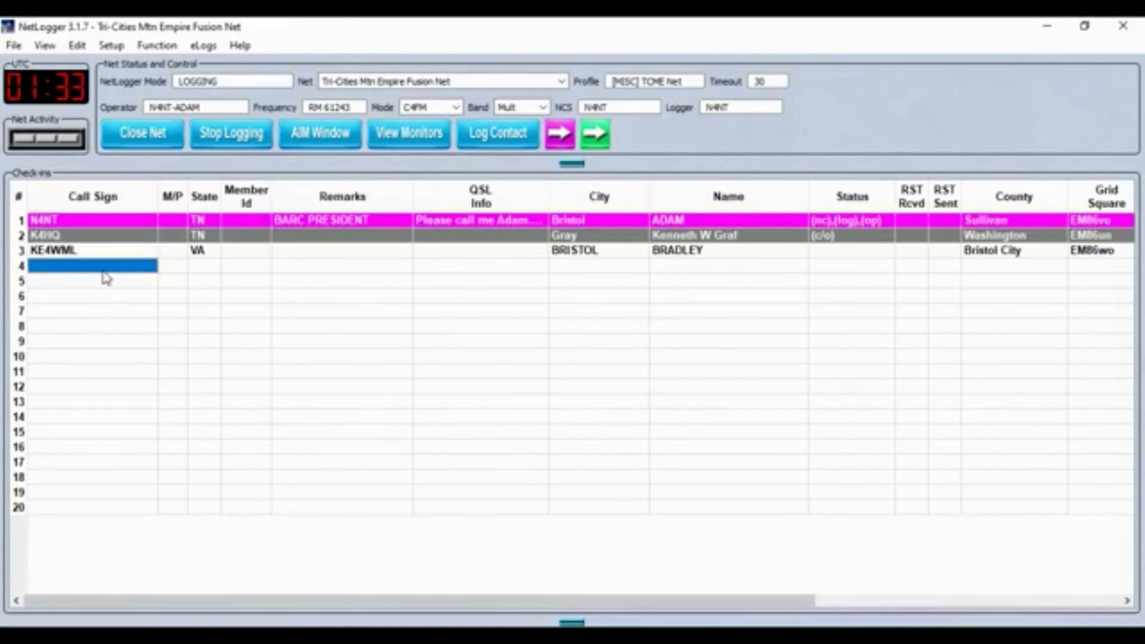
type("KO4CJY")
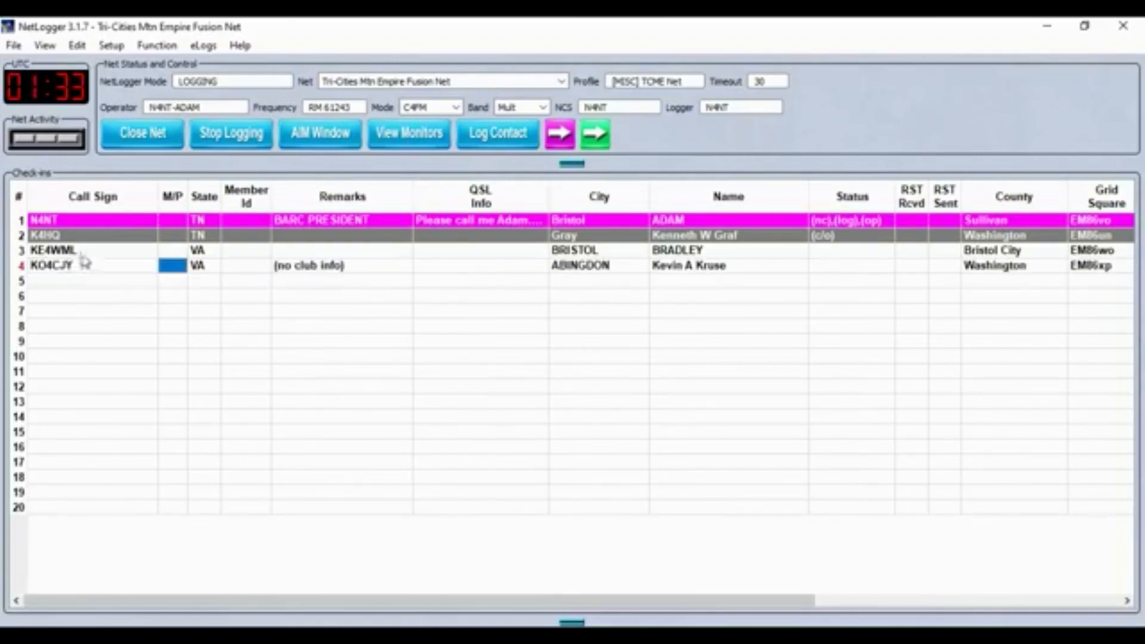
right_click(53, 266)
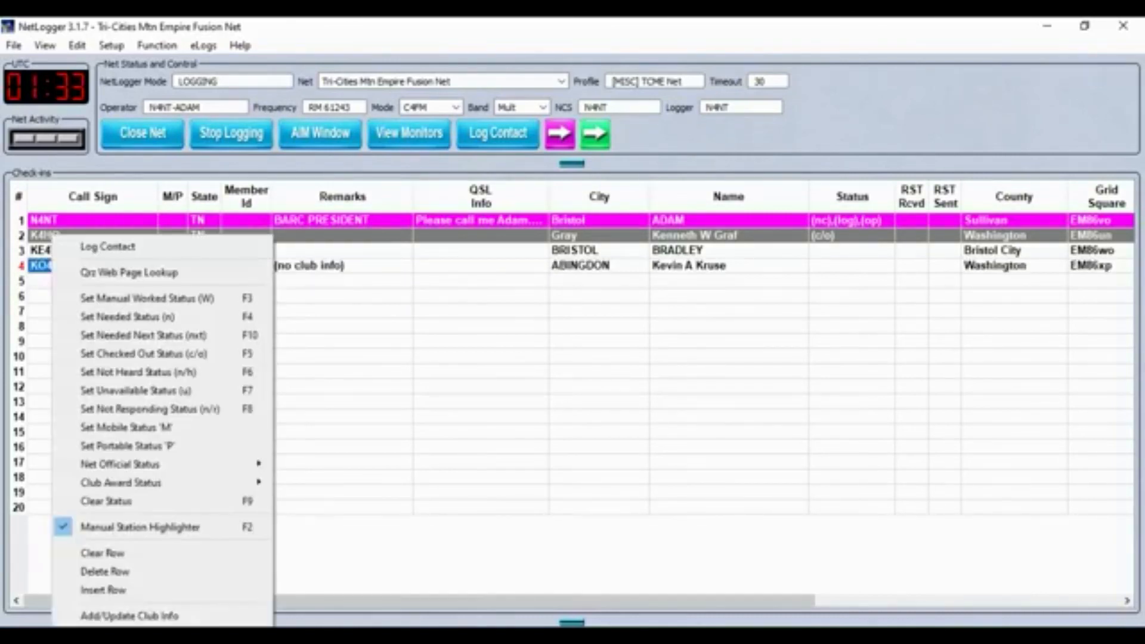
left_click(133, 385)
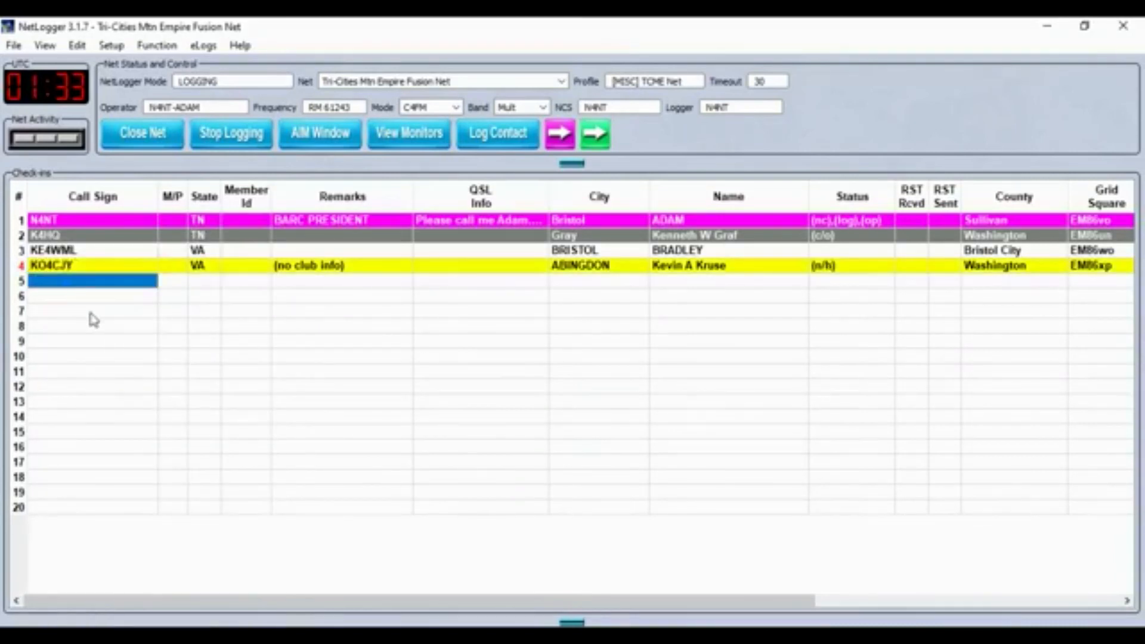
mouse_move(167, 396)
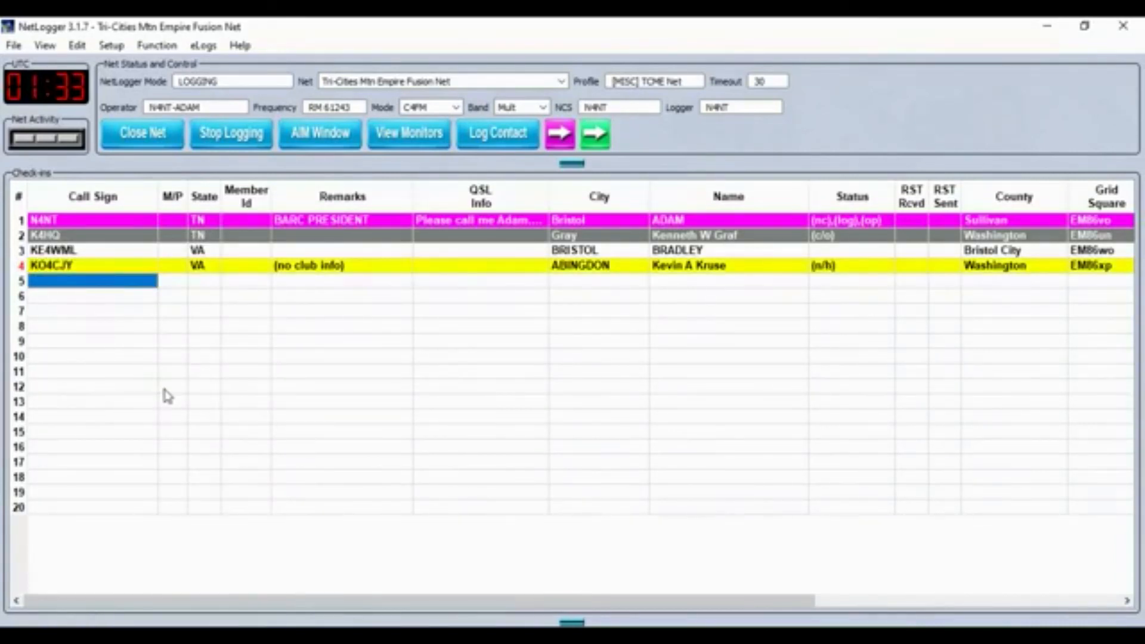
type("AB8R")
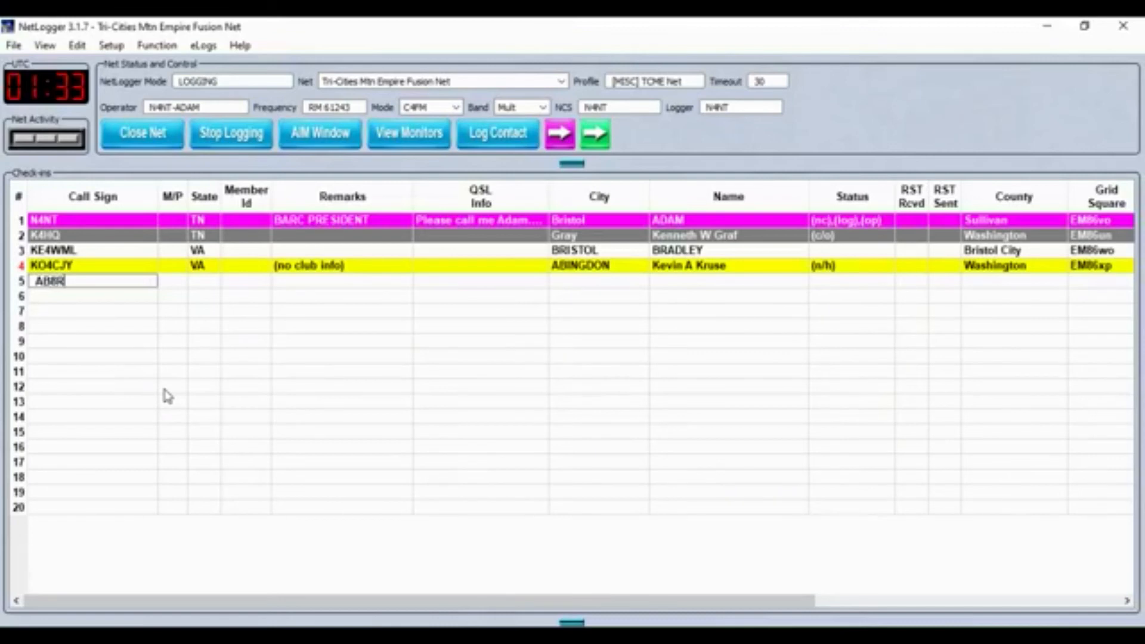
key("Enter")
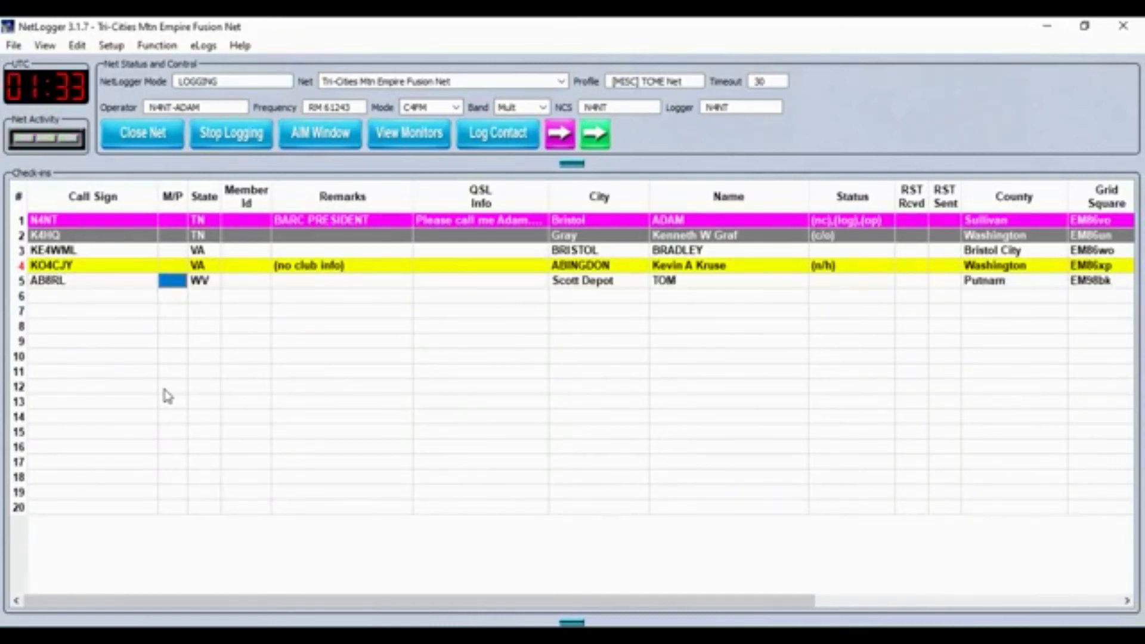
mouse_move(71, 306)
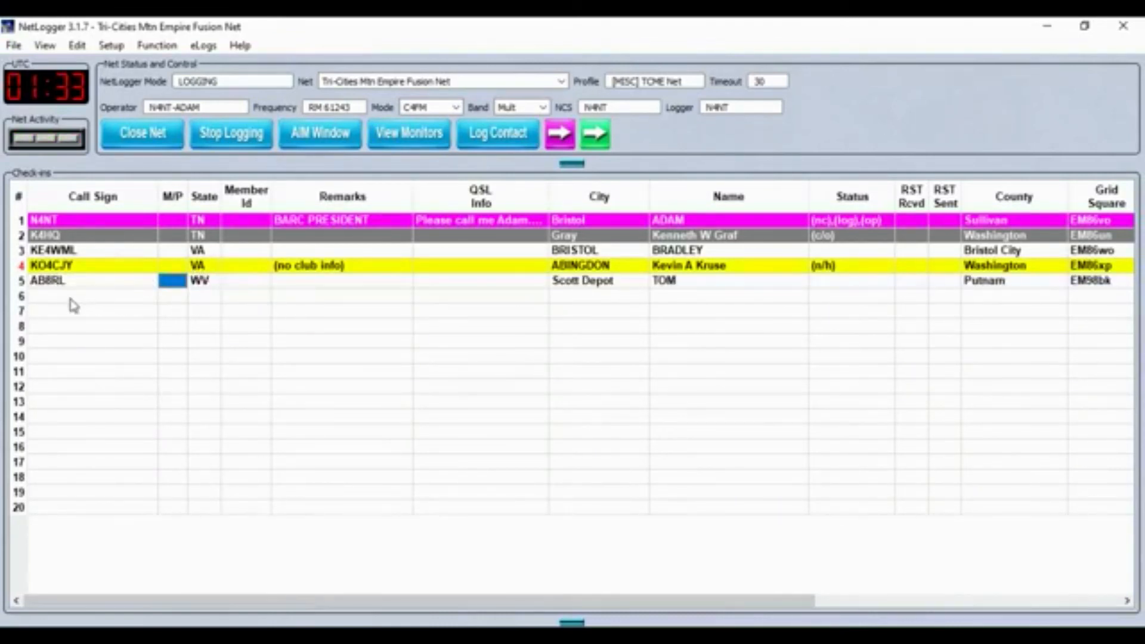
left_click(90, 296)
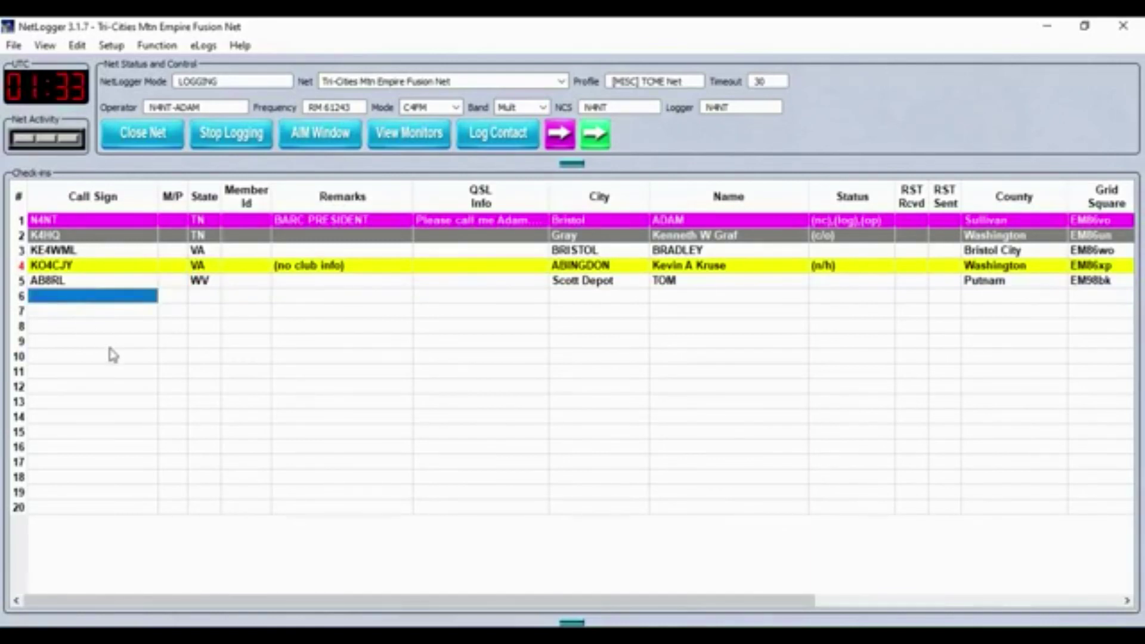
mouse_move(117, 367)
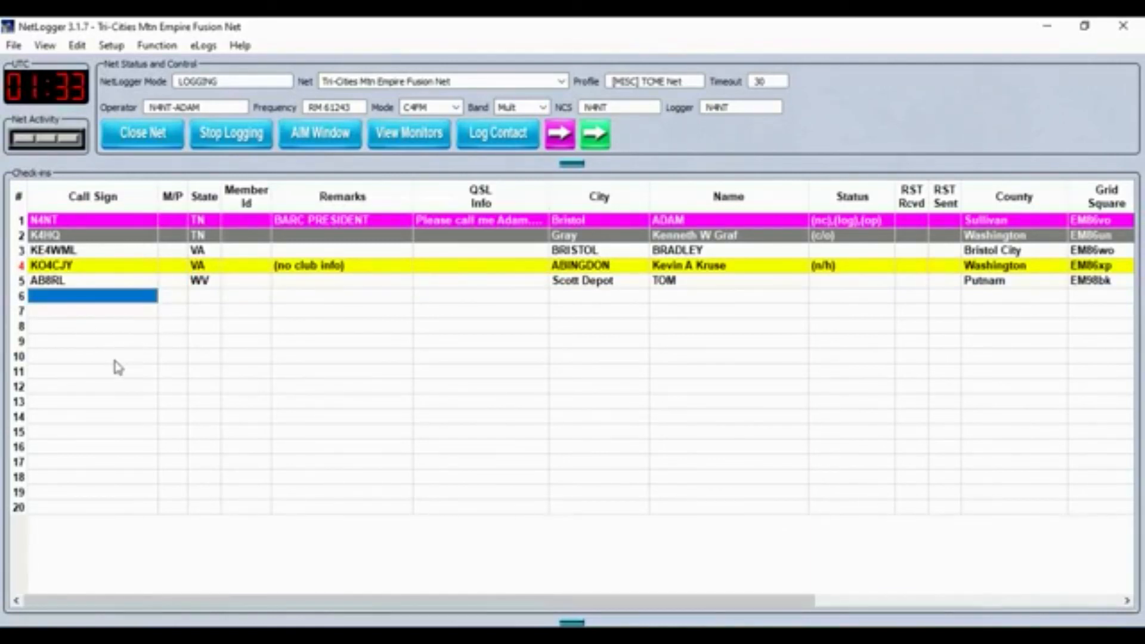
type("K8RRT")
left_click(728, 266)
type("KEVIN")
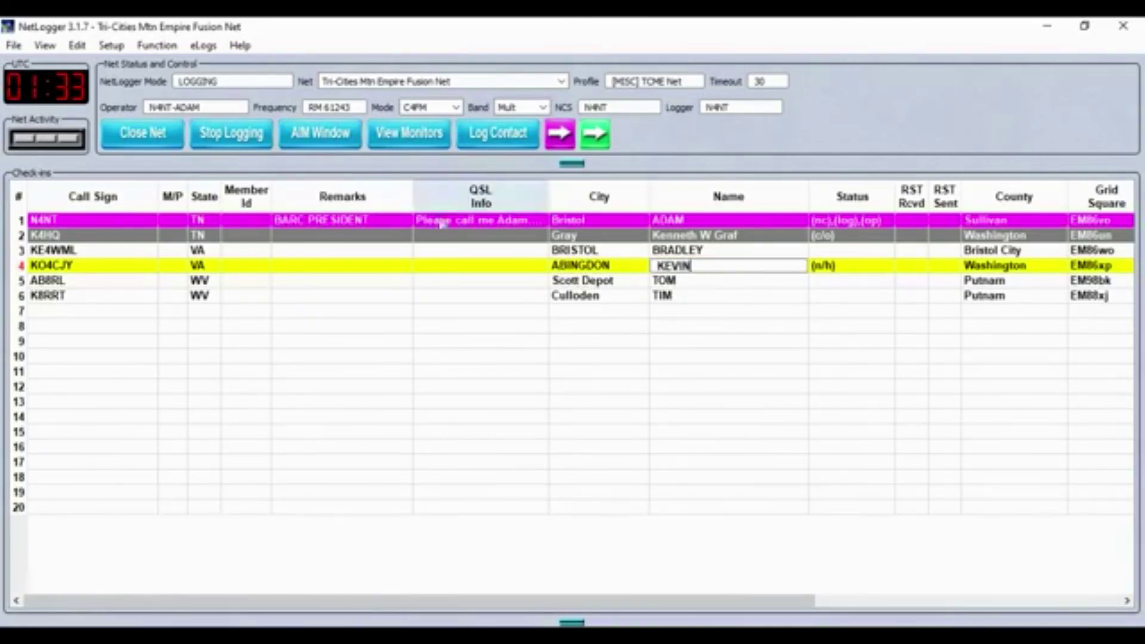
mouse_move(114, 315)
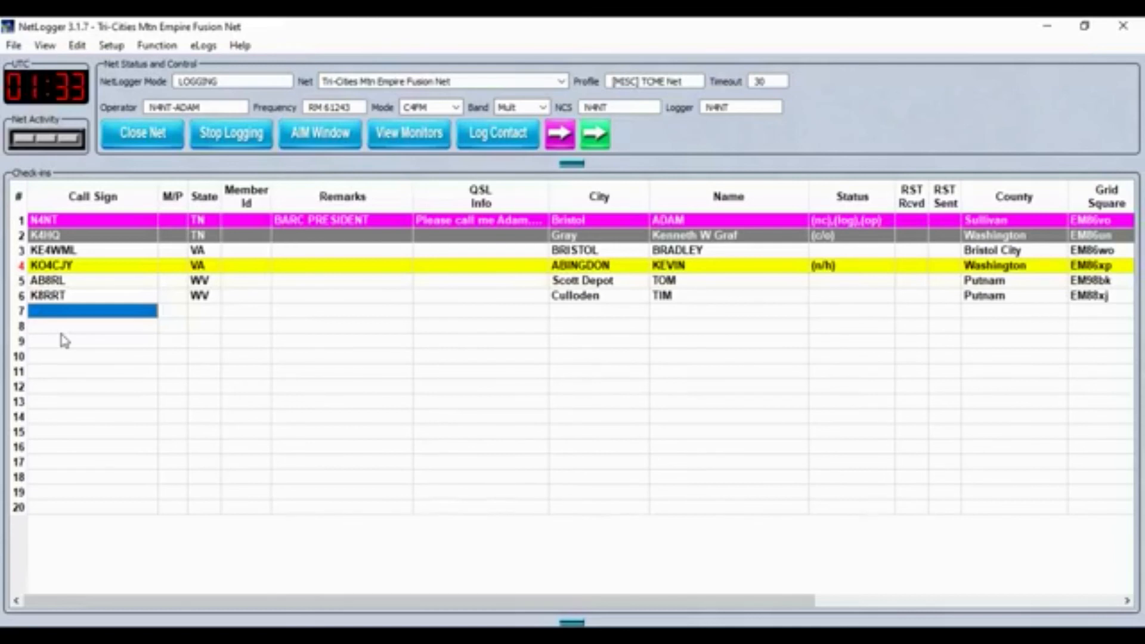
type("KB8ZIO")
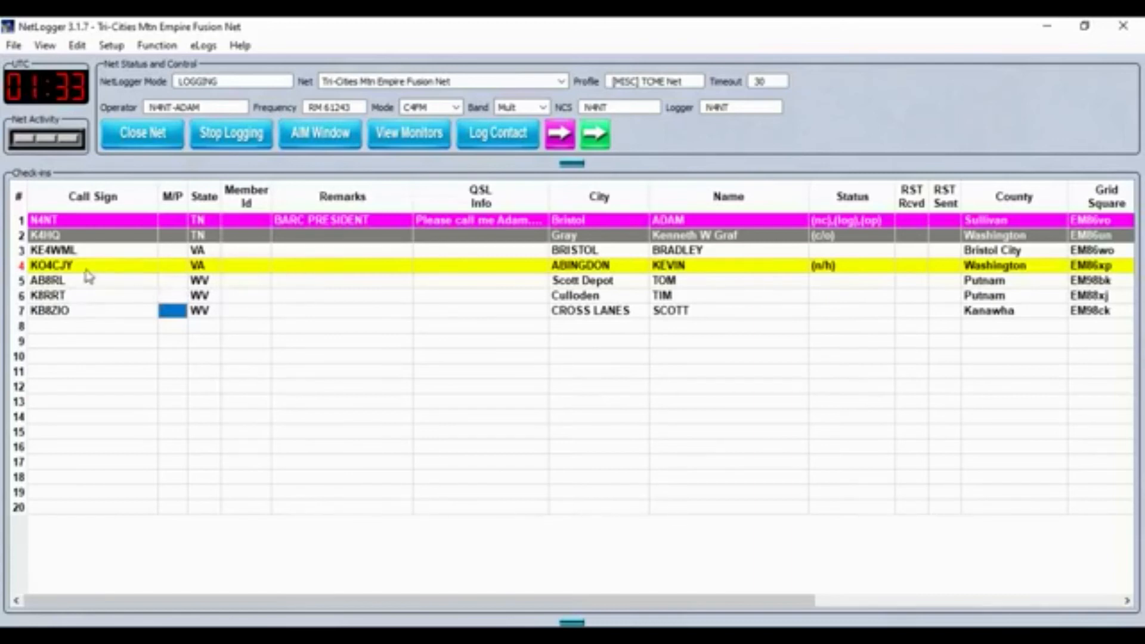
left_click(71, 264)
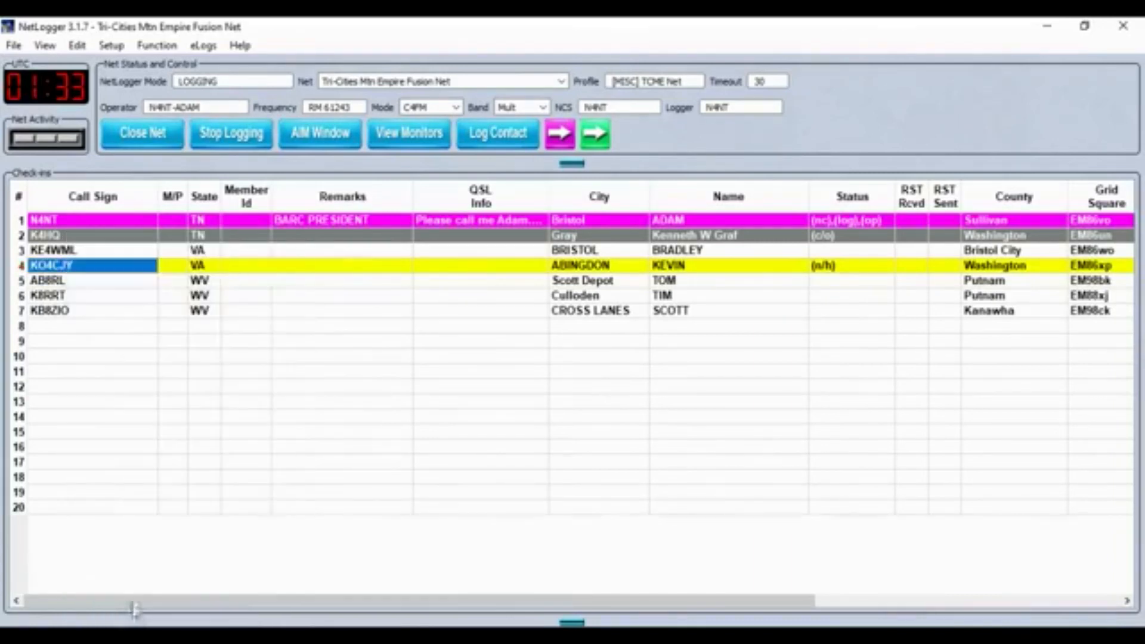
left_click(89, 326)
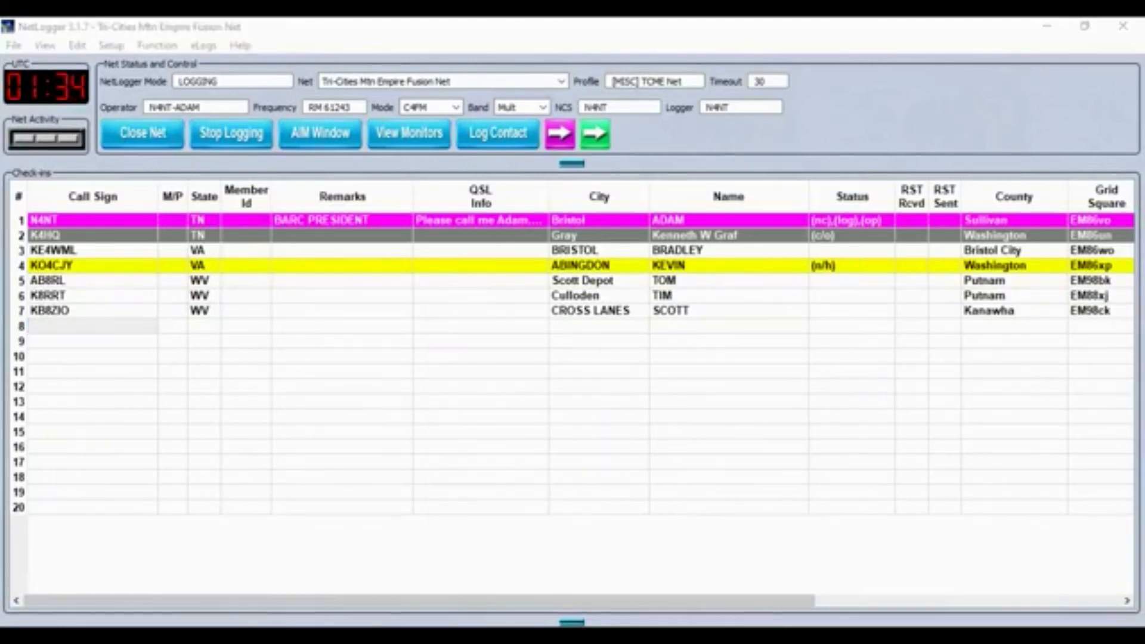
mouse_move(321, 141)
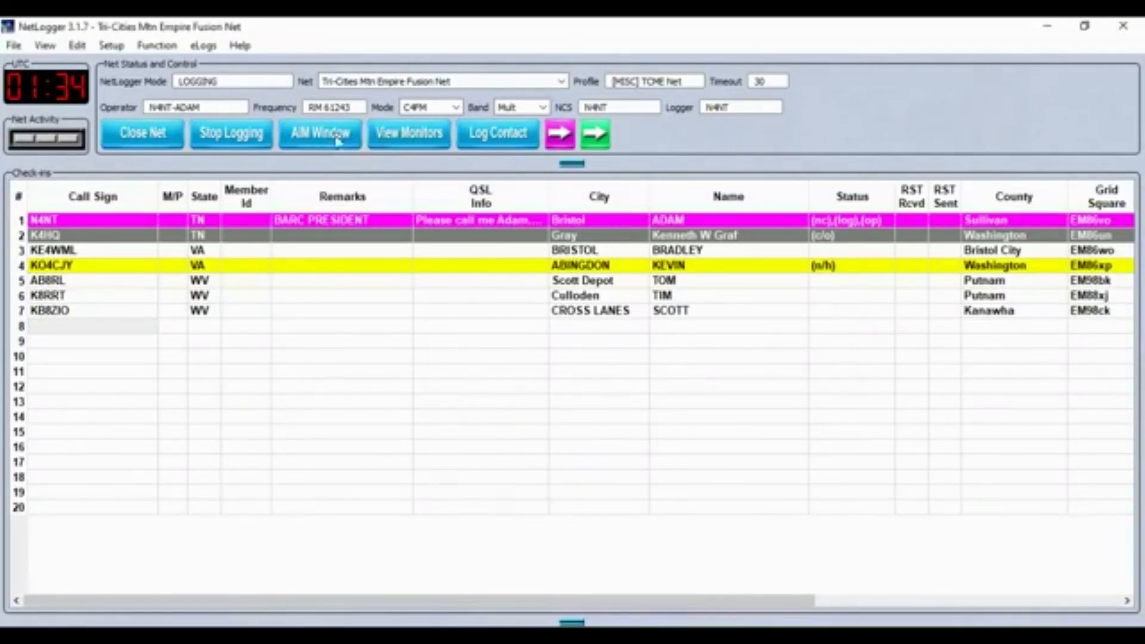
left_click(89, 326)
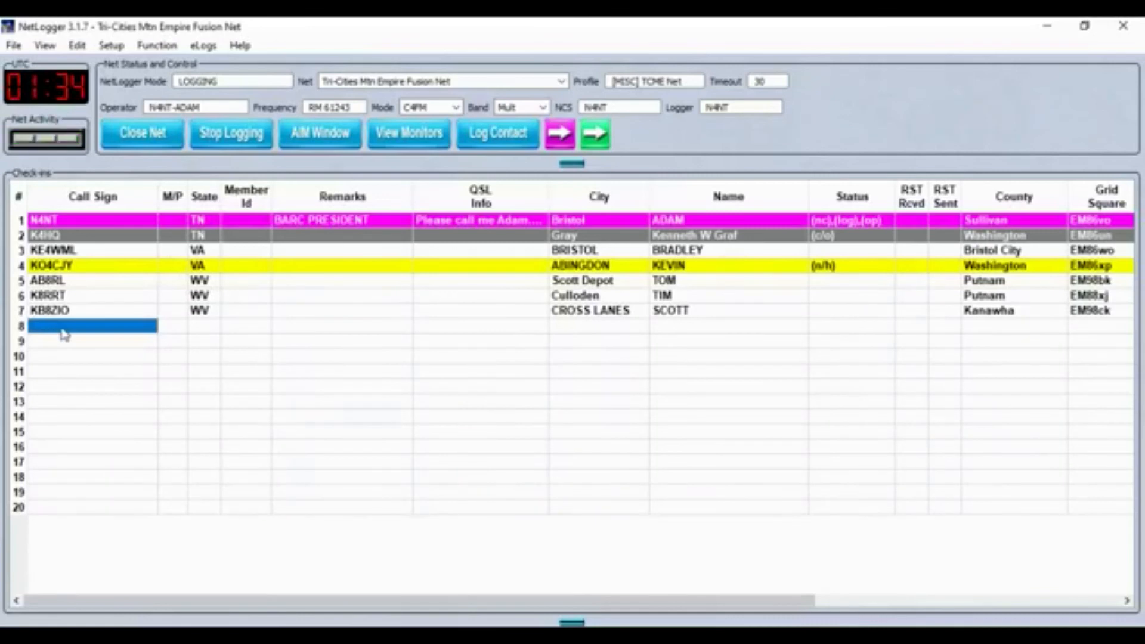
type("WW8RT")
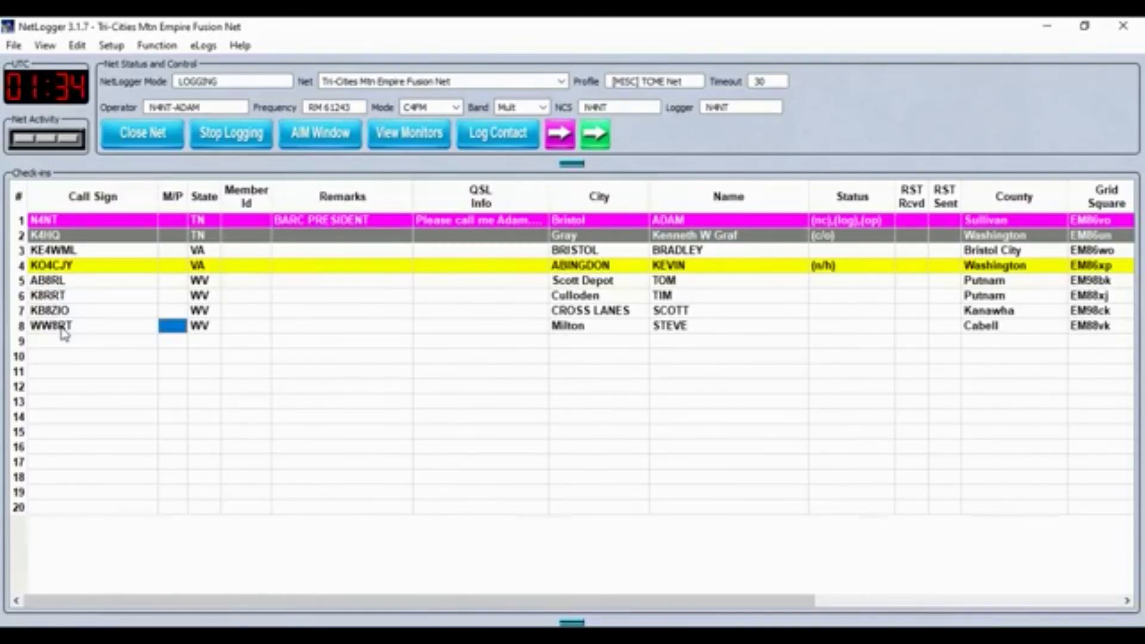
left_click(83, 340)
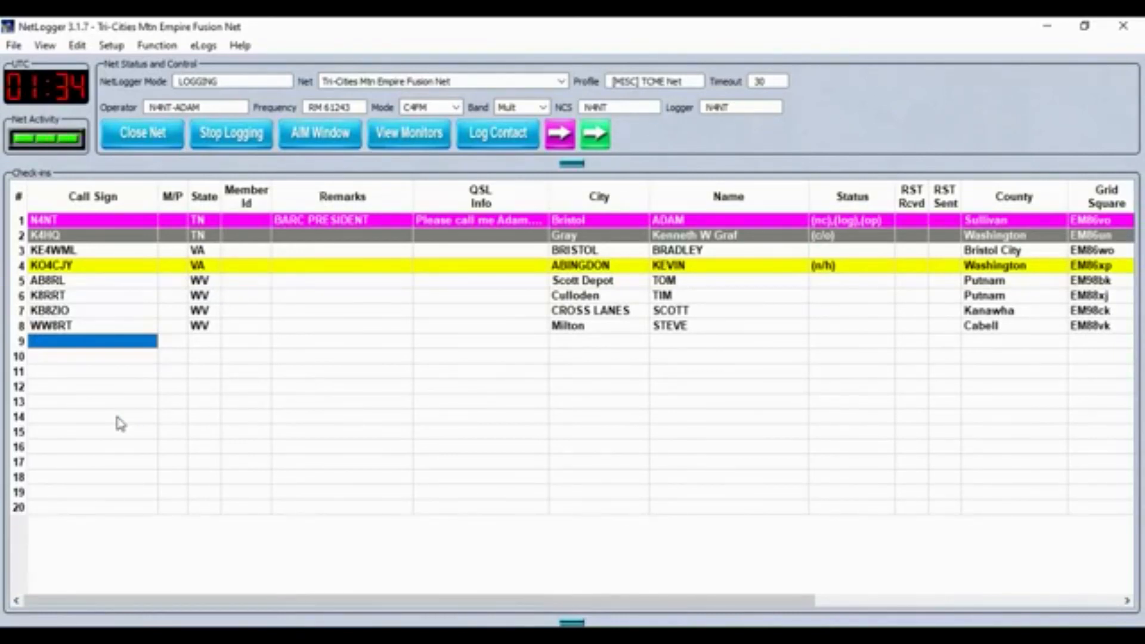
type("N4XRD")
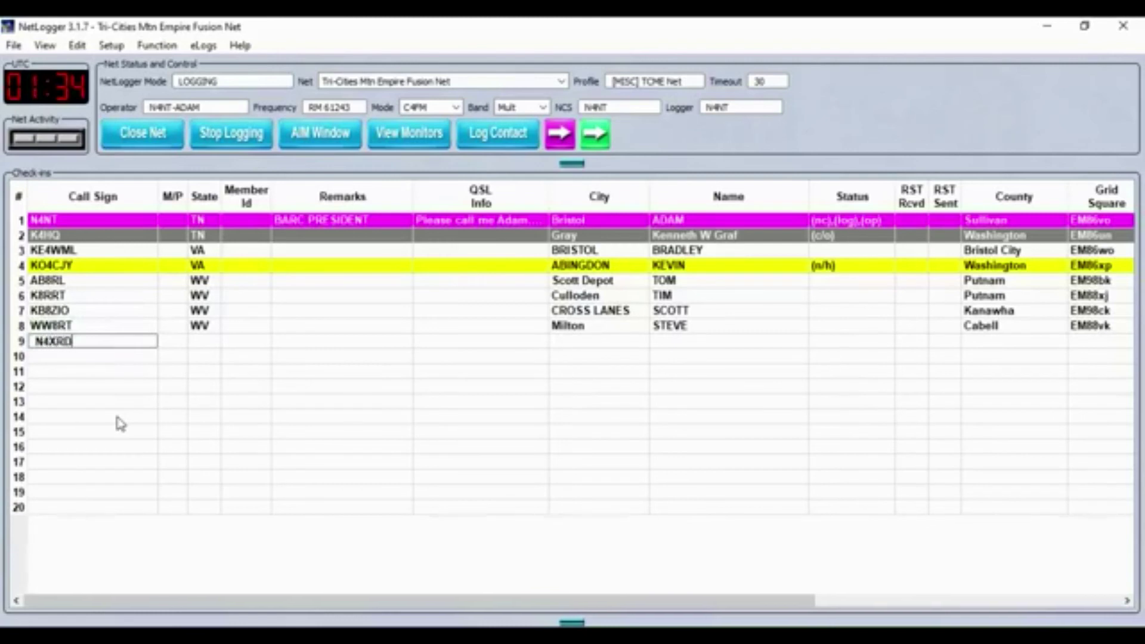
key("Enter")
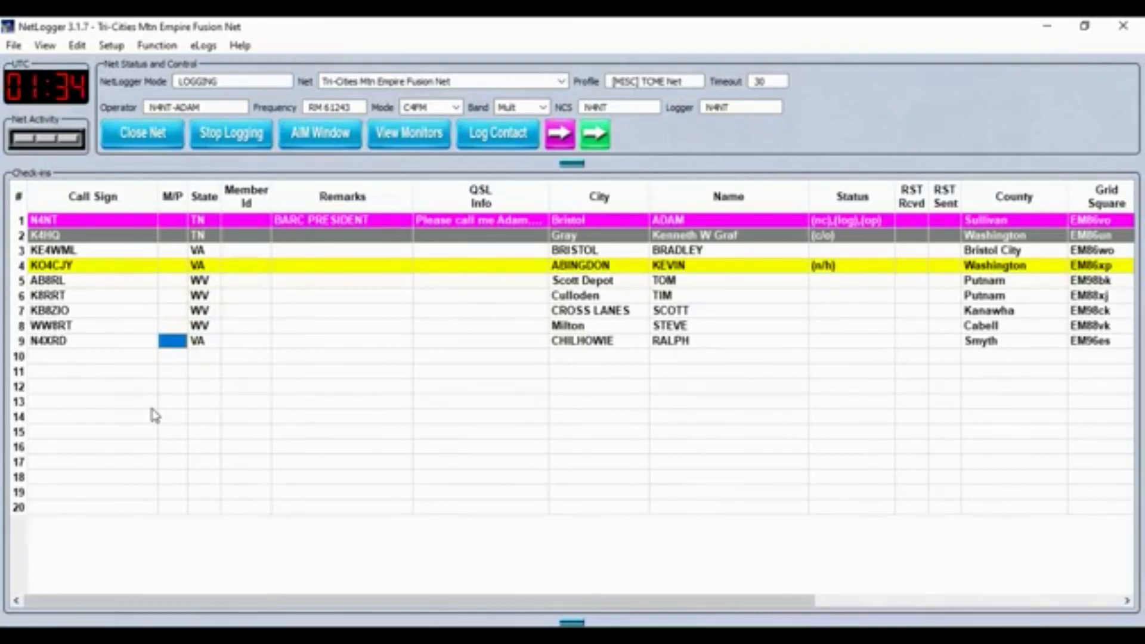
mouse_move(180, 464)
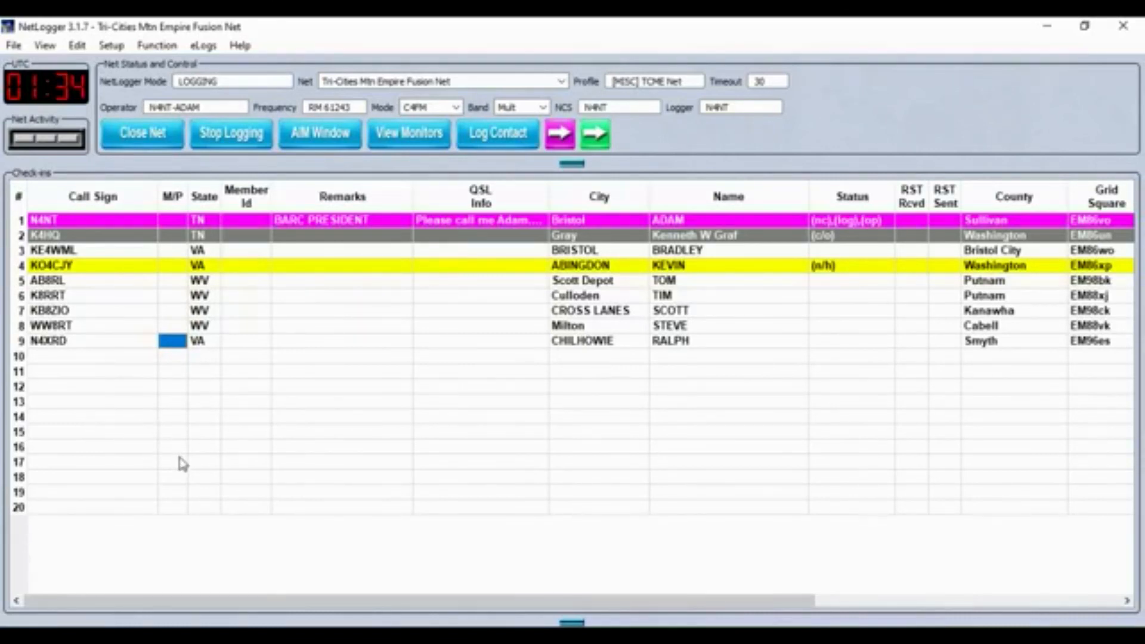
mouse_move(165, 479)
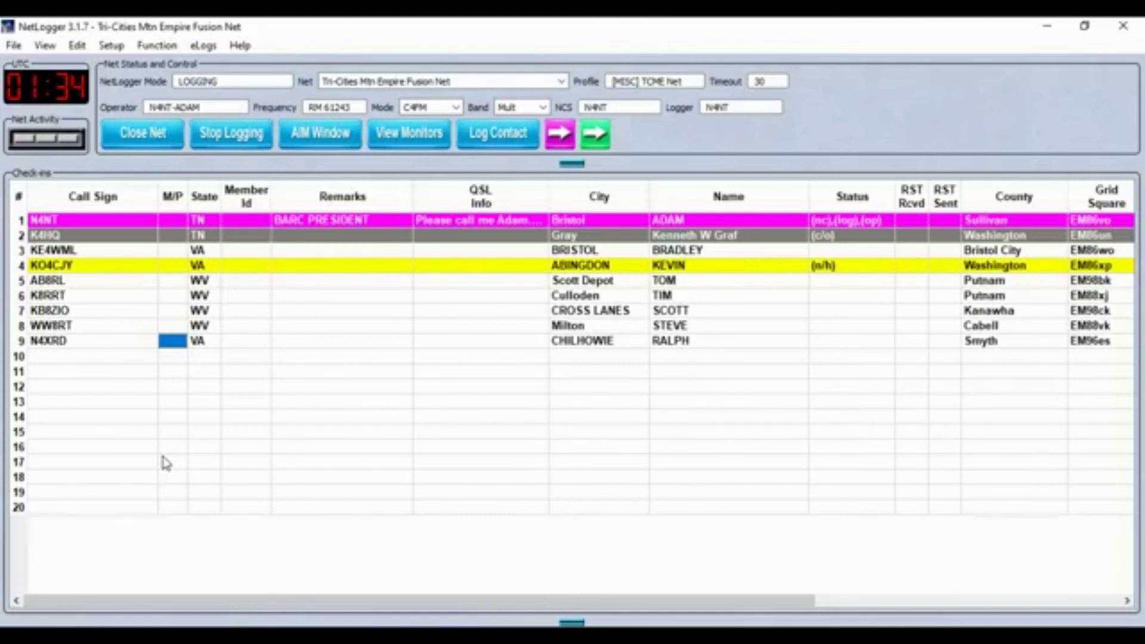
mouse_move(167, 462)
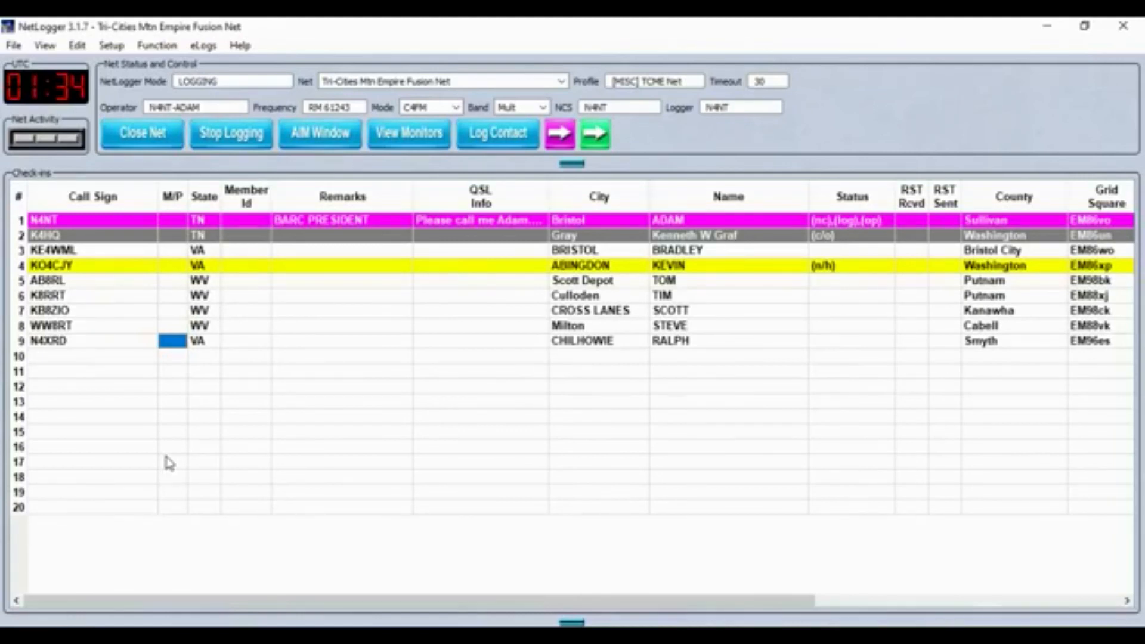
left_click(89, 356)
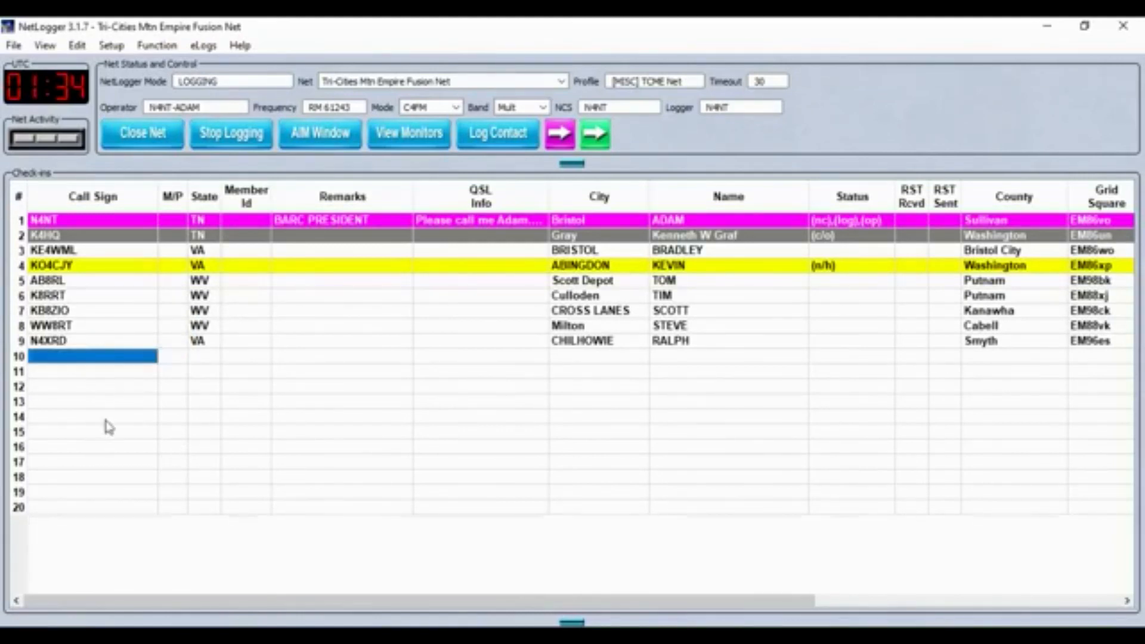
type("KE8LSN")
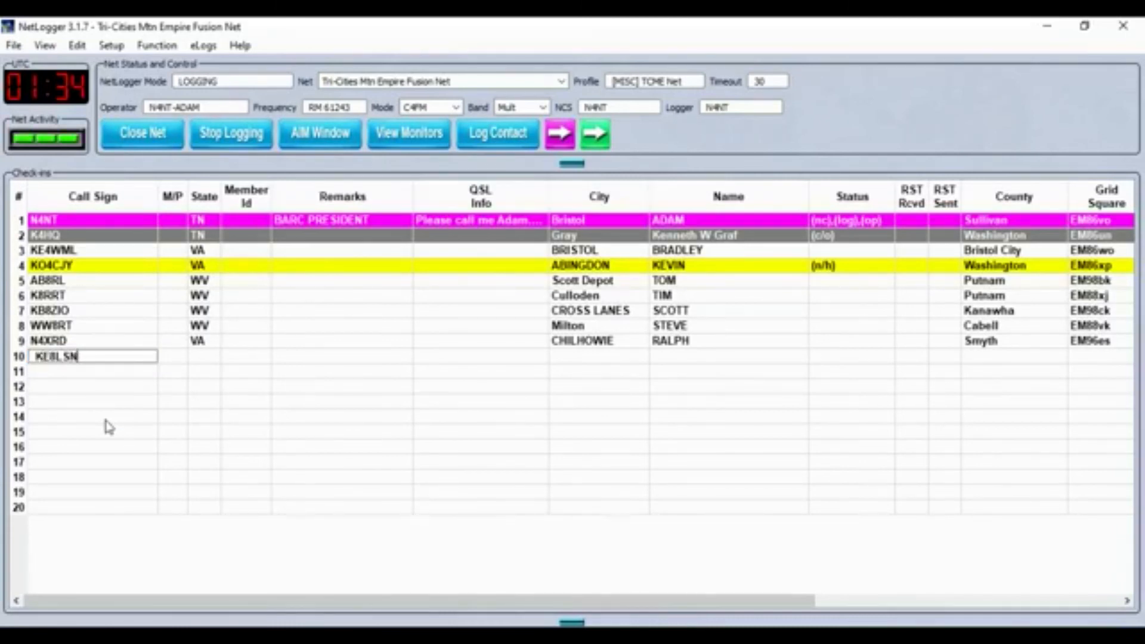
key("Enter")
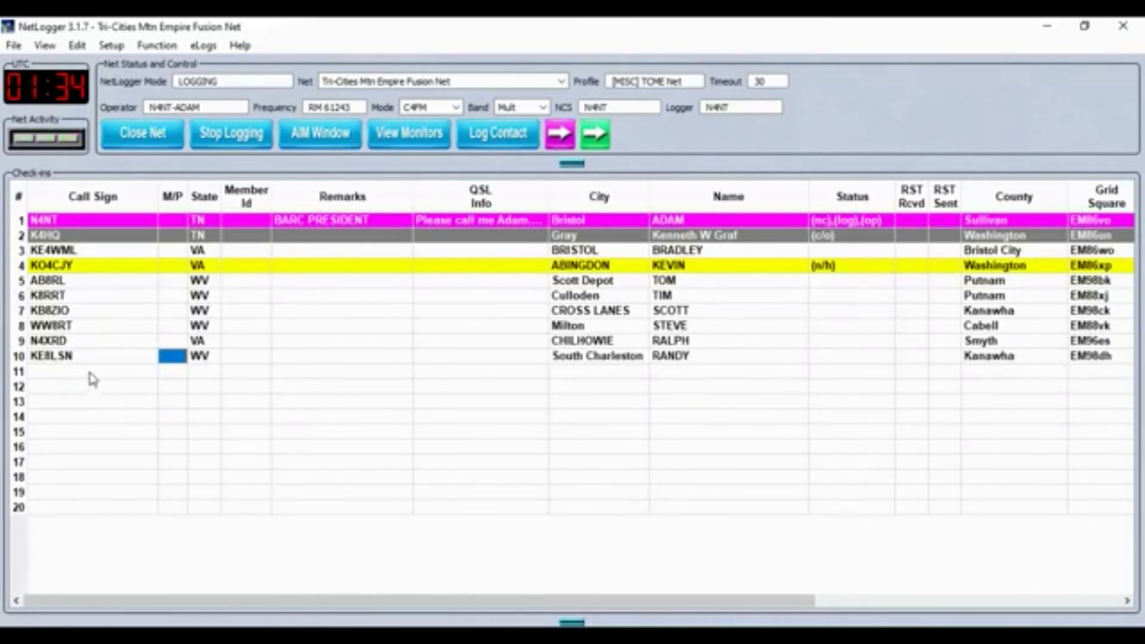
left_click(53, 356)
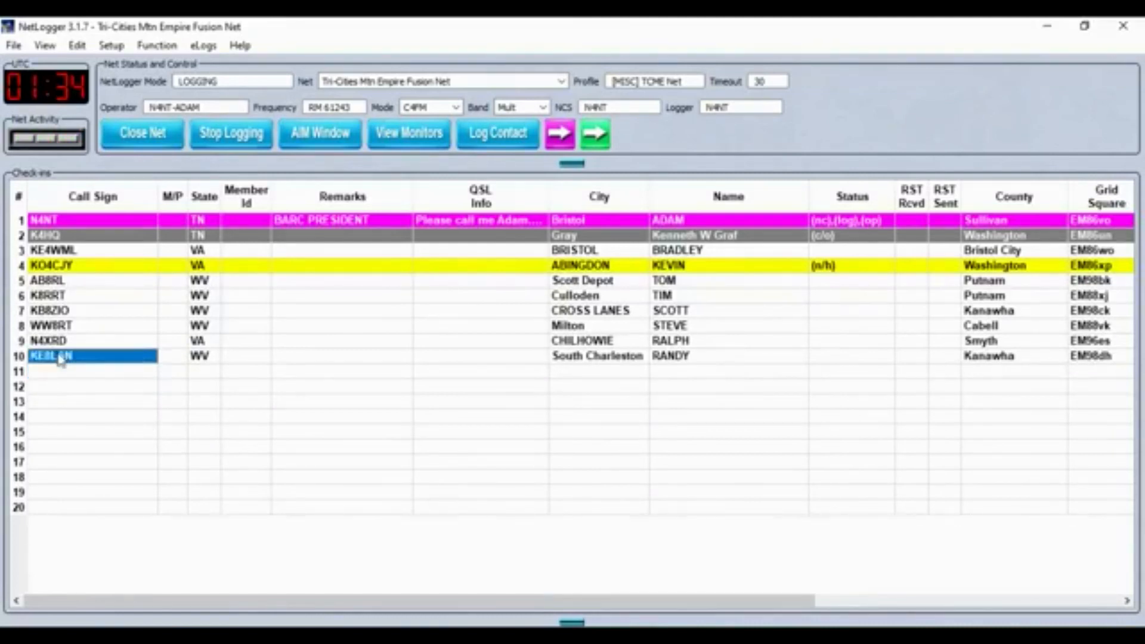
right_click(58, 356)
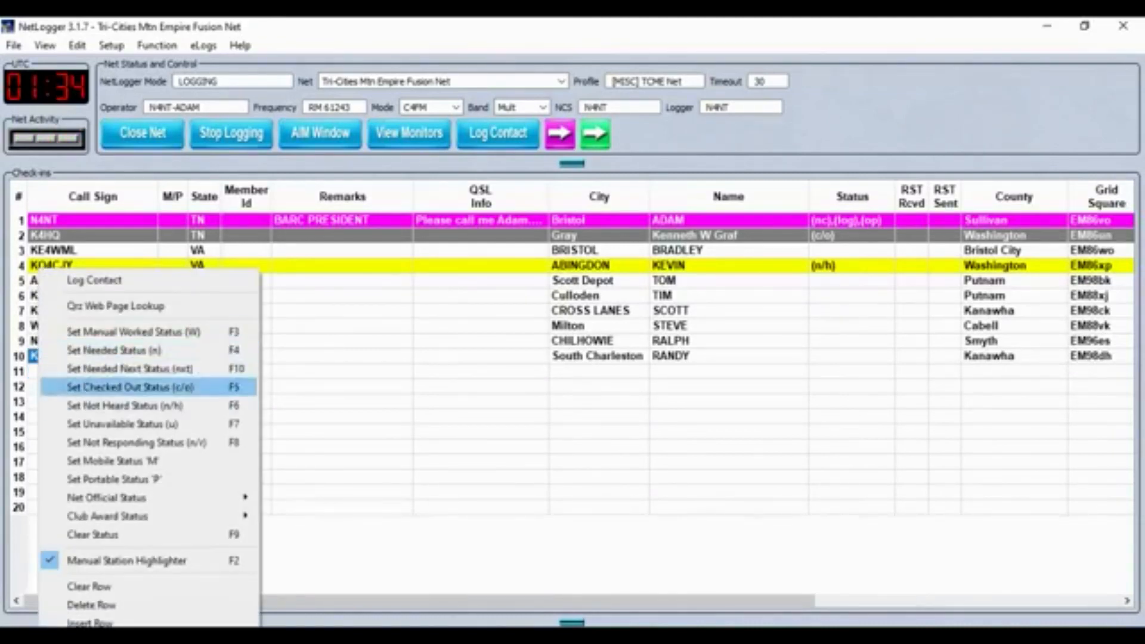
left_click(134, 385)
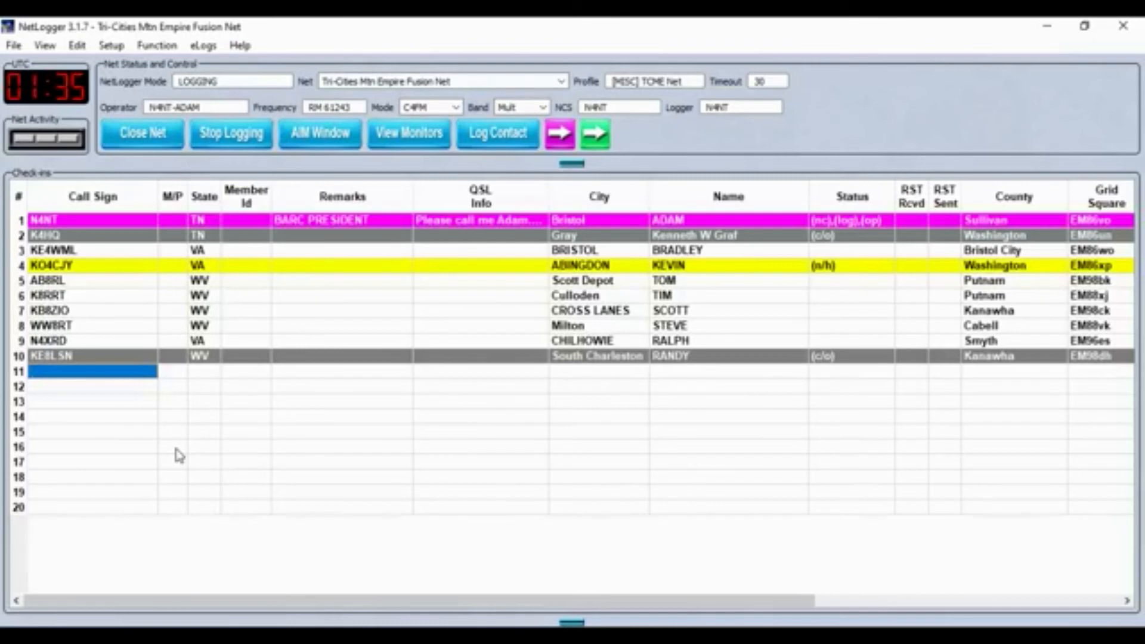
mouse_move(183, 445)
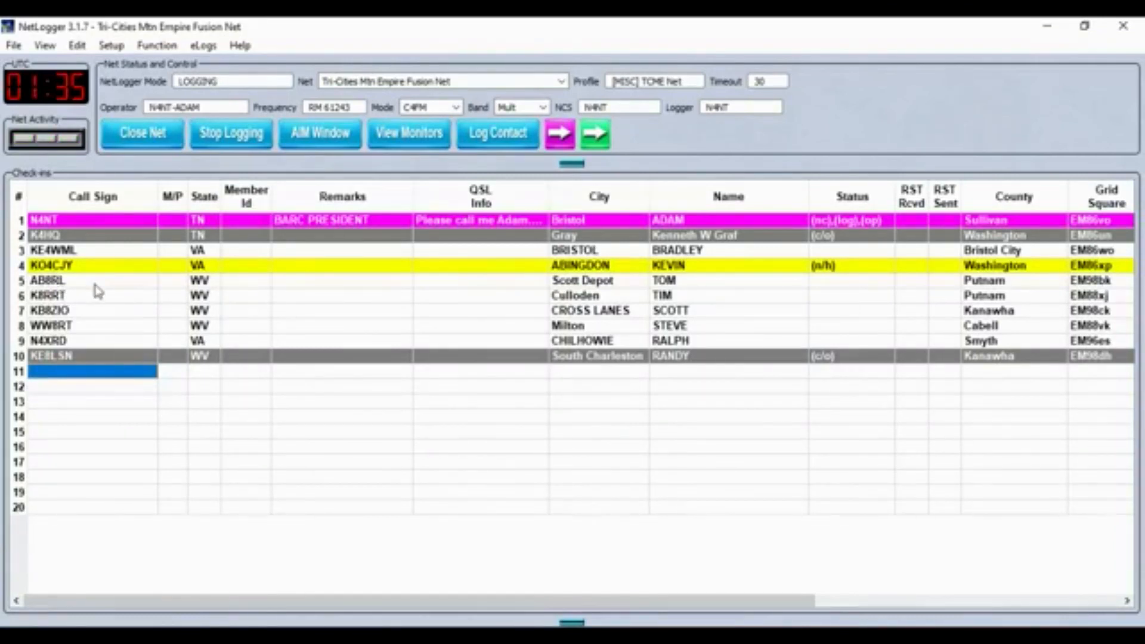
mouse_move(78, 269)
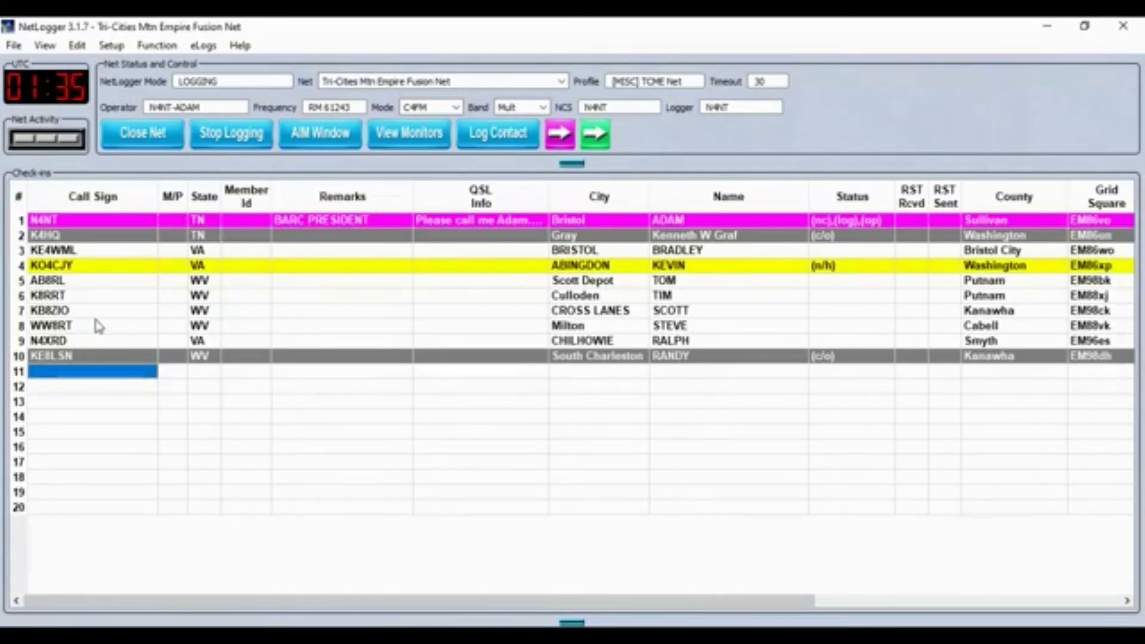
mouse_move(67, 279)
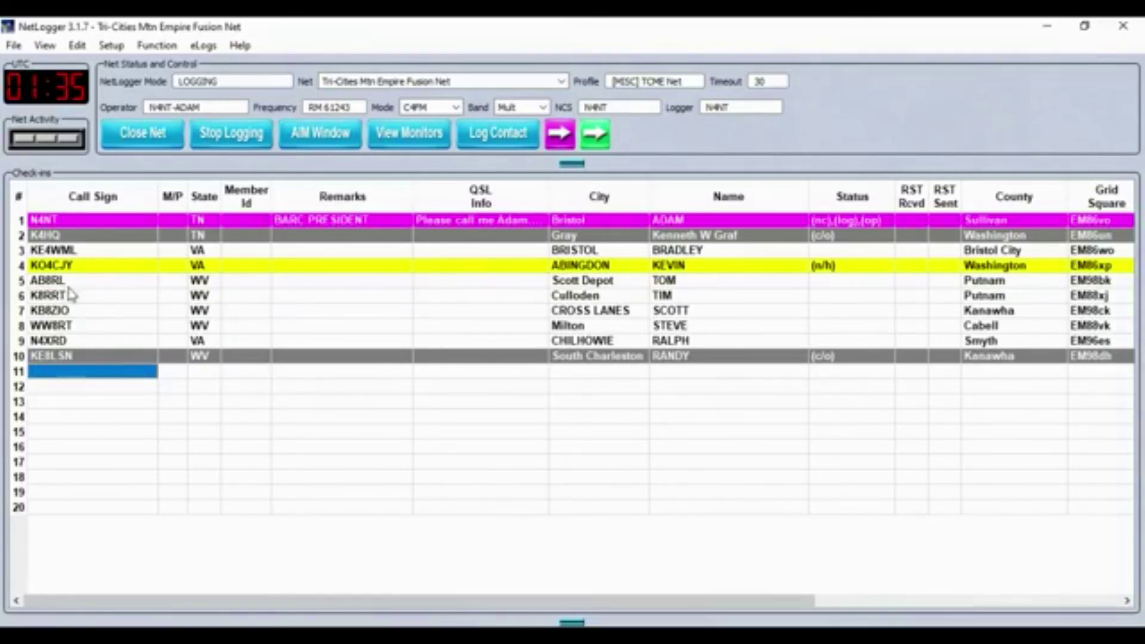
mouse_move(79, 290)
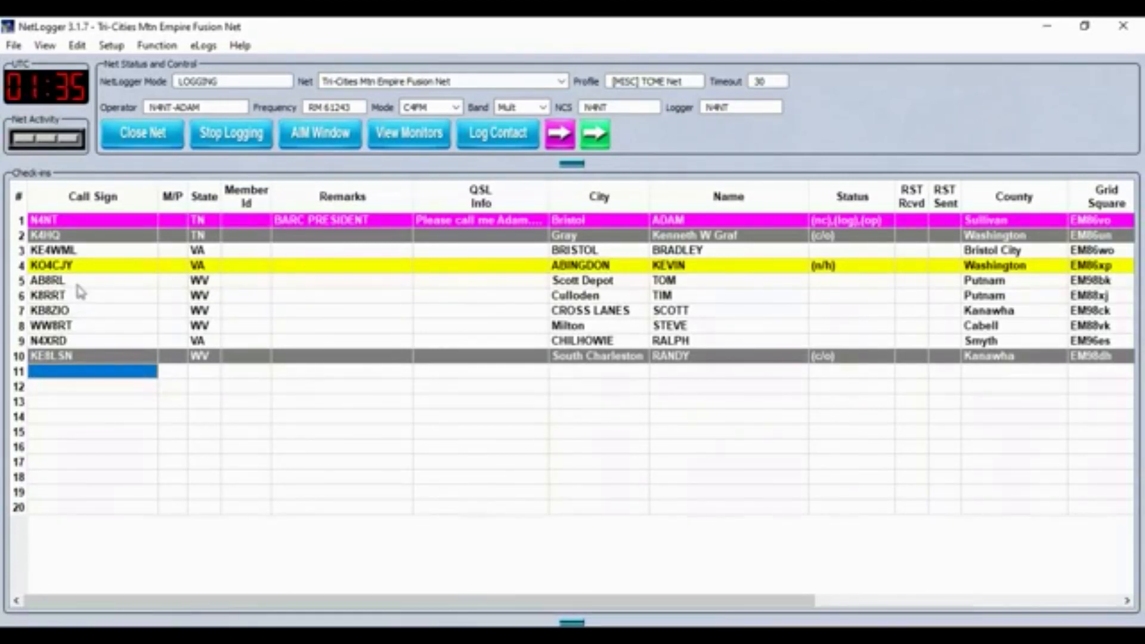
mouse_move(81, 315)
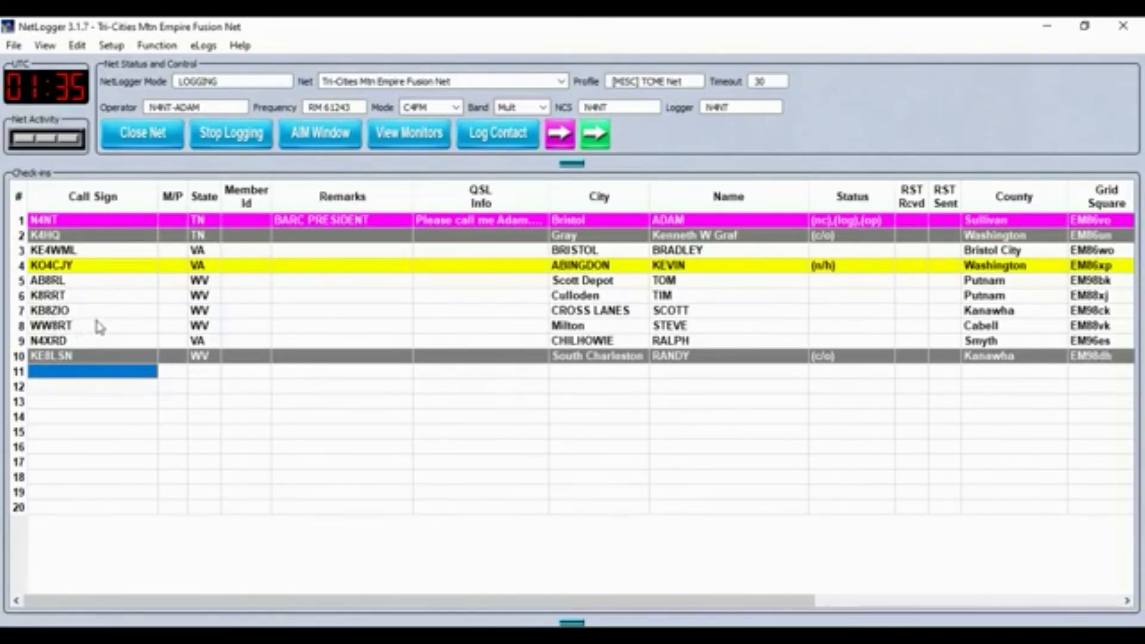
mouse_move(88, 334)
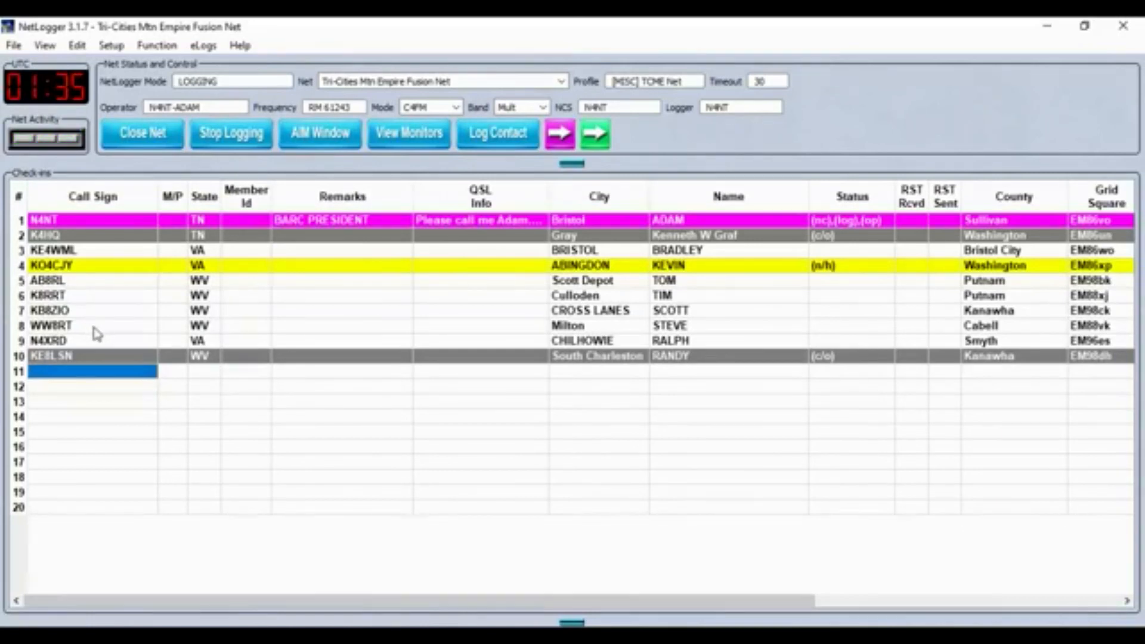
mouse_move(105, 315)
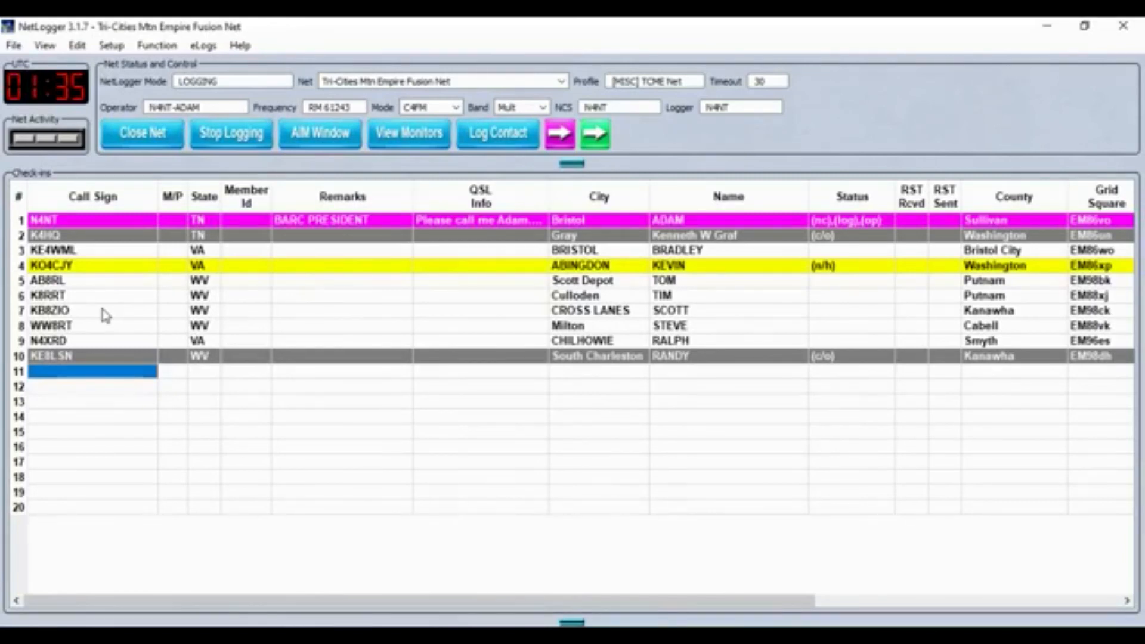
left_click(71, 356)
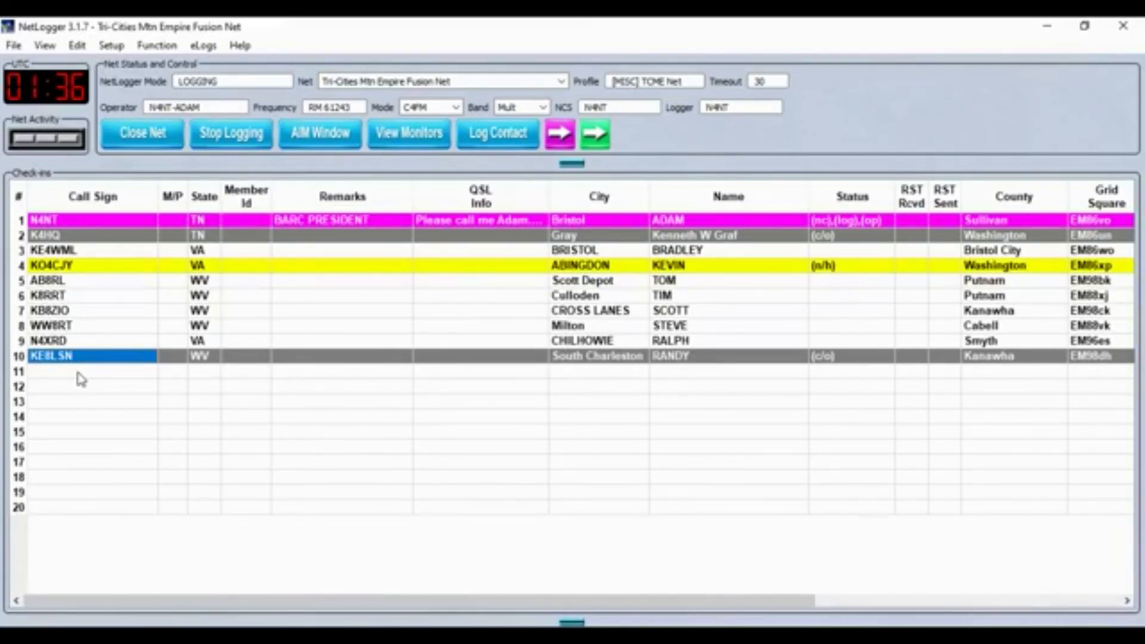
mouse_move(76, 394)
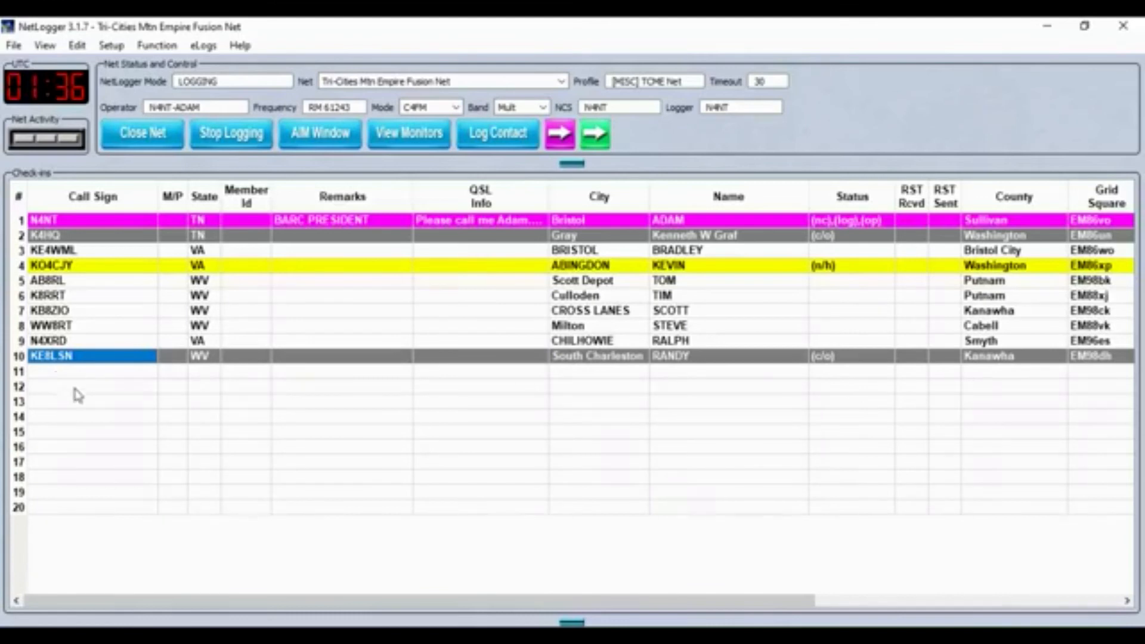
mouse_move(82, 401)
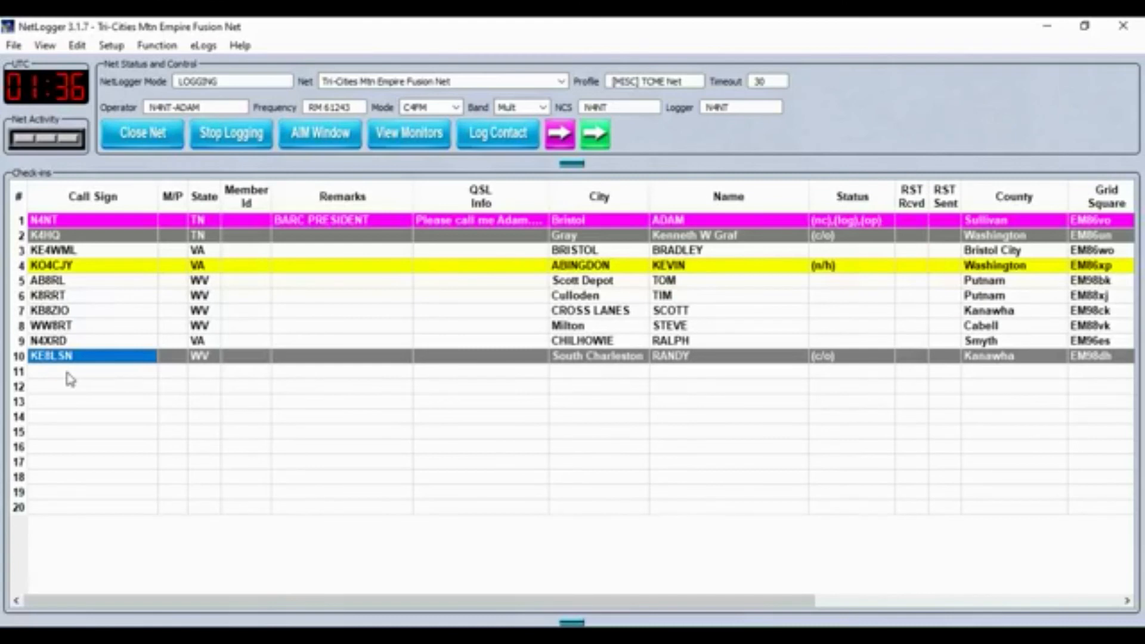
left_click(84, 371)
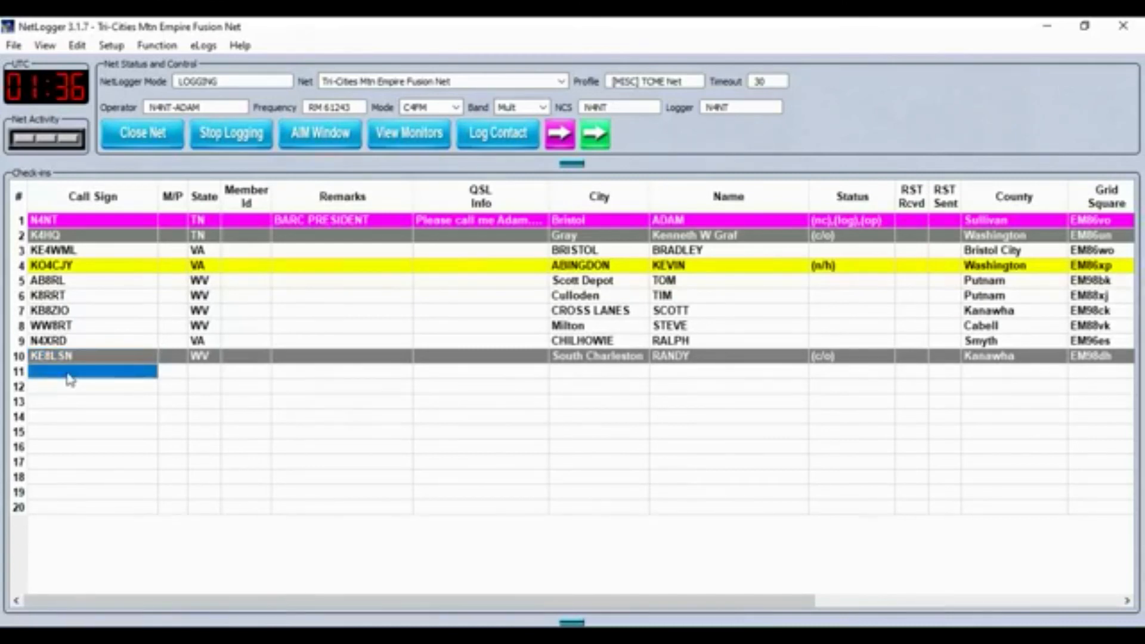
type("KD4WMX")
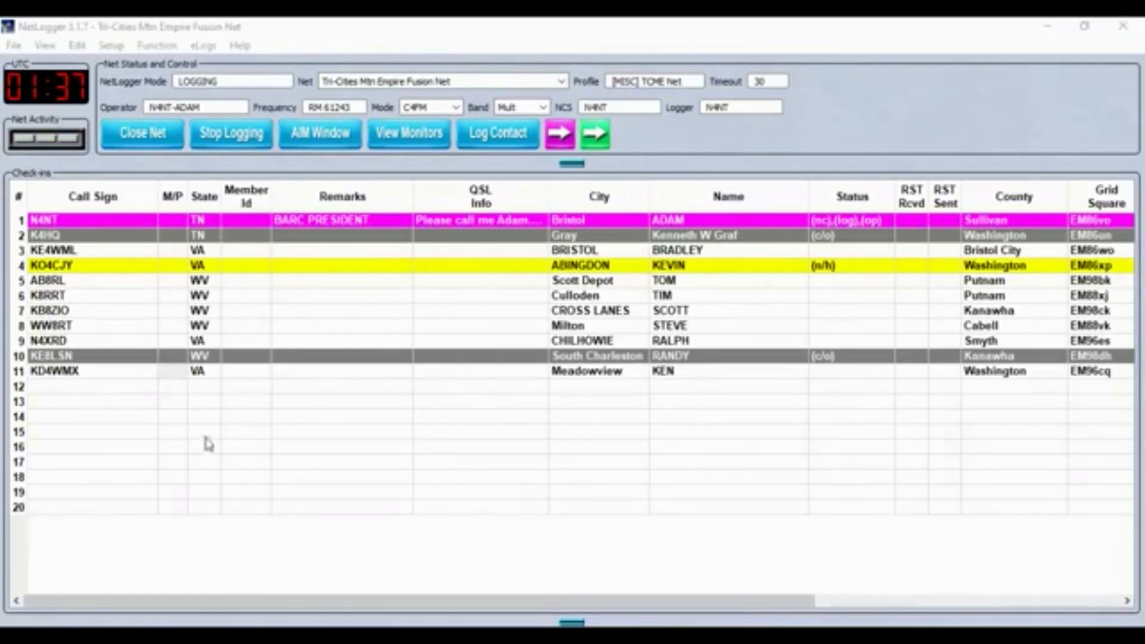
left_click(90, 387)
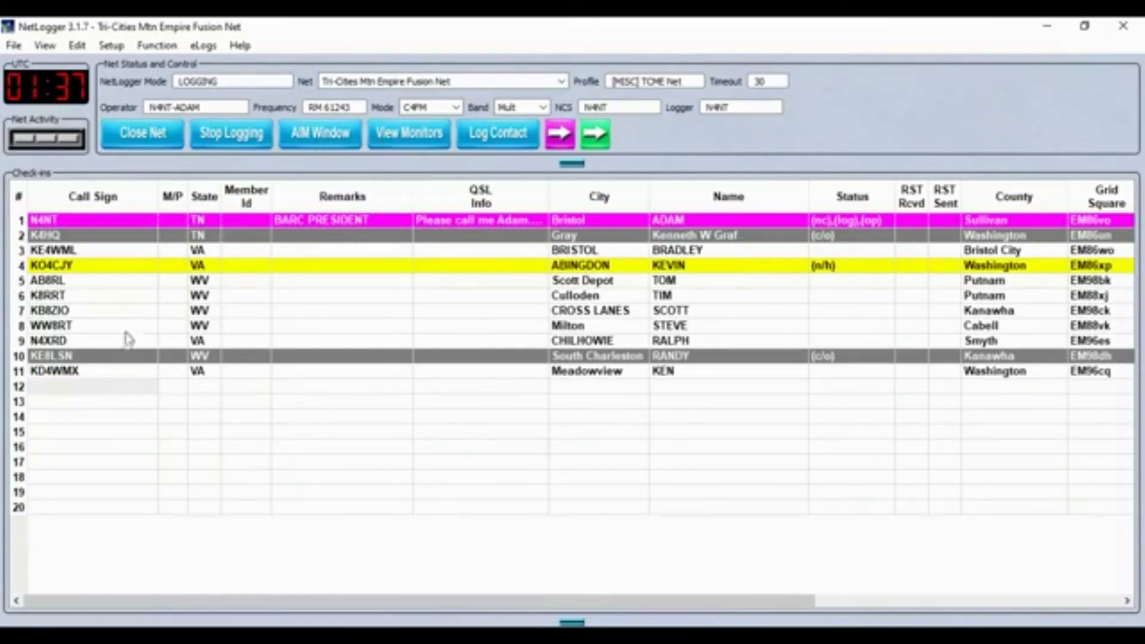
left_click(81, 386)
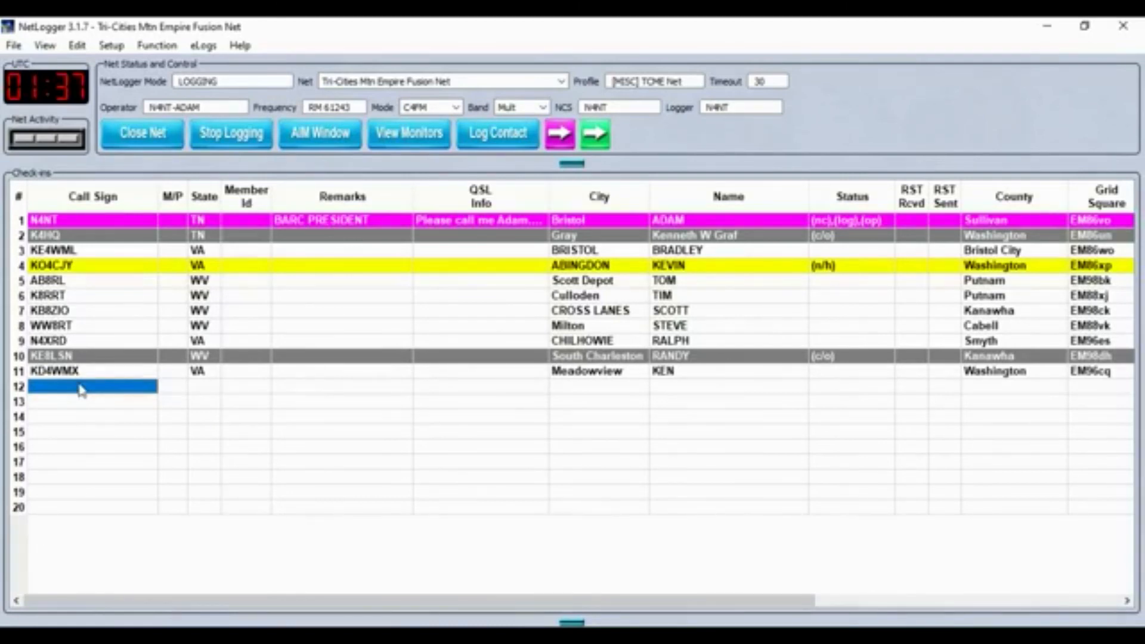
type("KD4CCO")
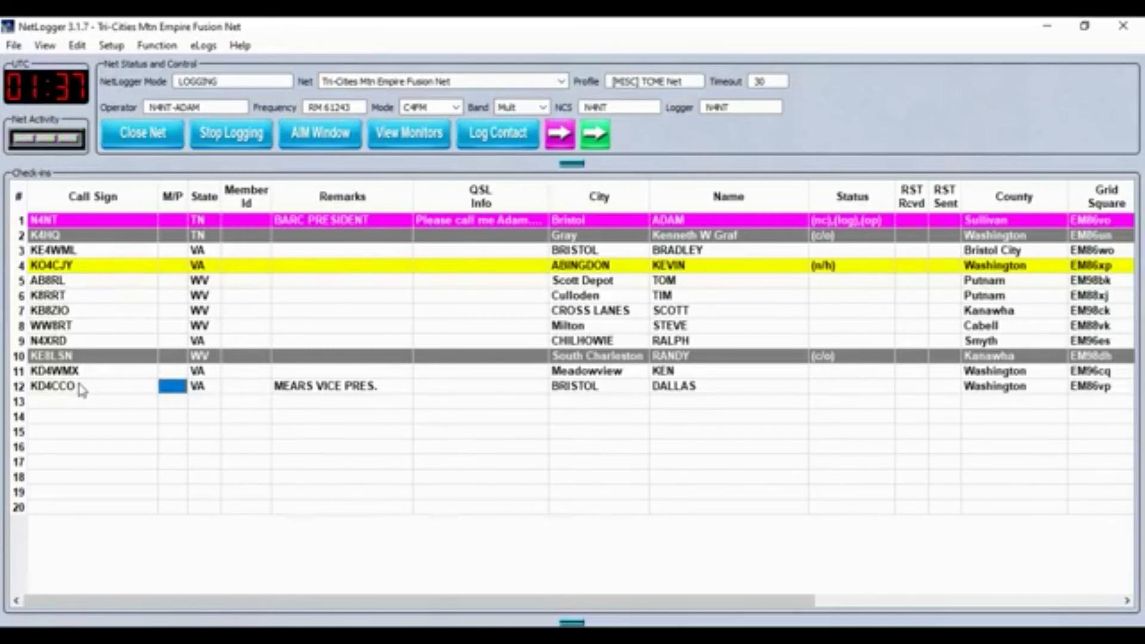
left_click(90, 399)
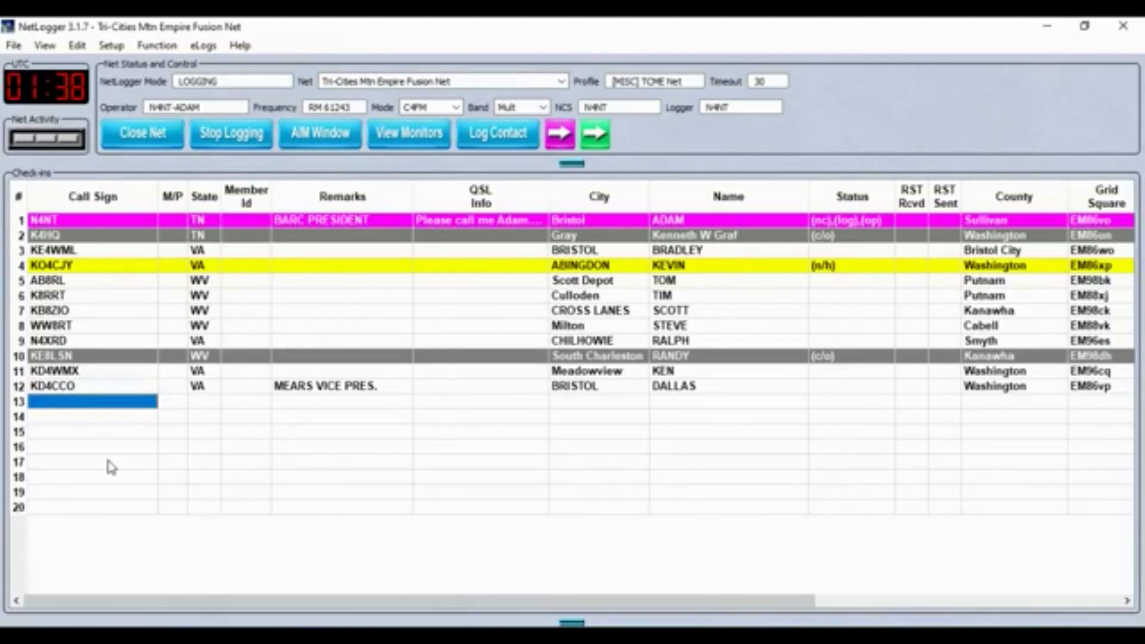
type("N9YBK")
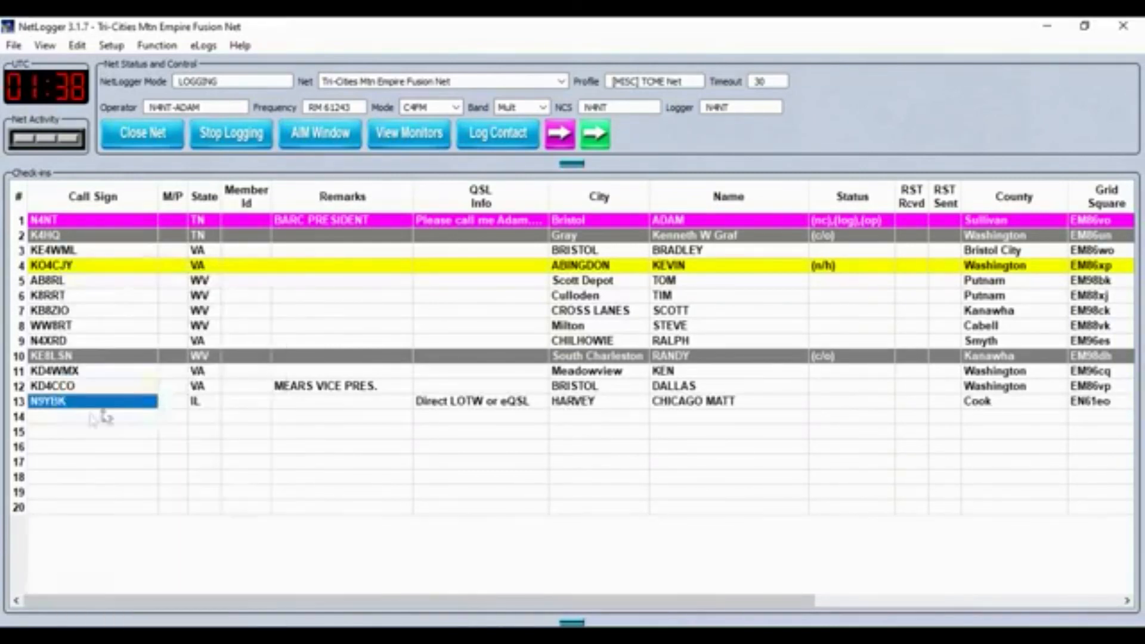
left_click(84, 416)
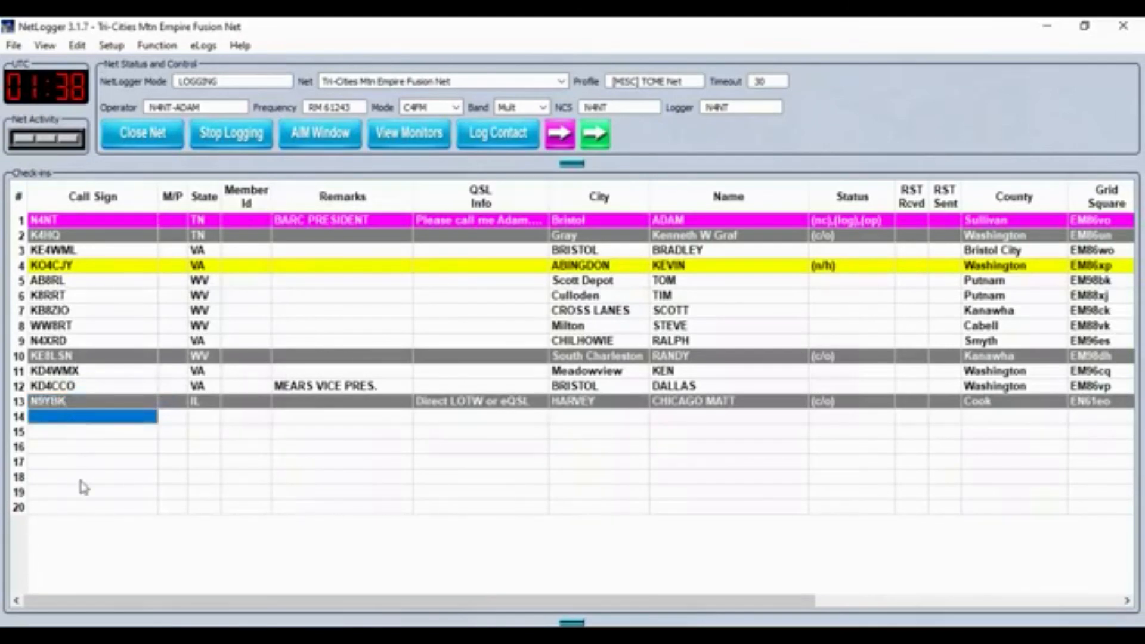
type("KB9JSX")
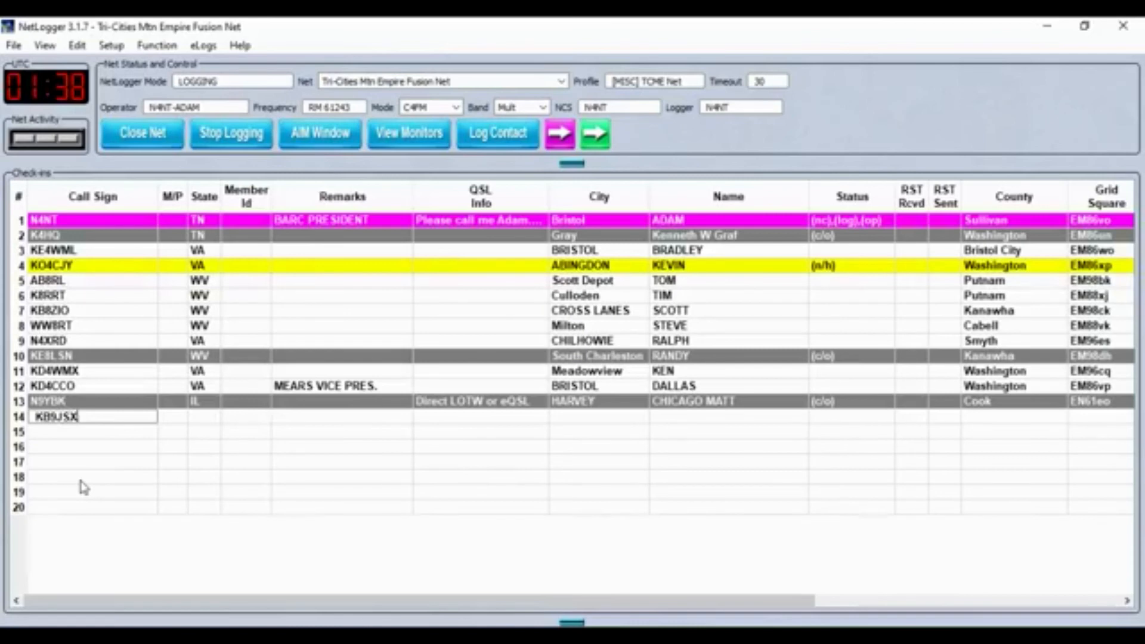
key("Enter")
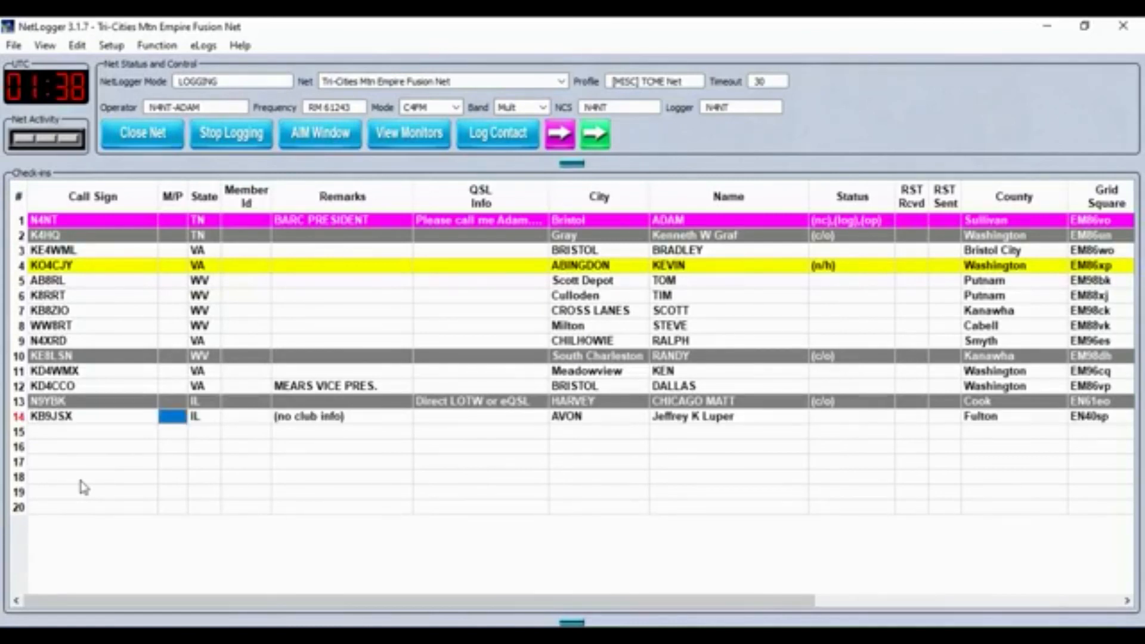
mouse_move(160, 465)
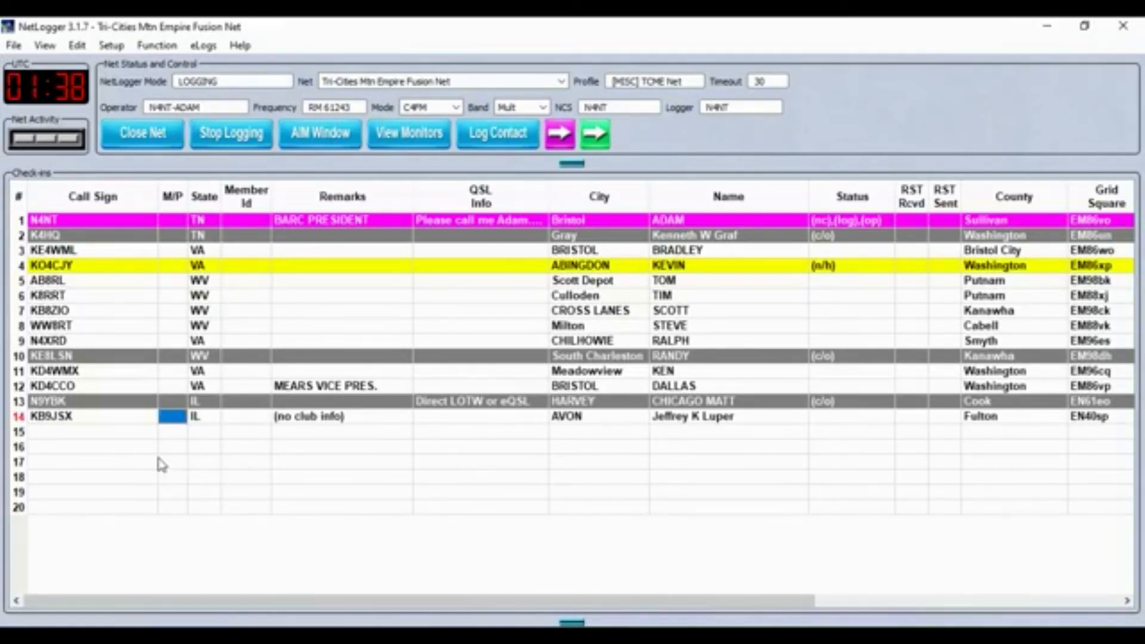
mouse_move(250, 496)
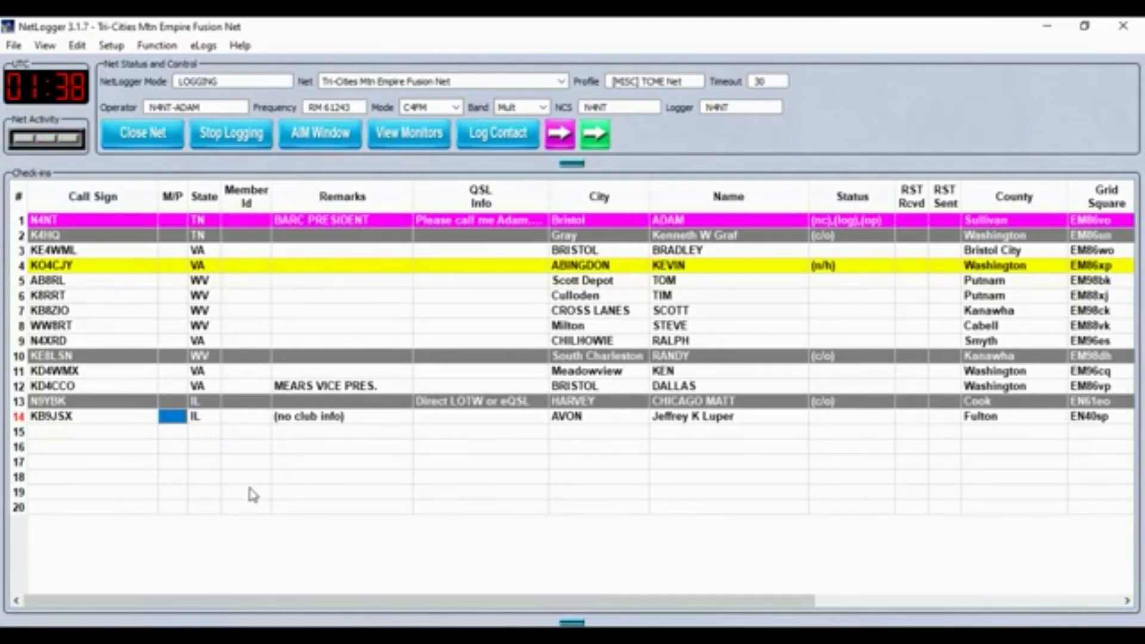
mouse_move(282, 464)
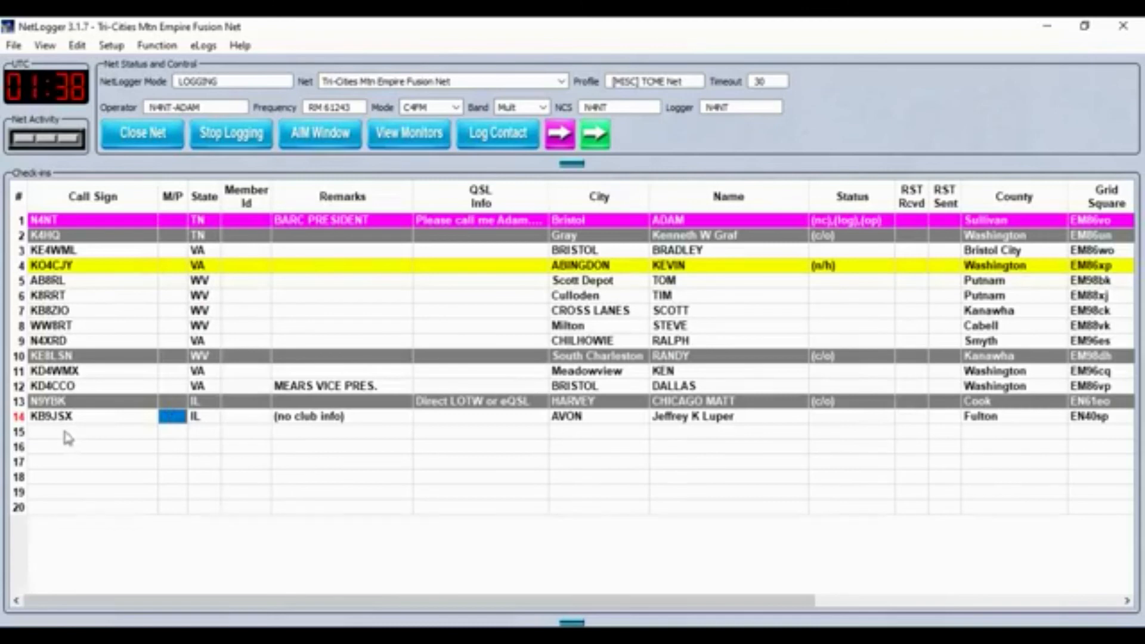
mouse_move(109, 434)
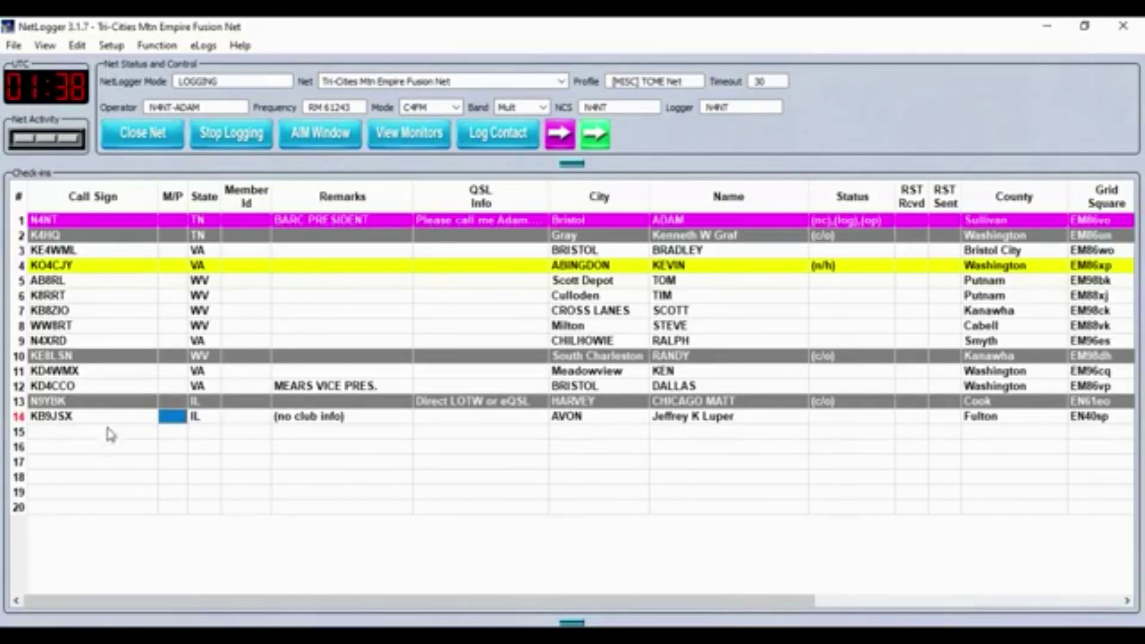
mouse_move(148, 426)
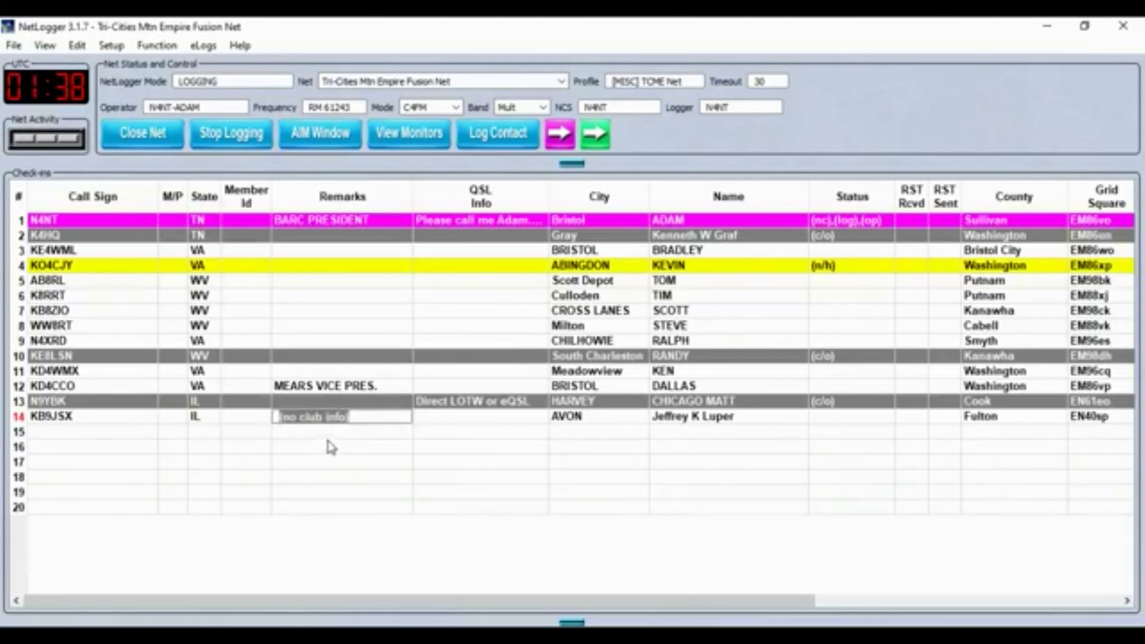
left_click(341, 417)
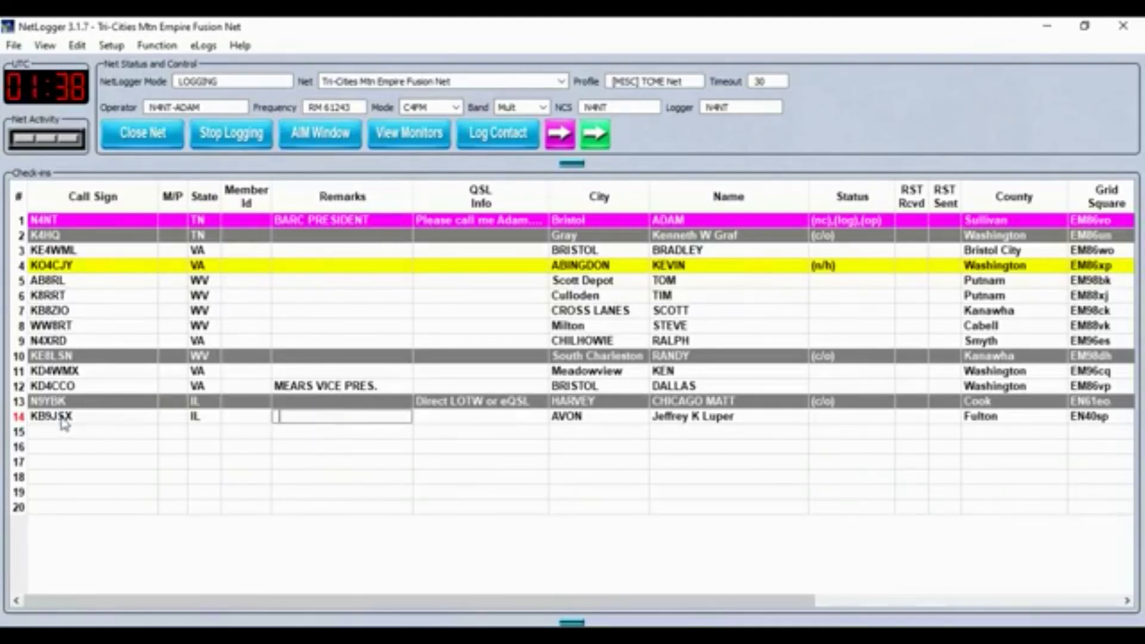
left_click(54, 416)
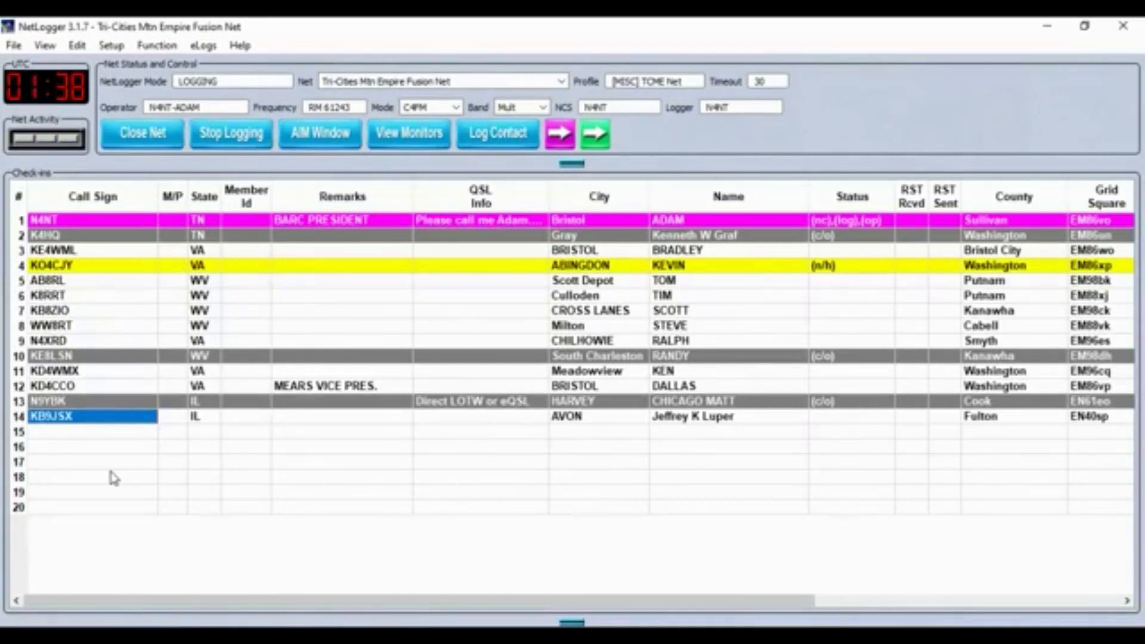
mouse_move(48, 481)
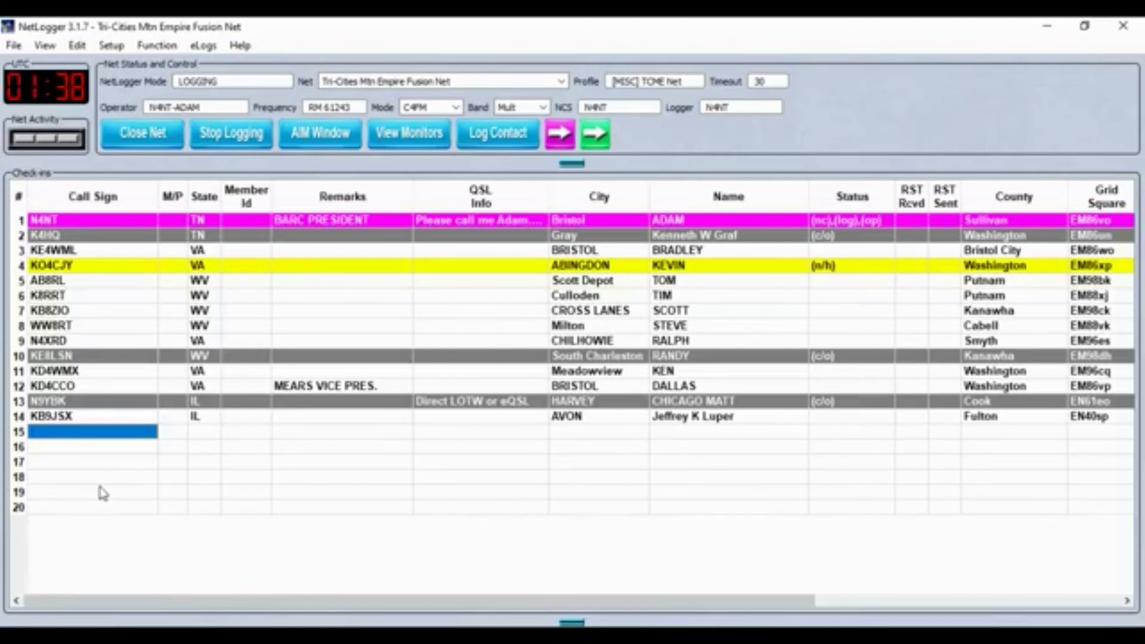
mouse_move(109, 480)
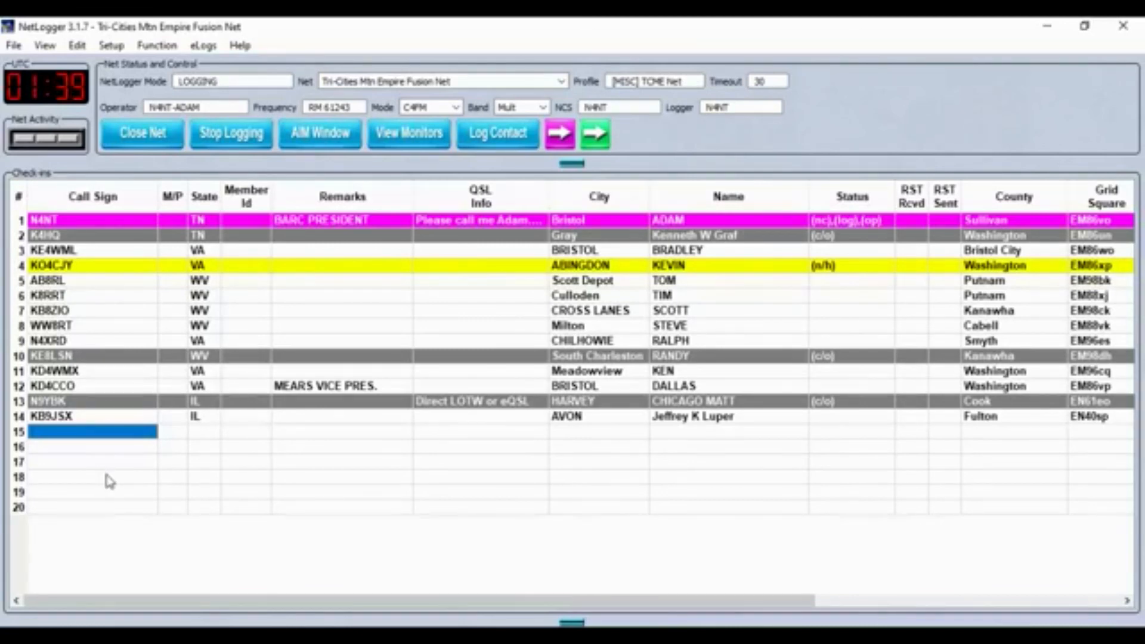
mouse_move(114, 489)
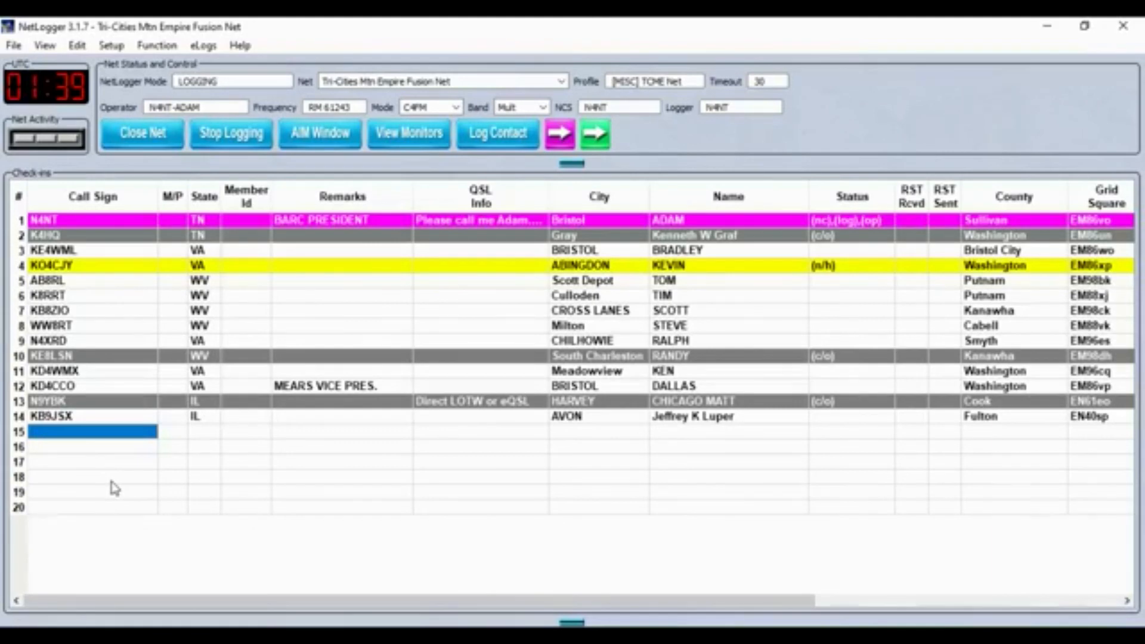
Log KB0VXN in row 15, then enter KE8EWG in row 16 for automatic lookup
type("KB")
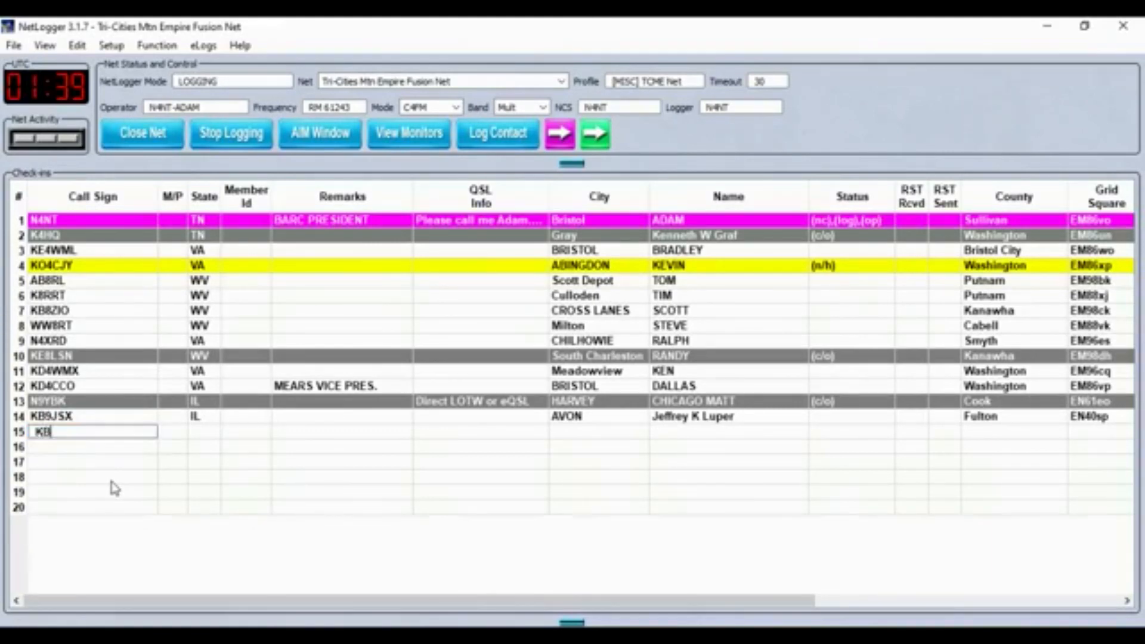
type("0VXN")
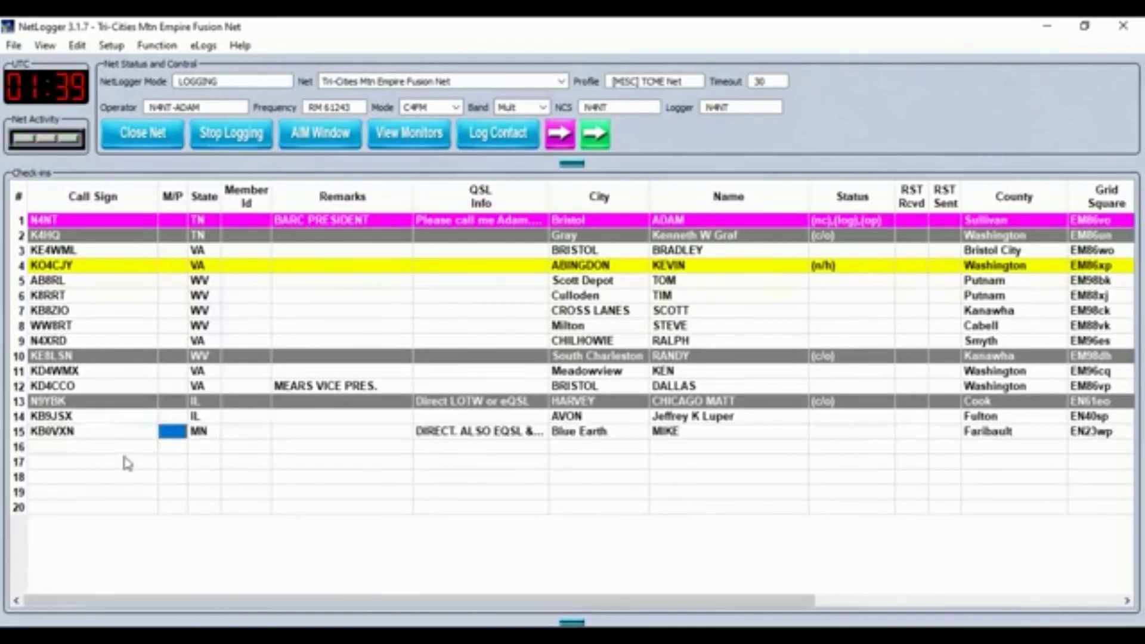
mouse_move(165, 502)
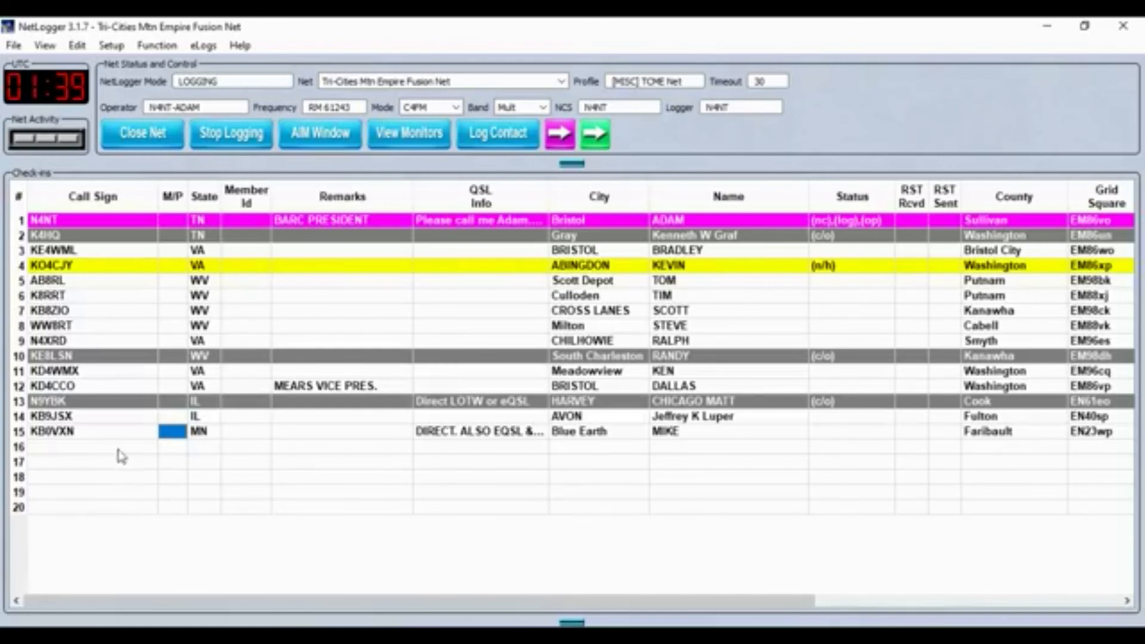
left_click(78, 446)
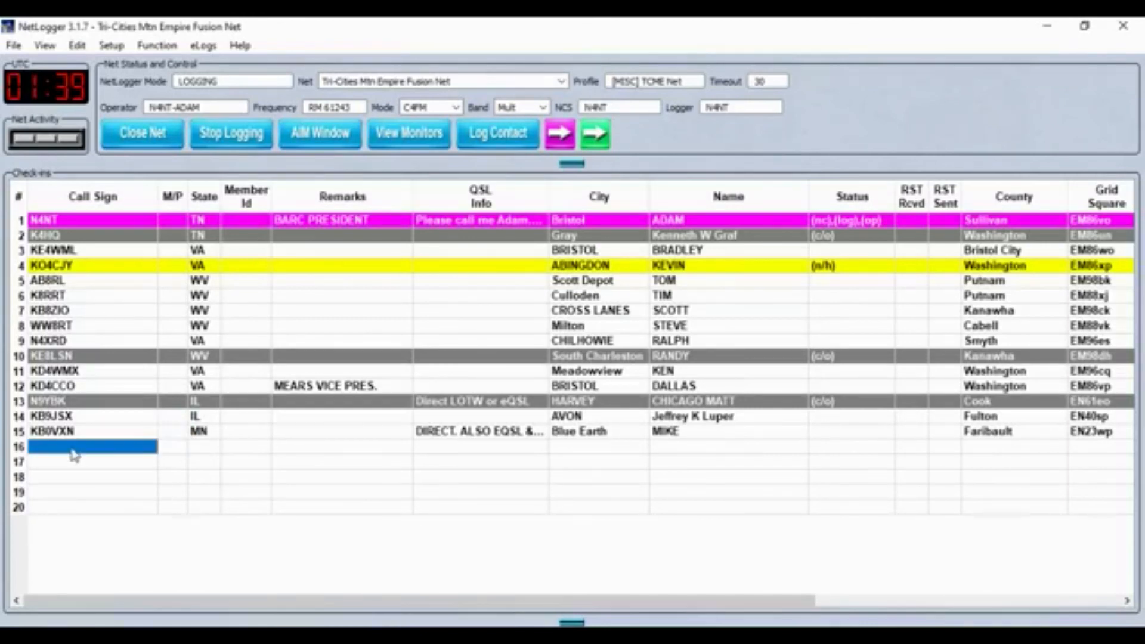
type("KE8EWG")
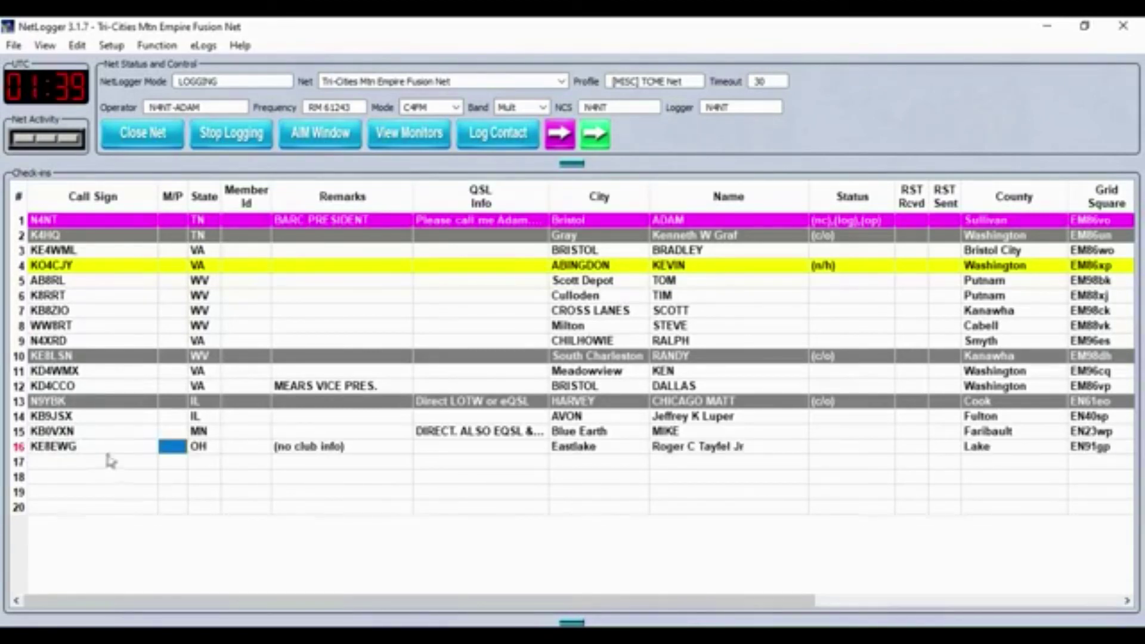
mouse_move(301, 453)
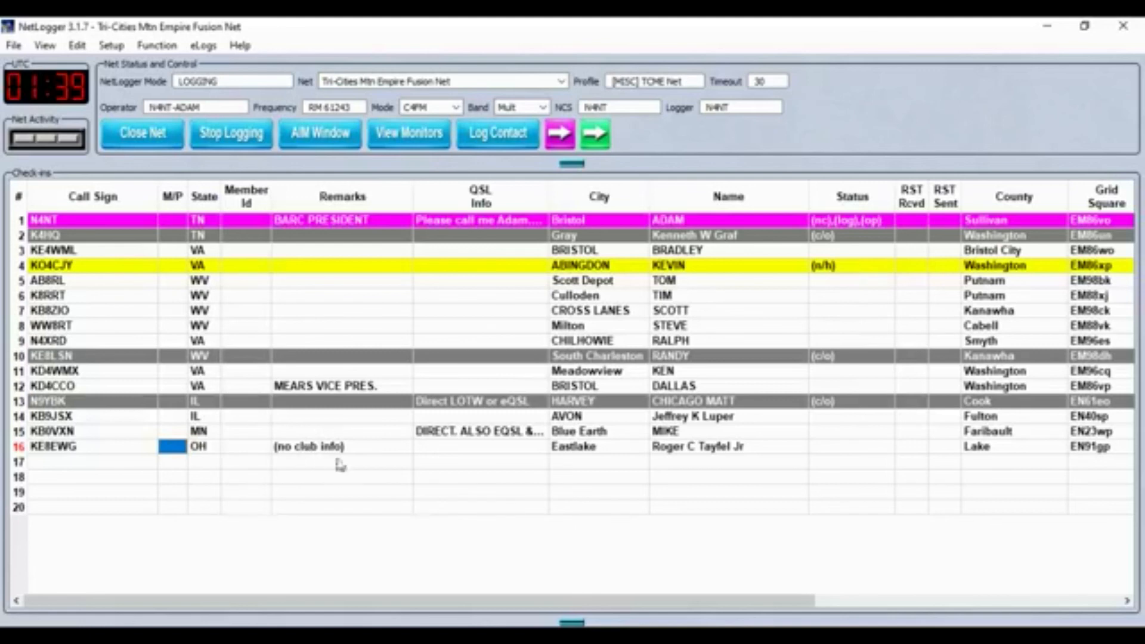
double_click(310, 446)
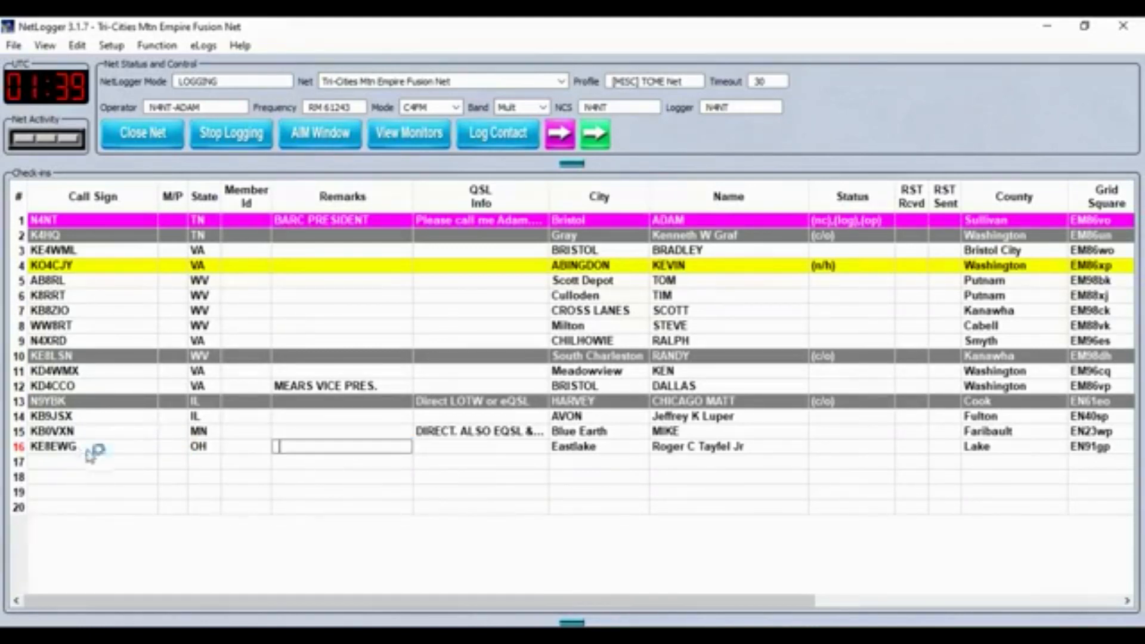
left_click(78, 475)
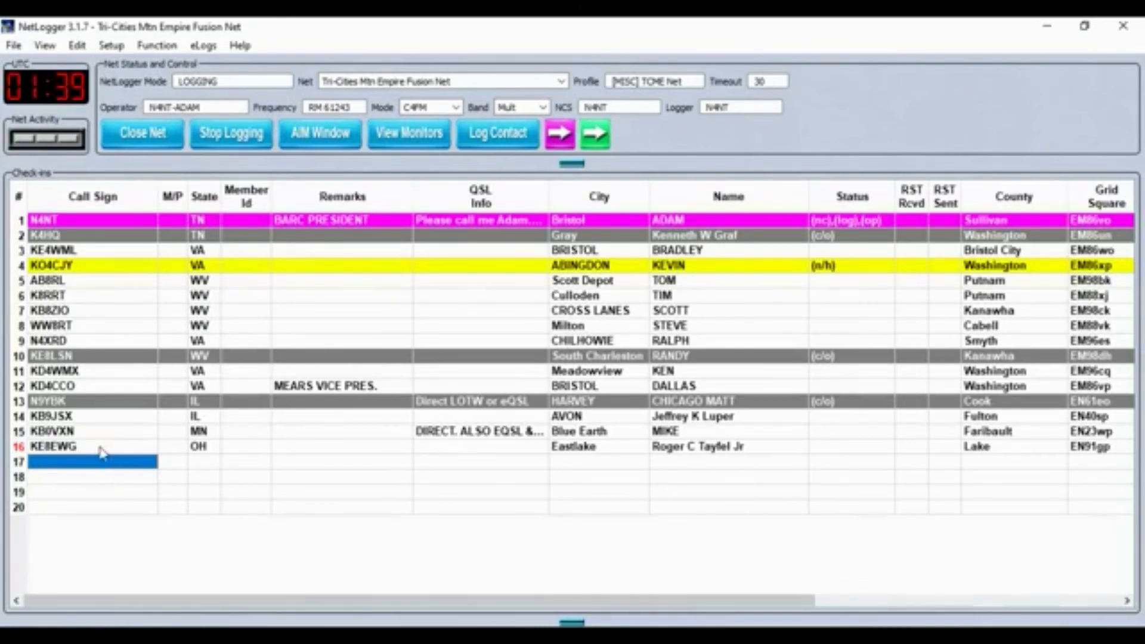
mouse_move(117, 476)
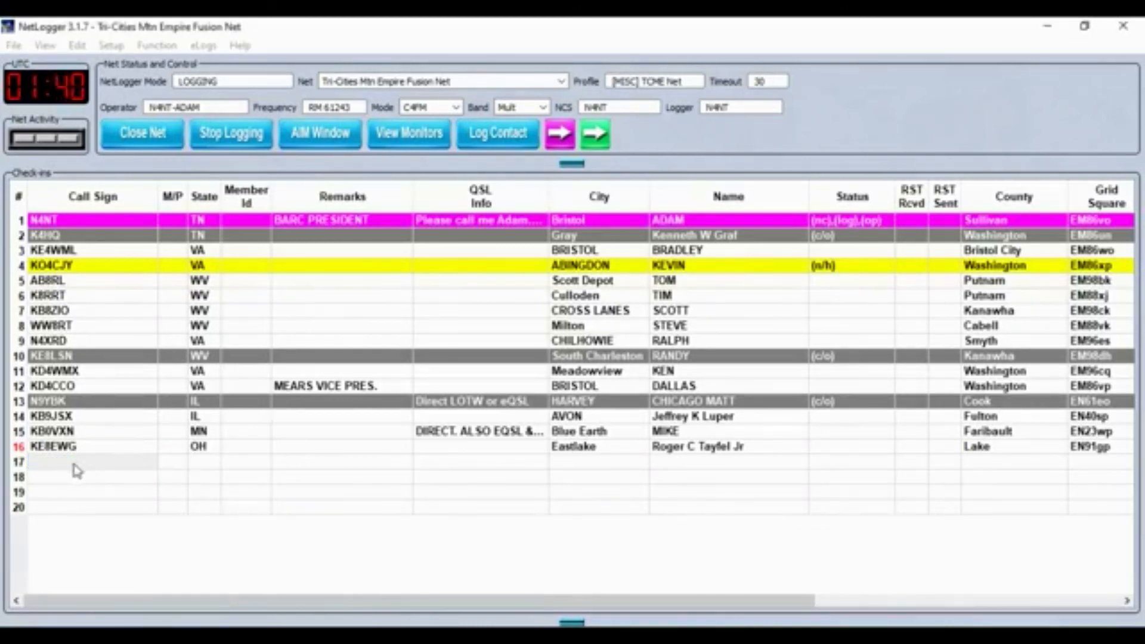
type("K")
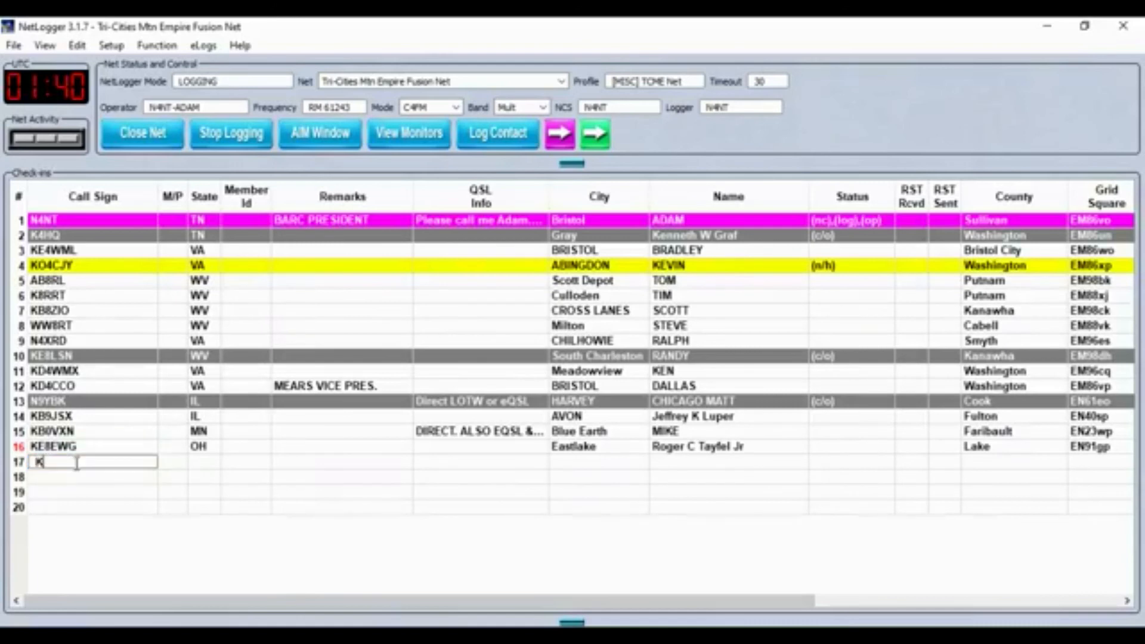
type("E8NZS")
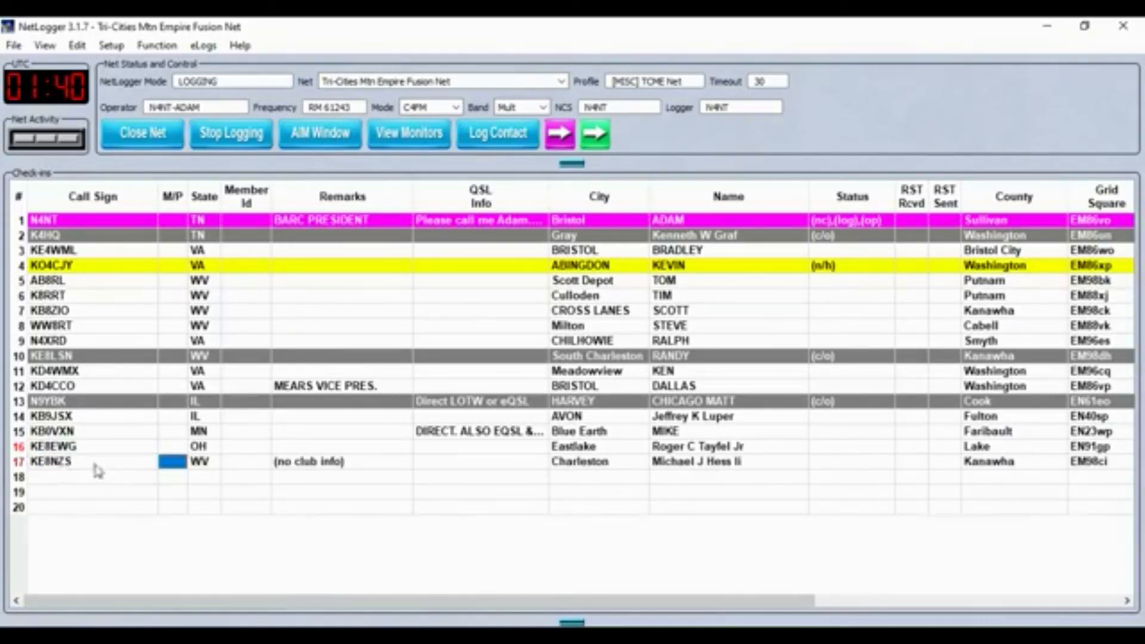
mouse_move(76, 463)
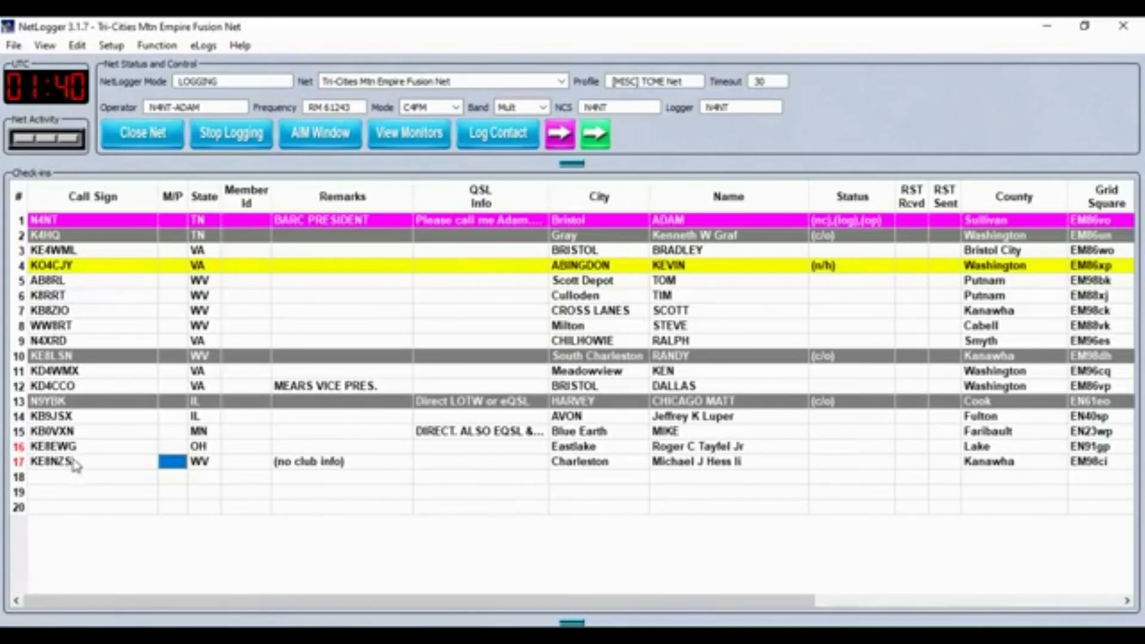
right_click(60, 461)
type("MIKE")
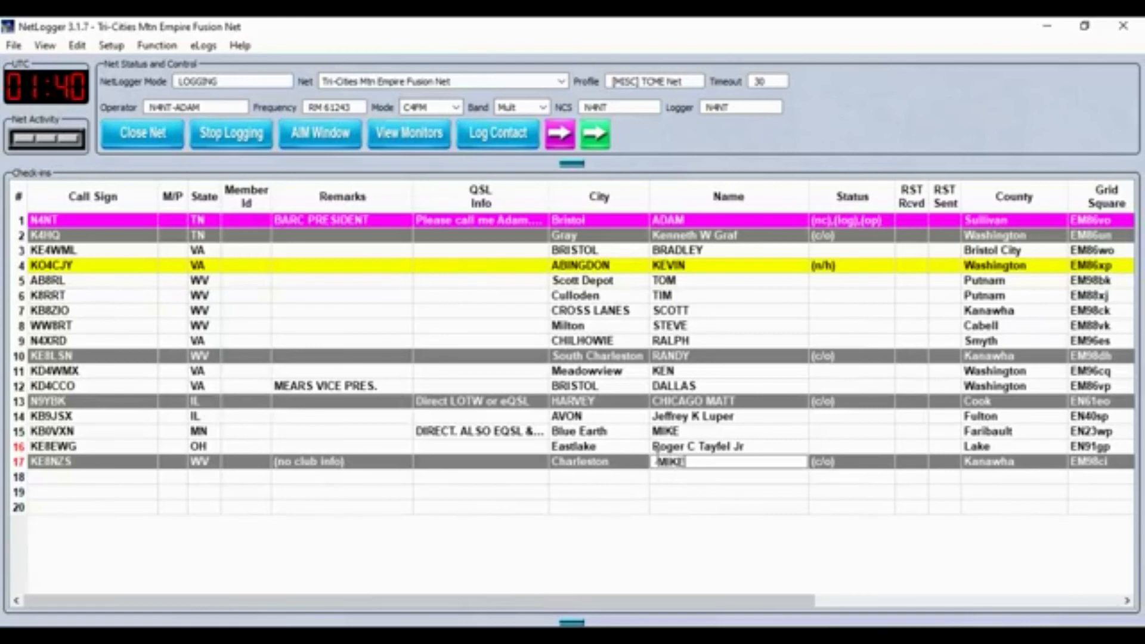
left_click(72, 461)
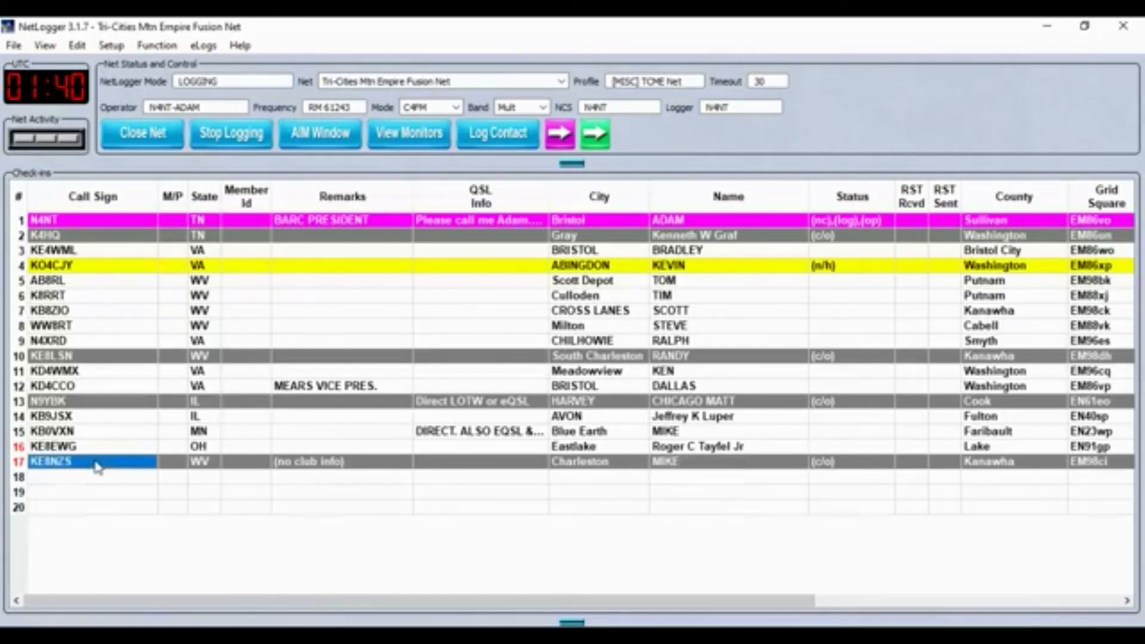
mouse_move(112, 541)
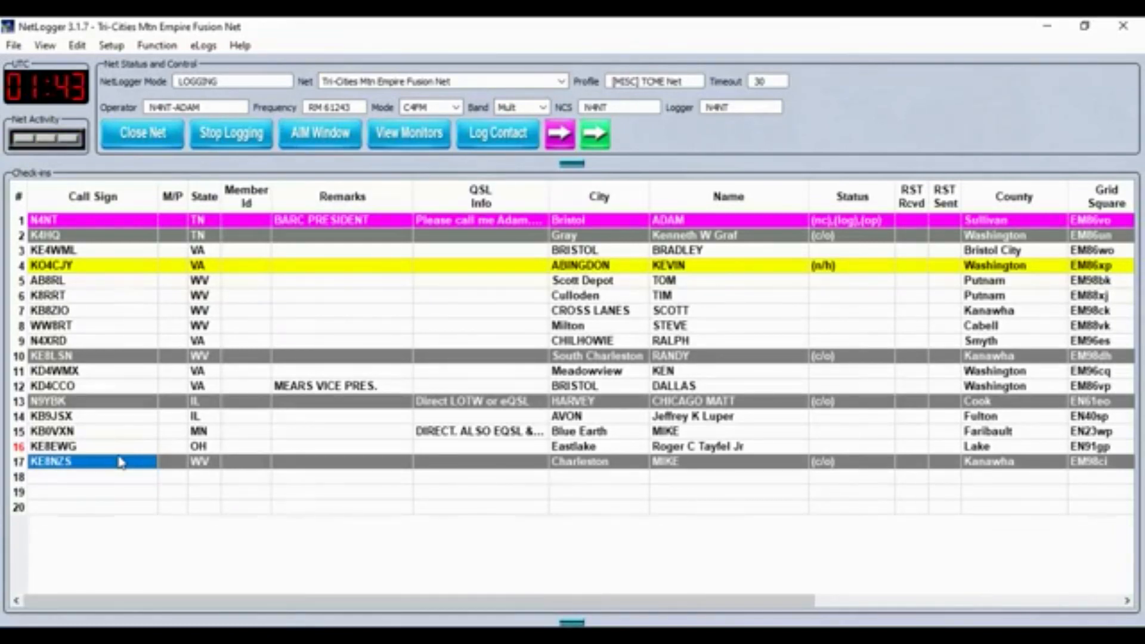
mouse_move(251, 310)
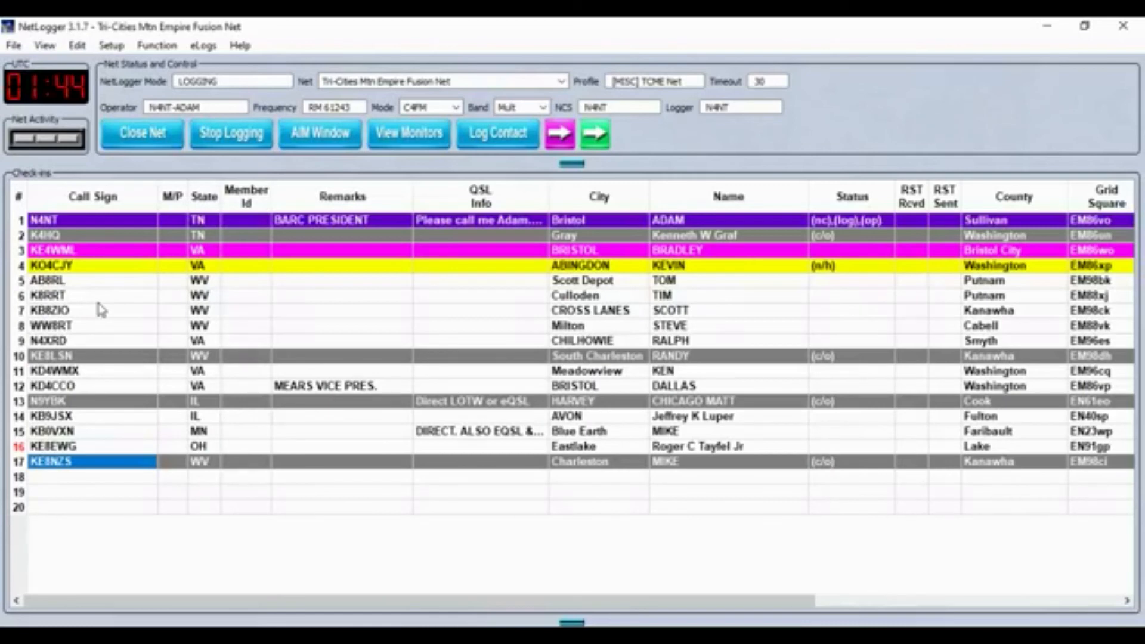
mouse_move(90, 294)
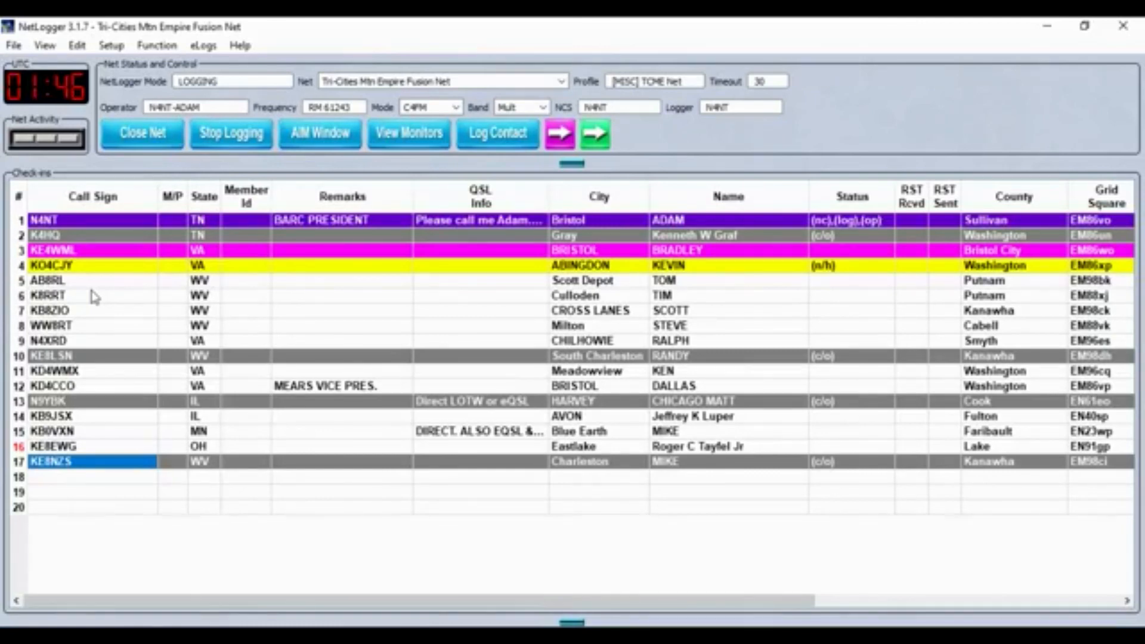
mouse_move(270, 273)
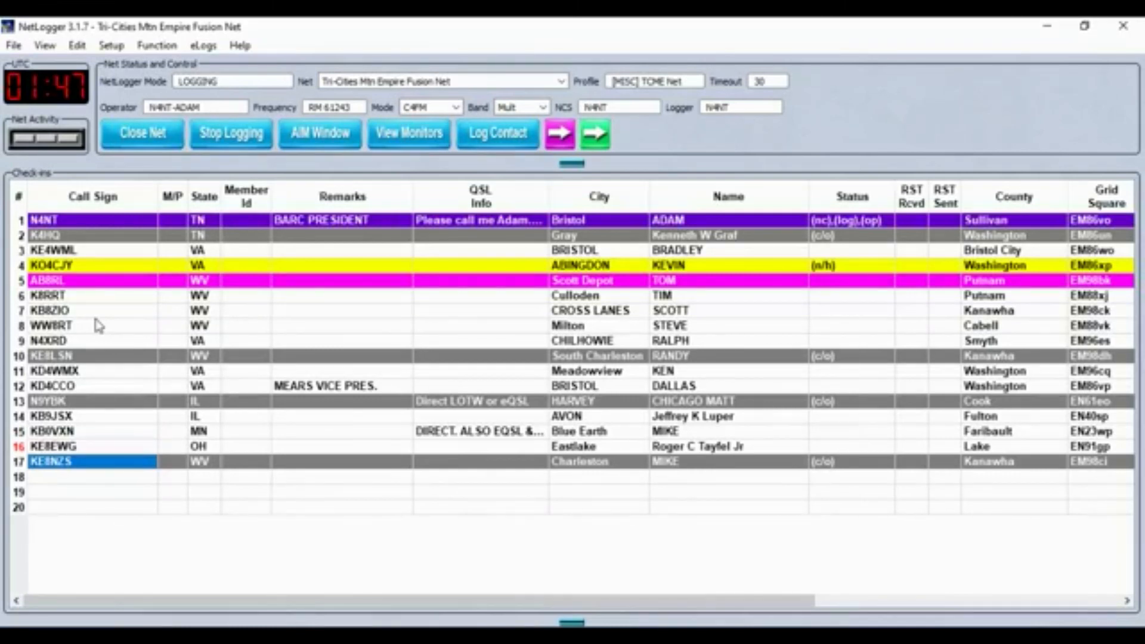
mouse_move(106, 334)
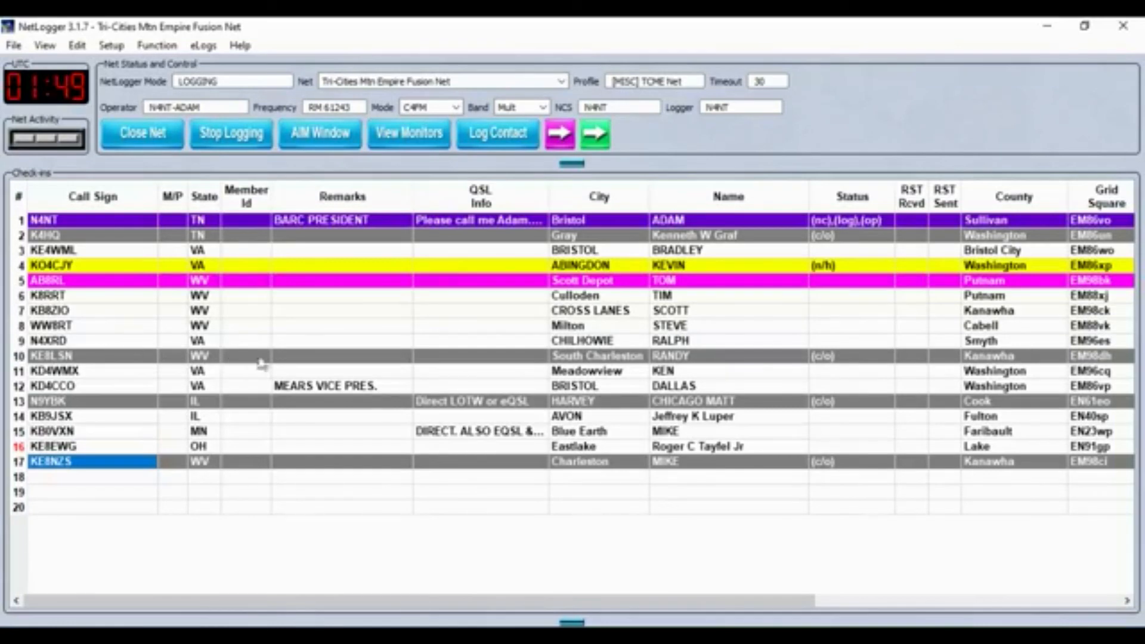
mouse_move(298, 329)
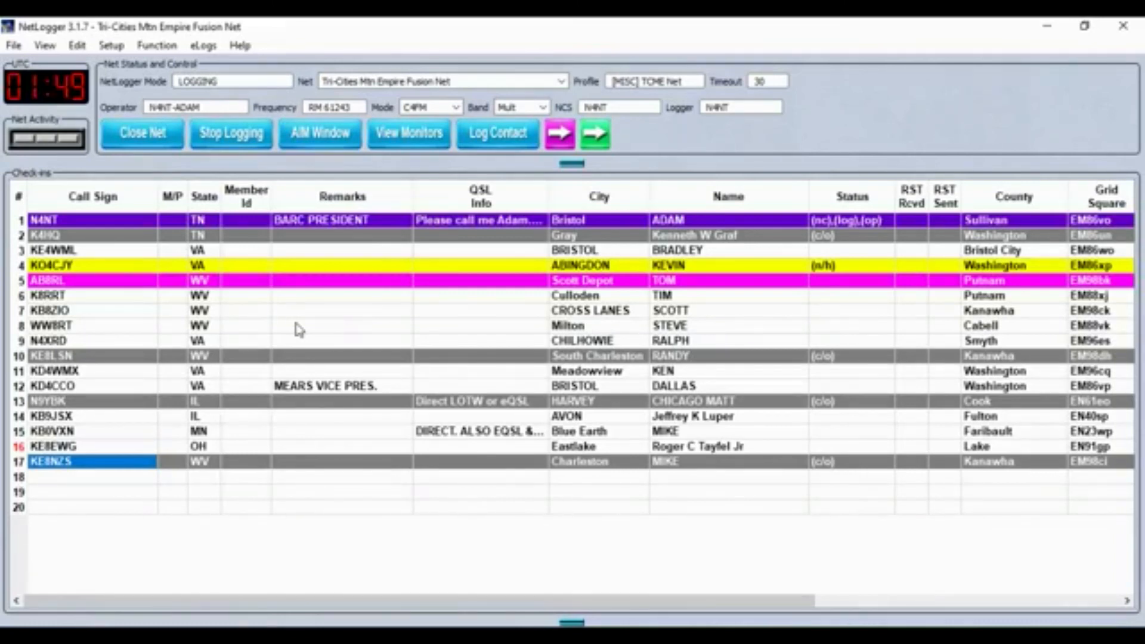
mouse_move(336, 326)
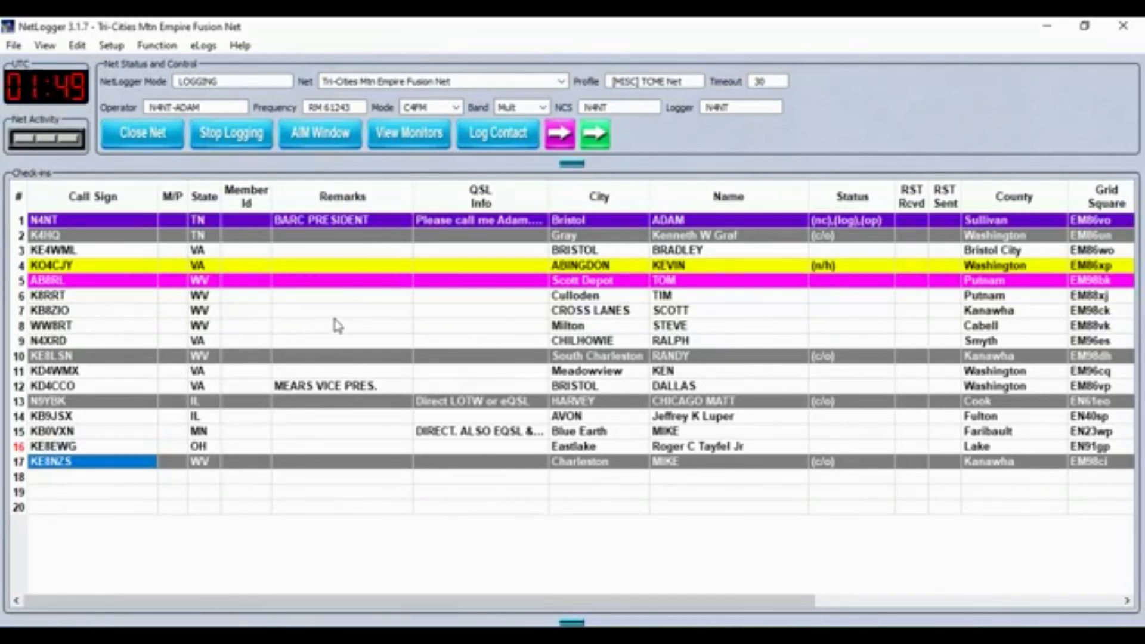
mouse_move(262, 330)
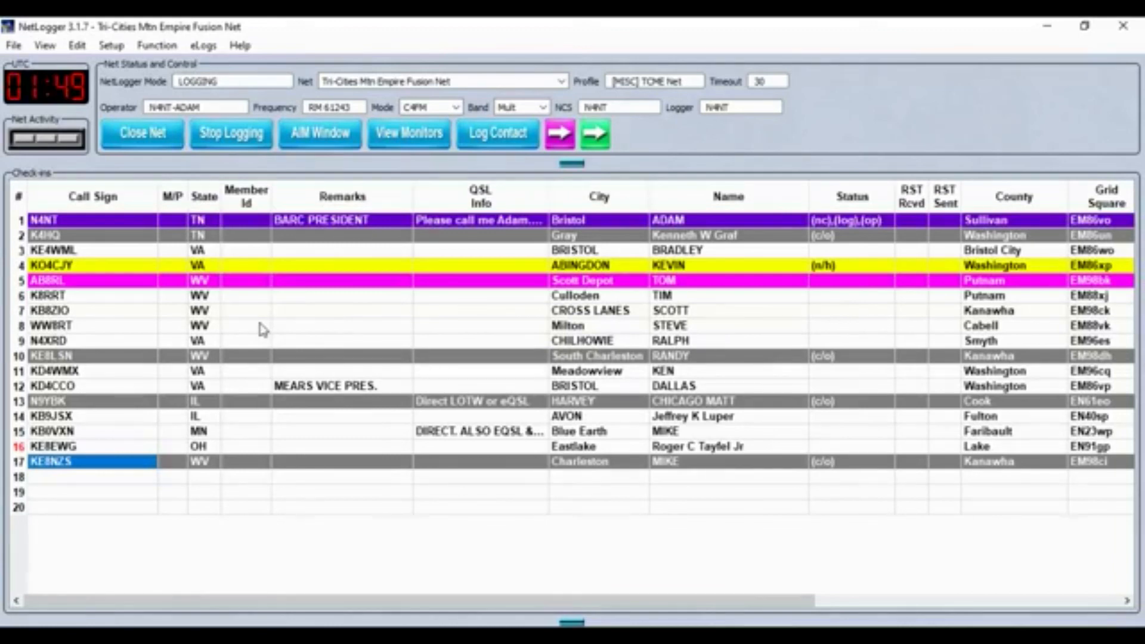
mouse_move(246, 332)
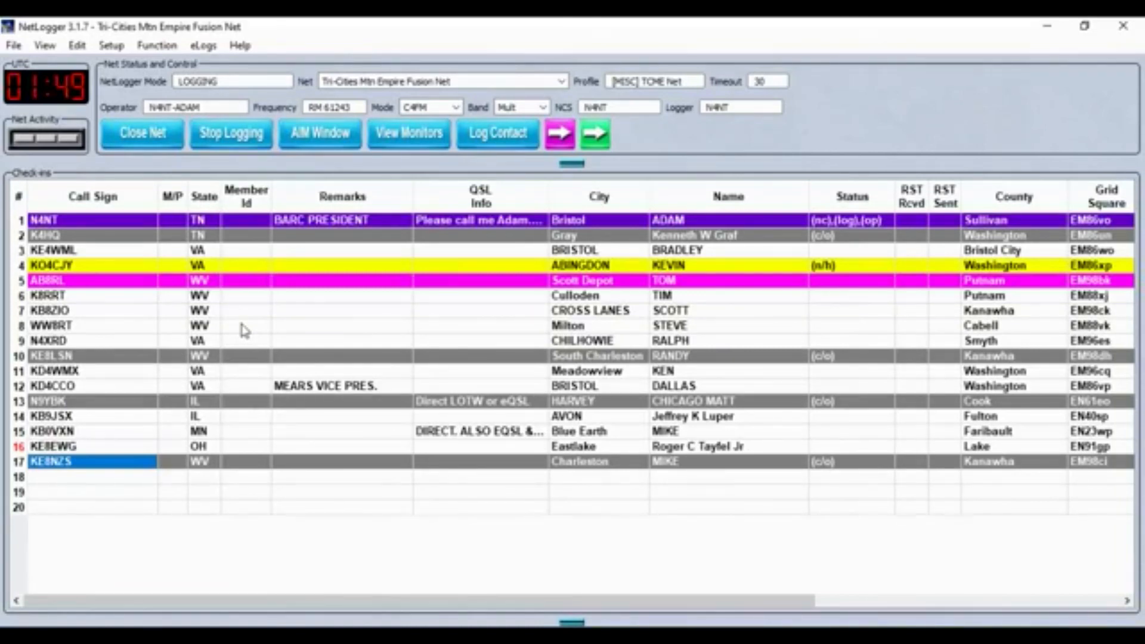
mouse_move(120, 267)
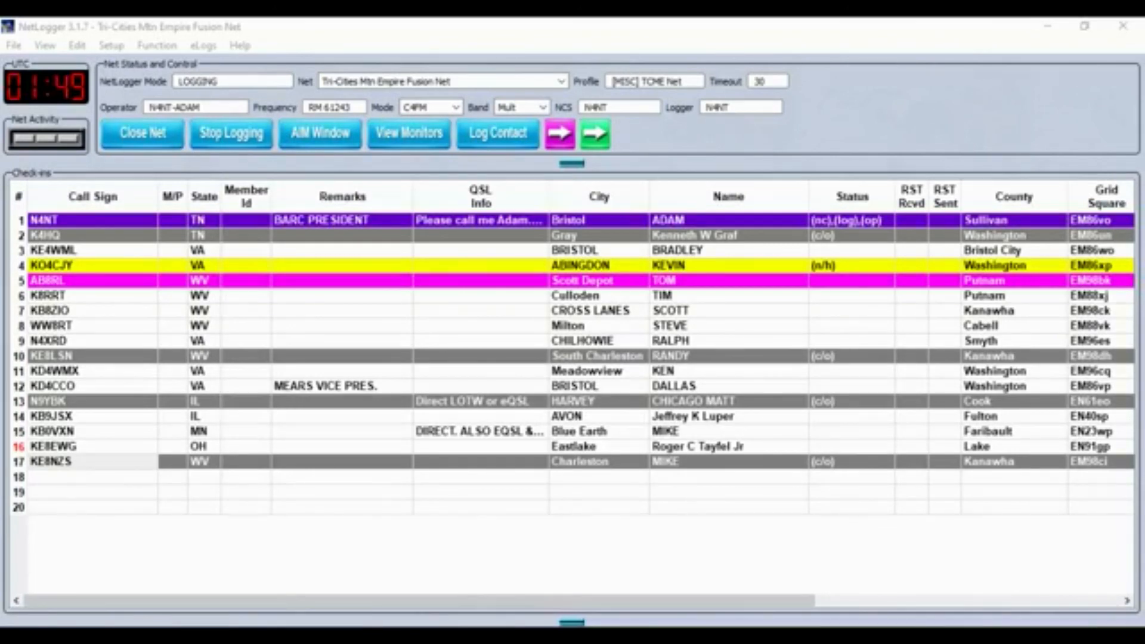
mouse_move(173, 359)
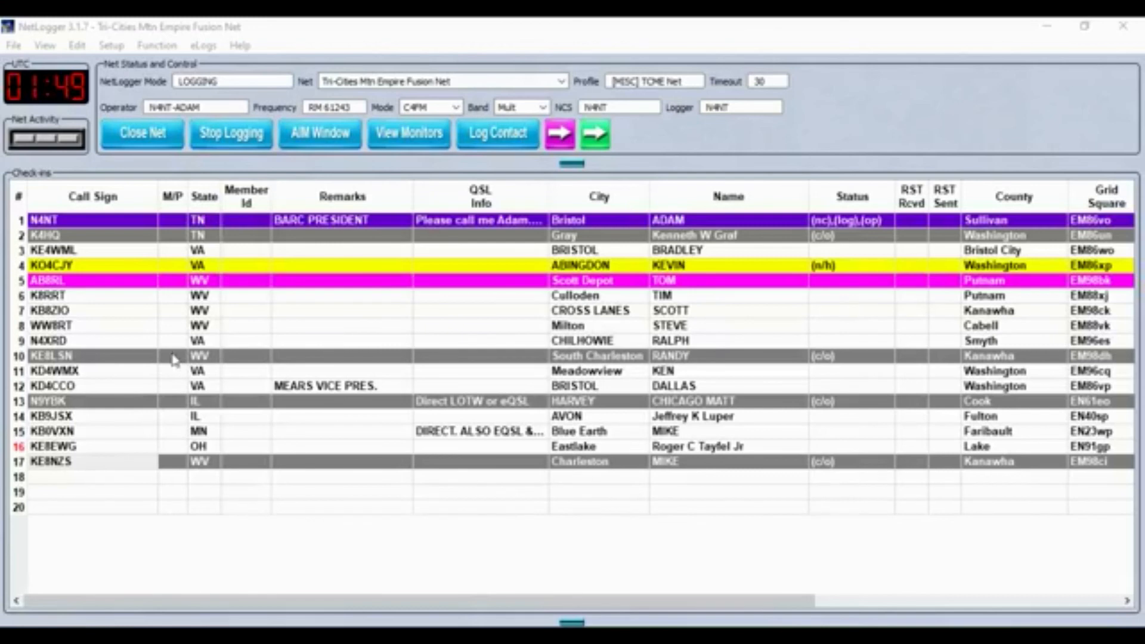
mouse_move(97, 313)
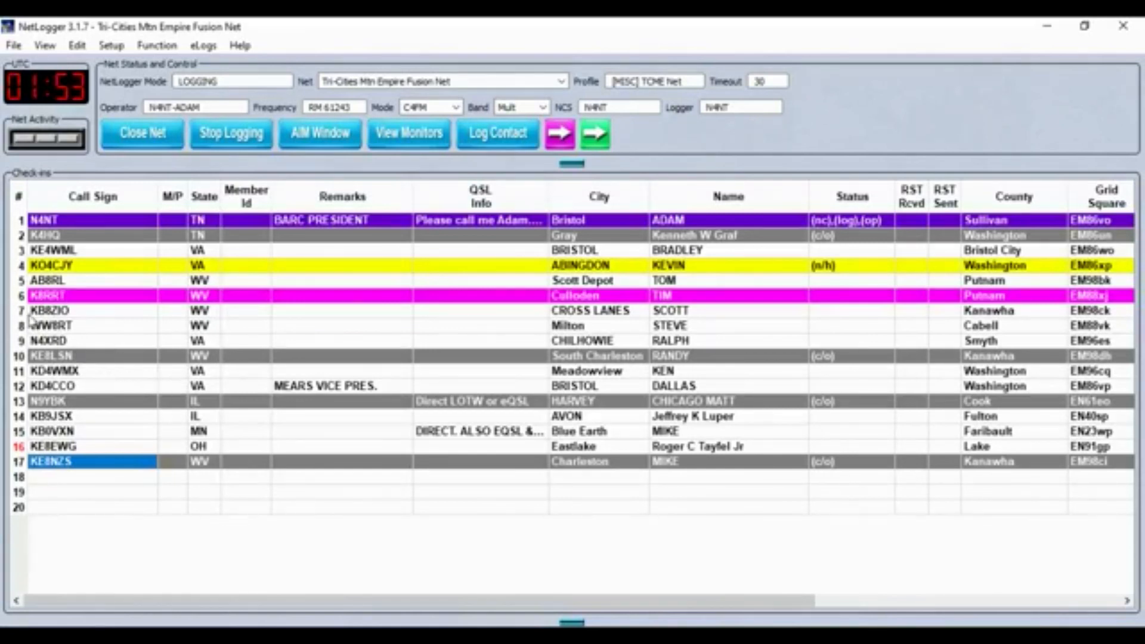
Make KB8RRT in row 6 the active station in the Check-ins grid
left_click(57, 310)
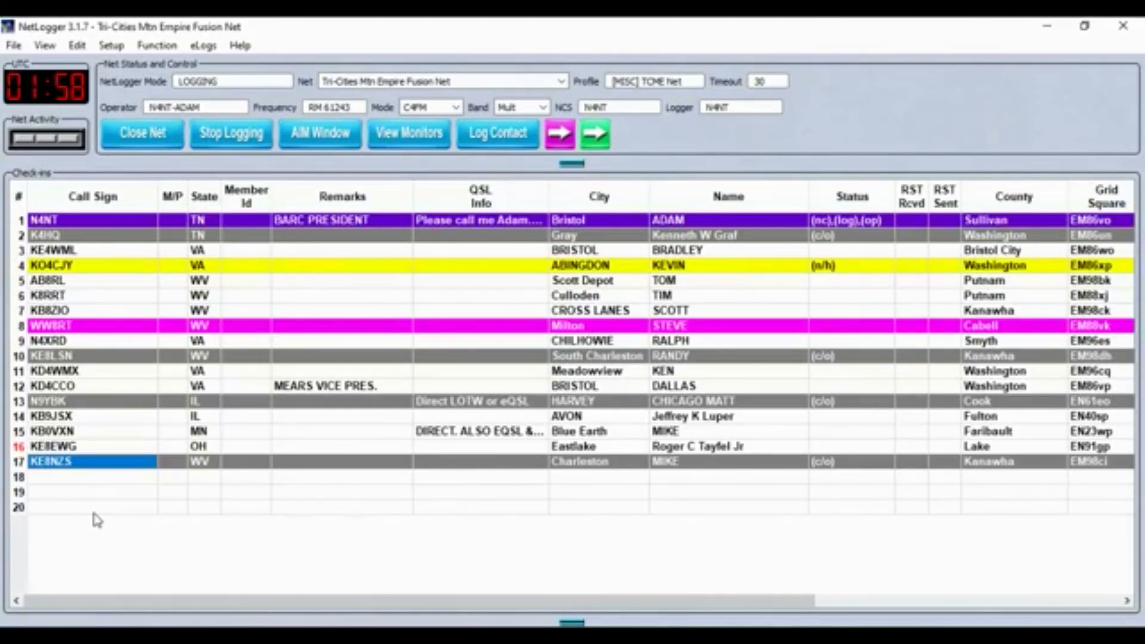
mouse_move(132, 537)
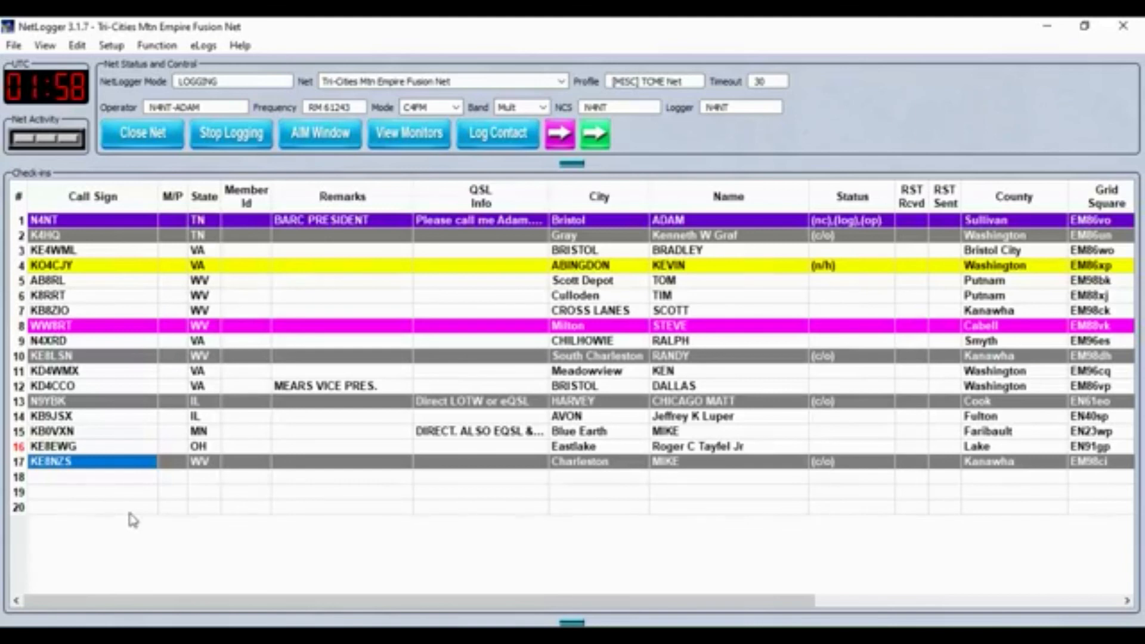
mouse_move(125, 532)
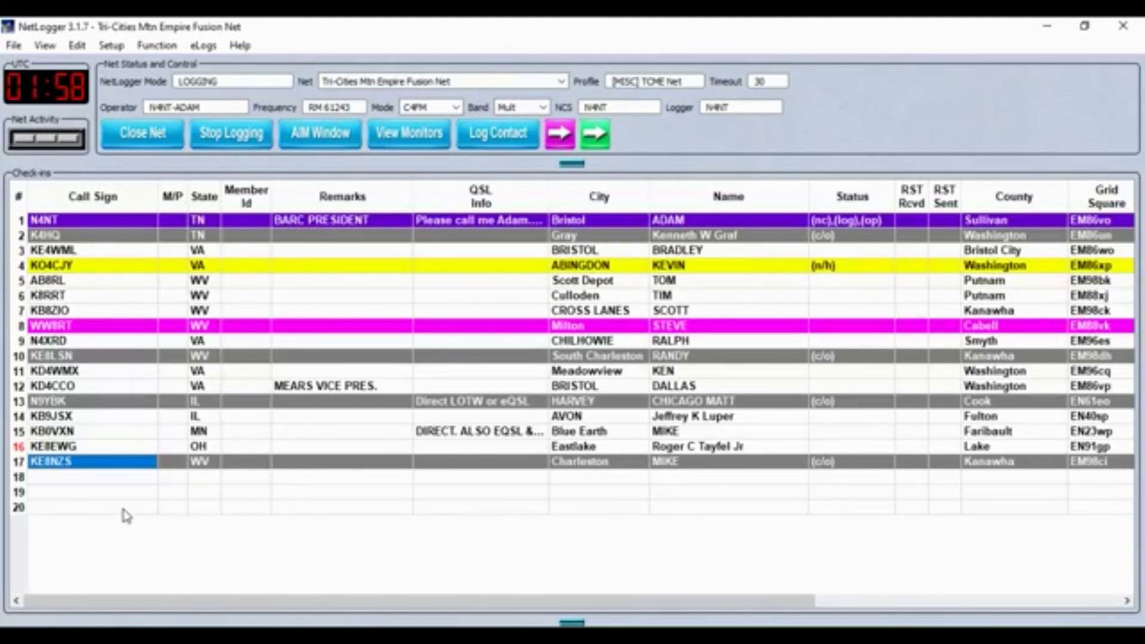
mouse_move(125, 530)
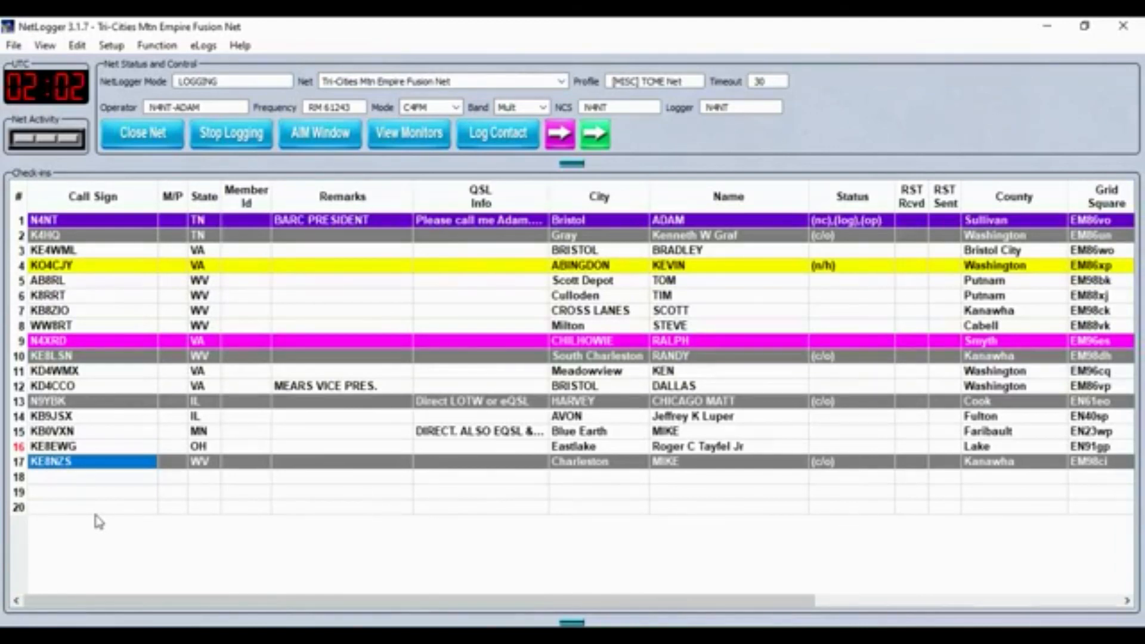
mouse_move(119, 396)
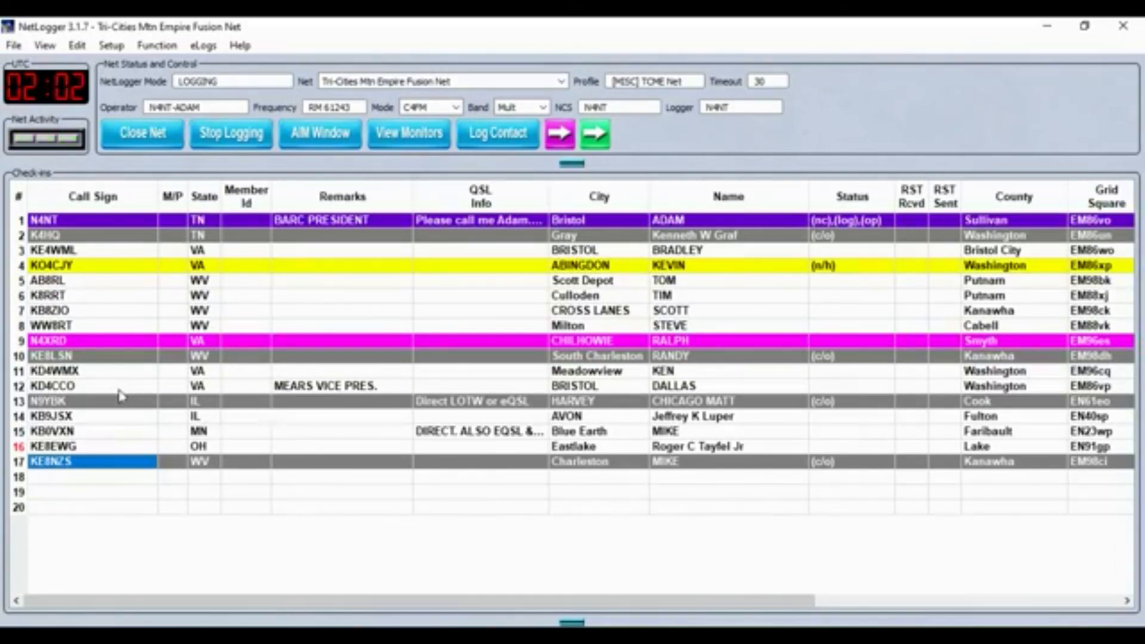
mouse_move(81, 384)
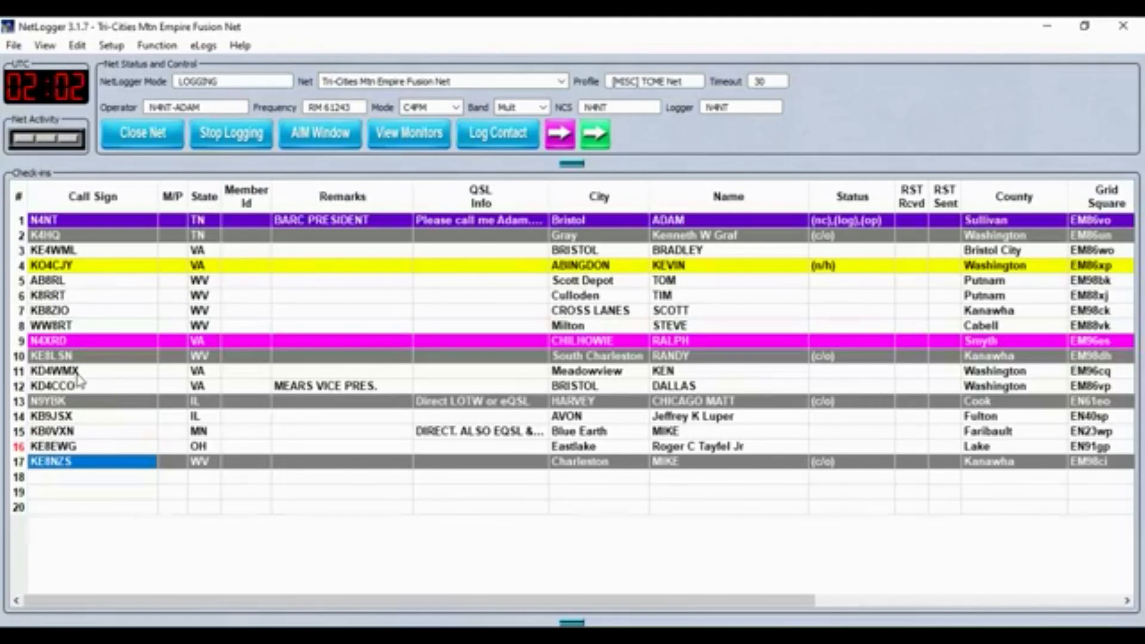
mouse_move(125, 389)
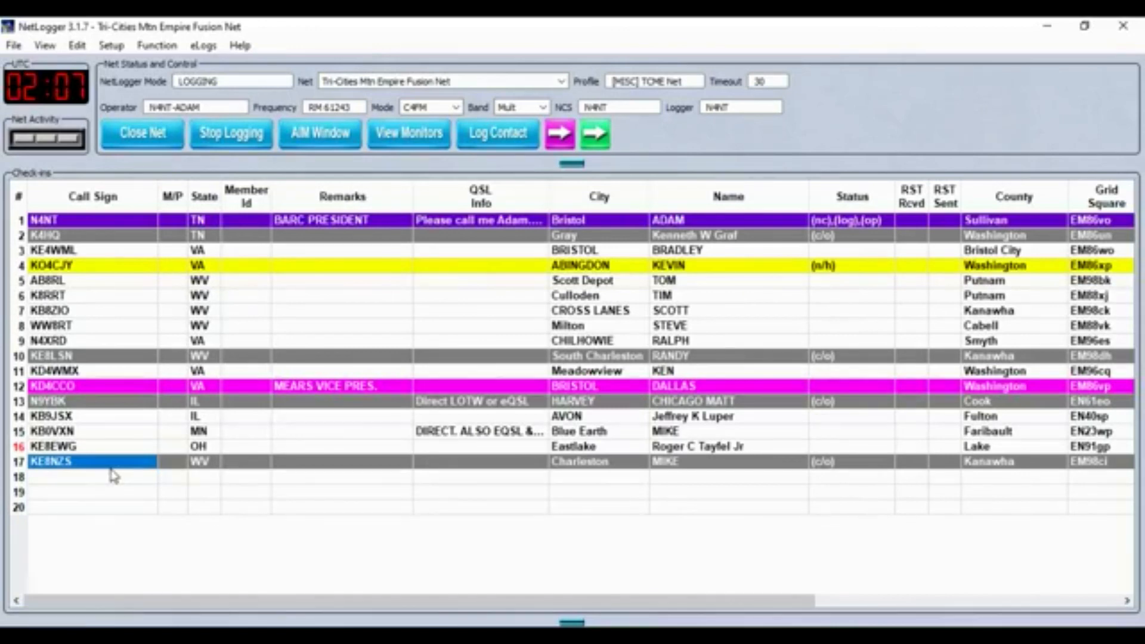
left_click(50, 417)
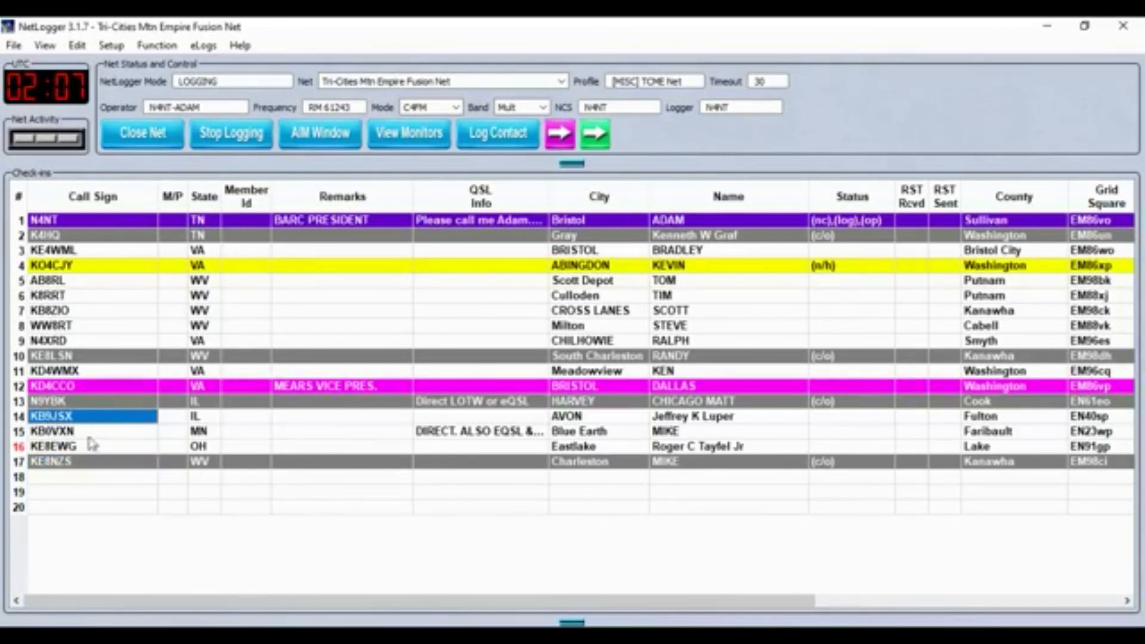
mouse_move(103, 434)
type("JEFF")
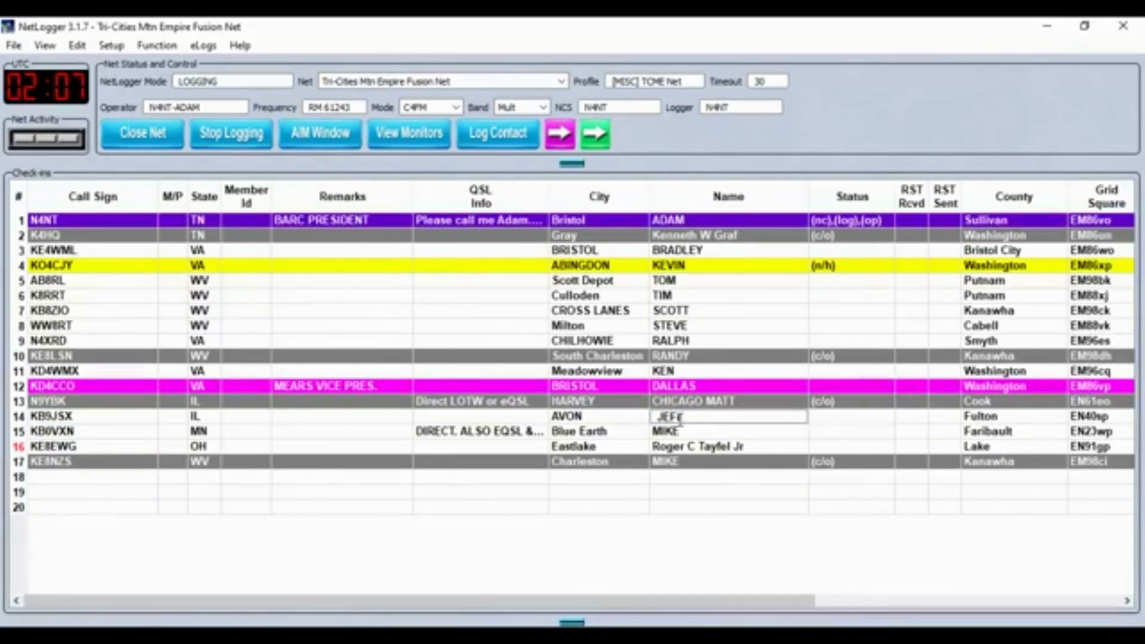
left_click(54, 416)
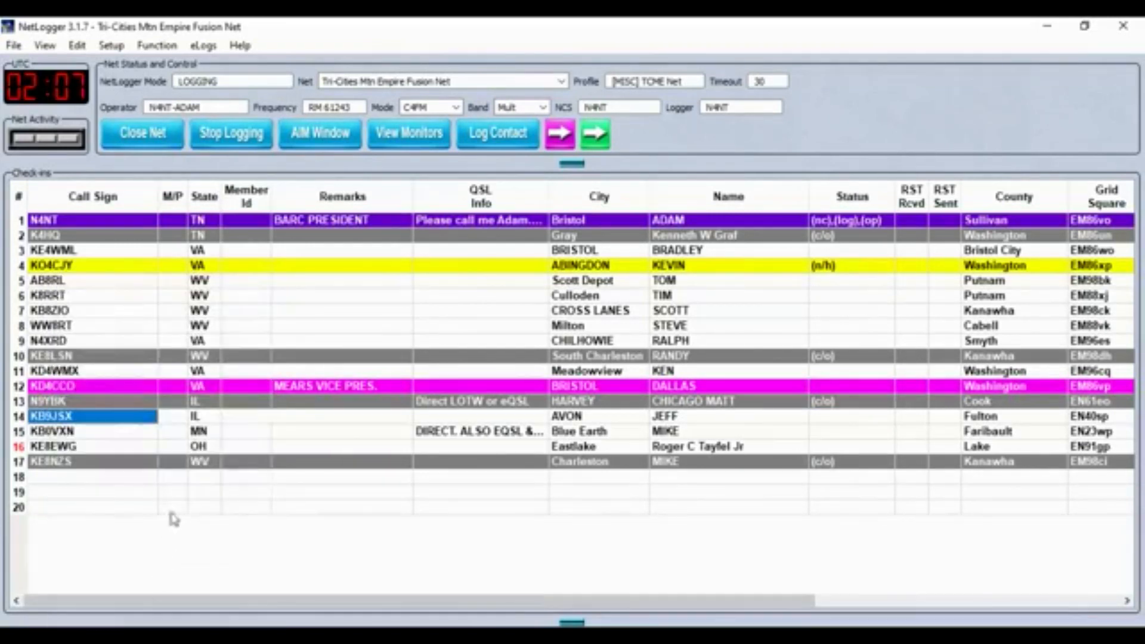
mouse_move(153, 458)
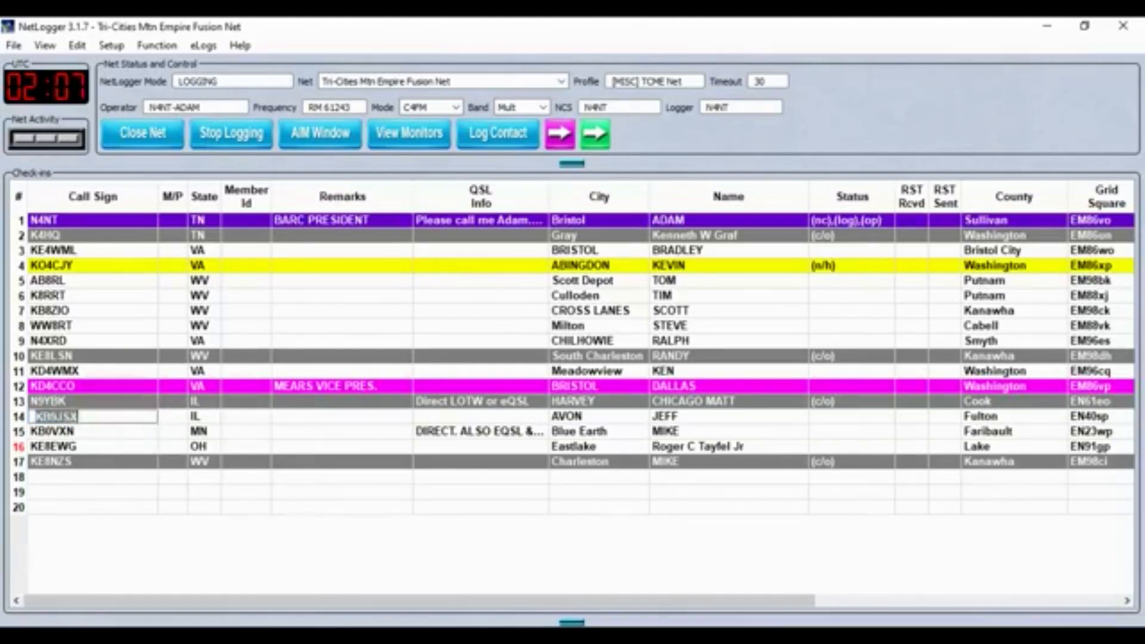
left_click(54, 431)
type("K")
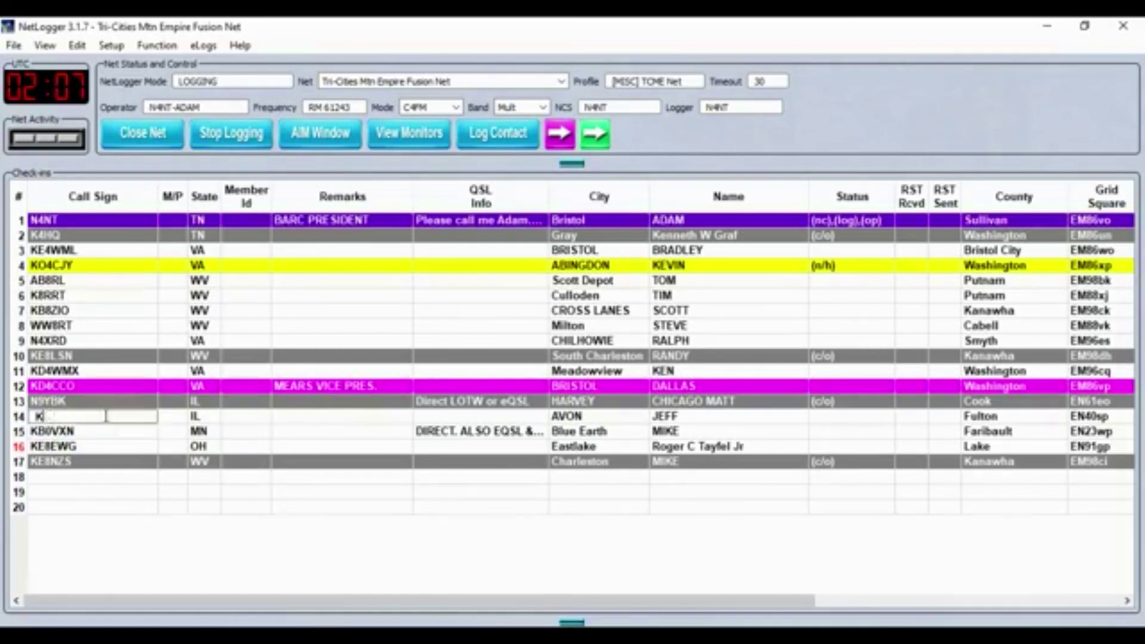
type("D9JSX")
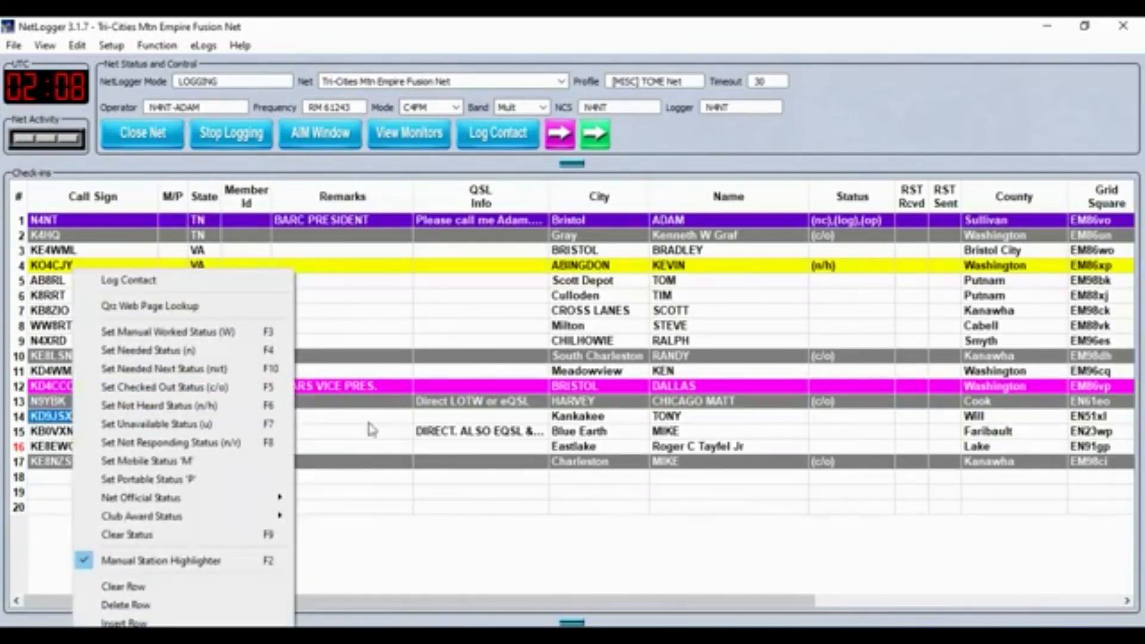
Dismiss the row context menu without choosing a status
left_click(50, 416)
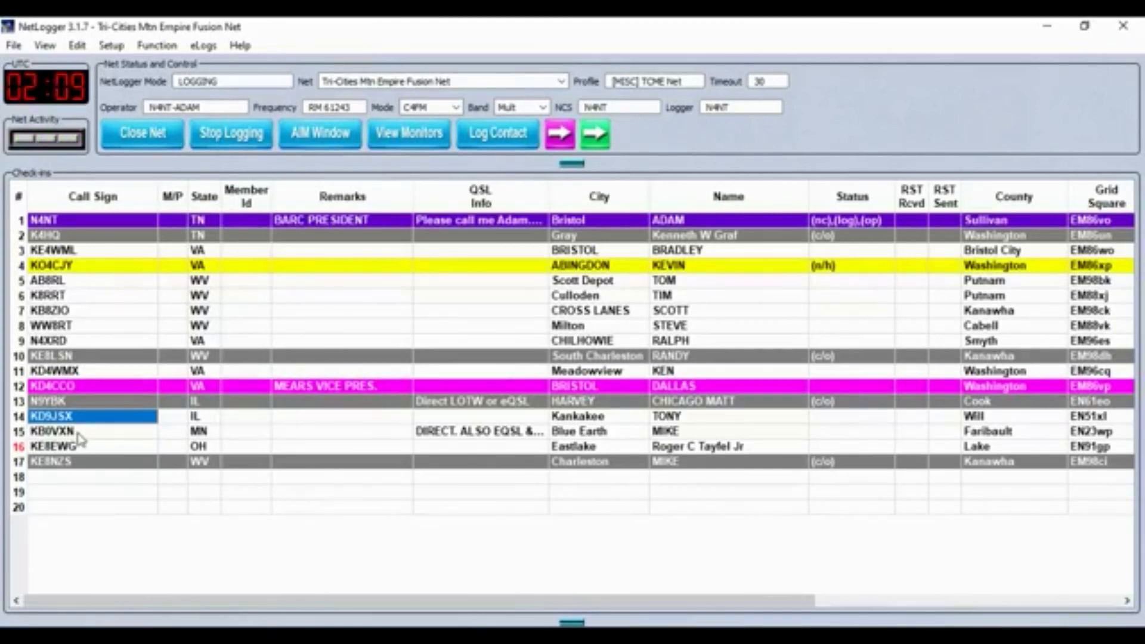
left_click(50, 432)
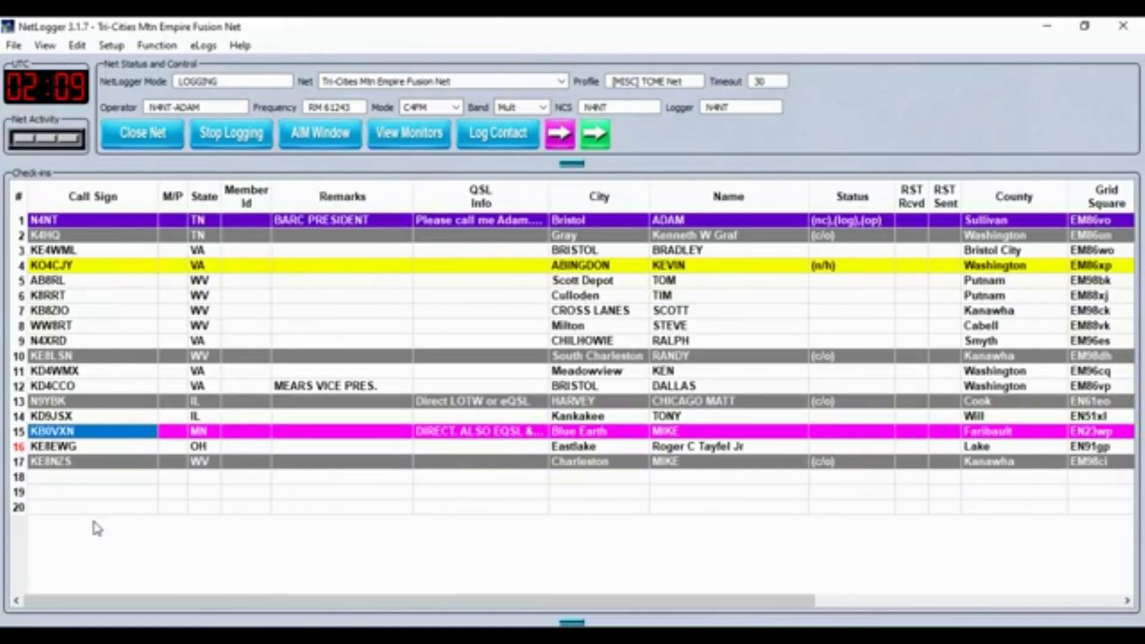
mouse_move(71, 516)
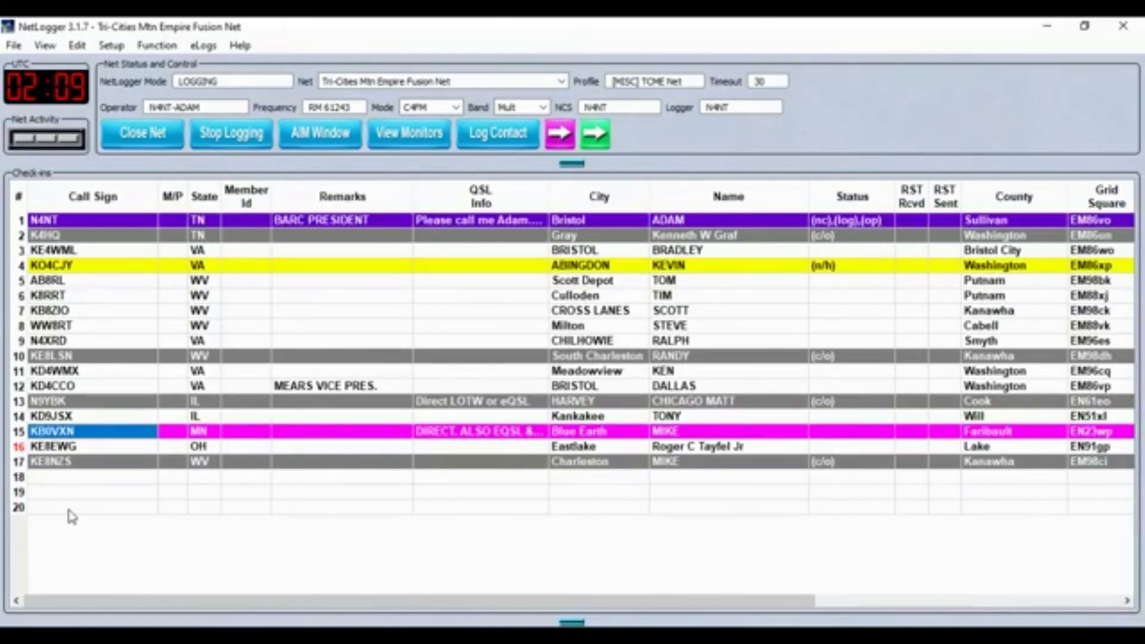
mouse_move(77, 526)
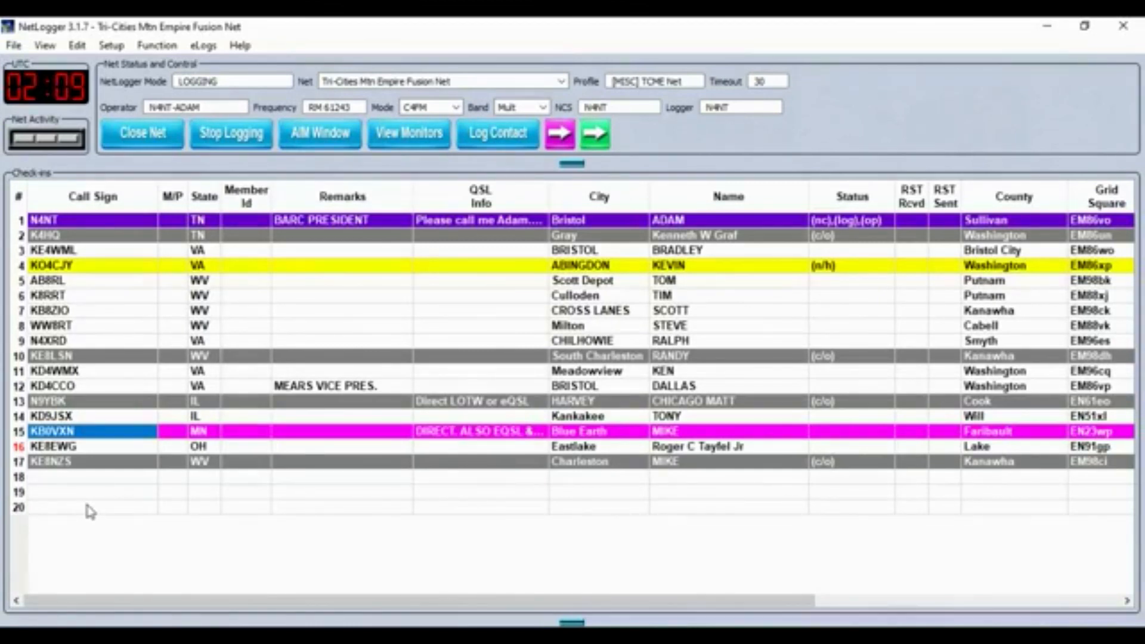
double_click(697, 446)
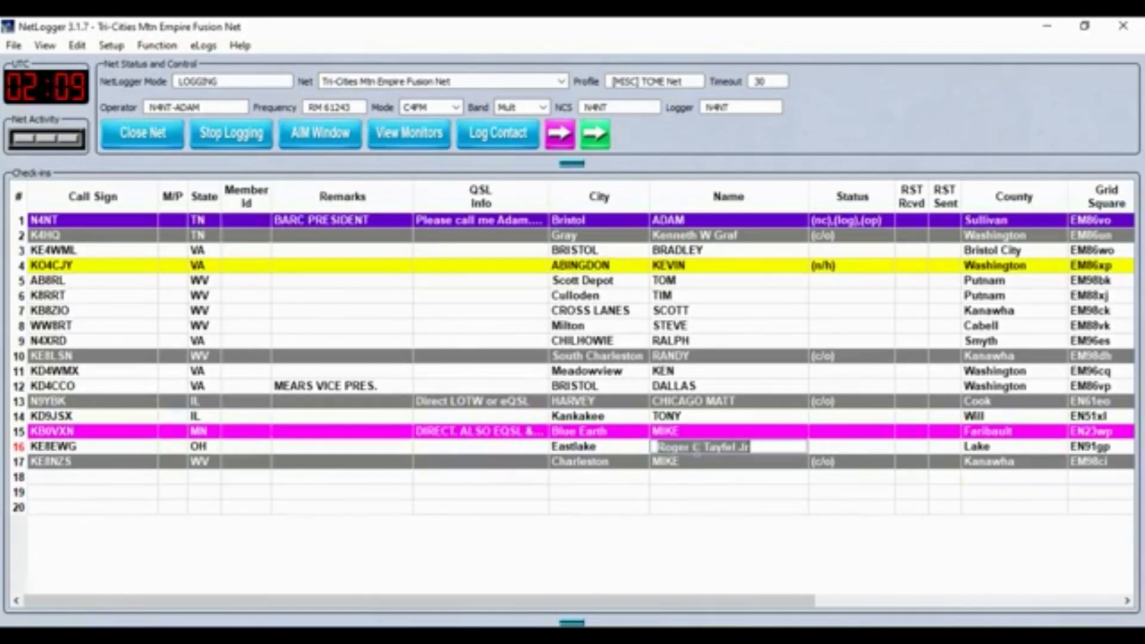
type("ROGER")
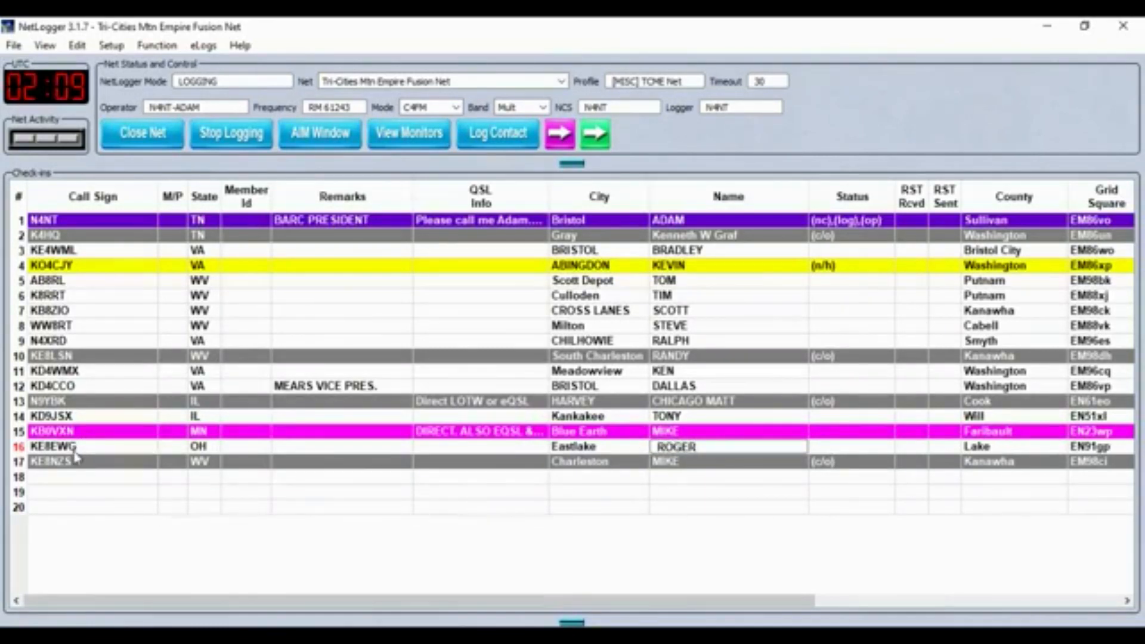
left_click(54, 446)
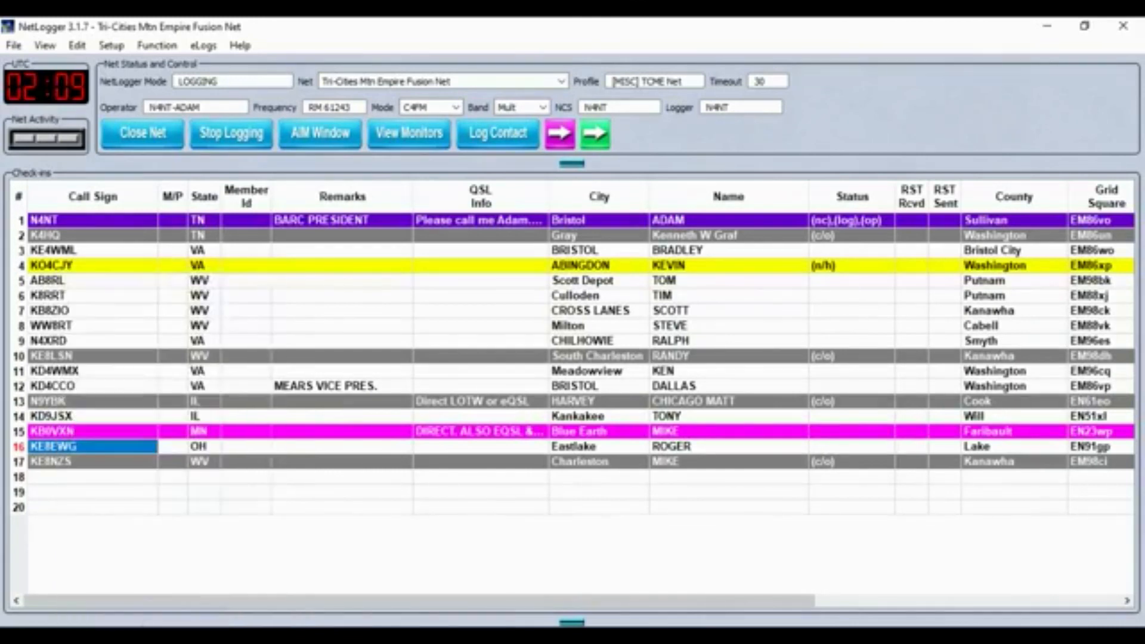
mouse_move(139, 515)
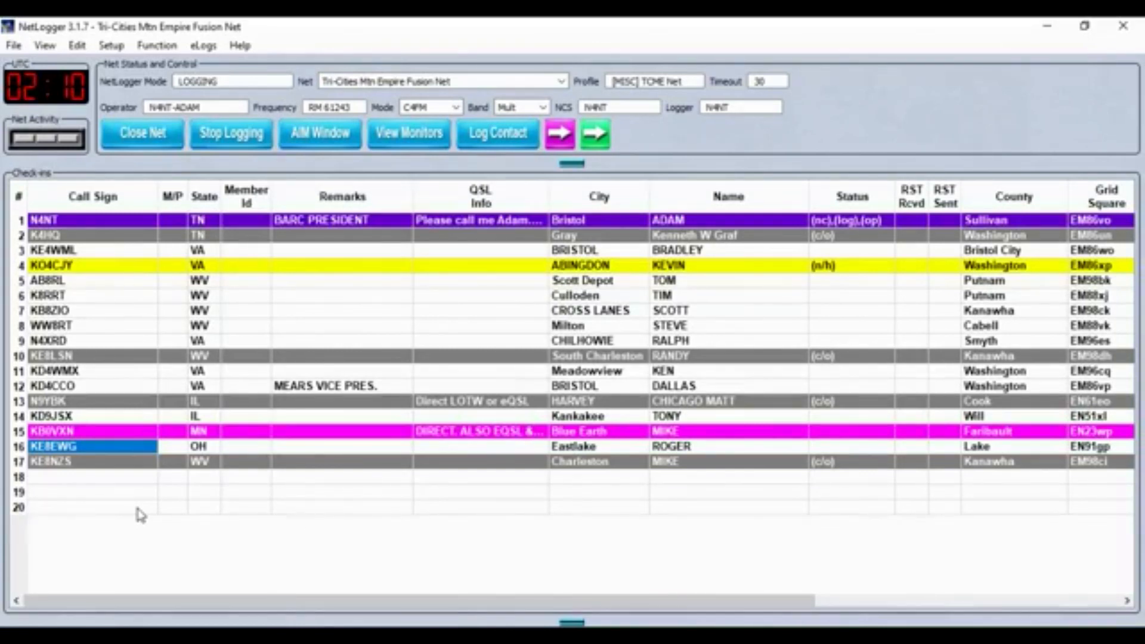
mouse_move(159, 495)
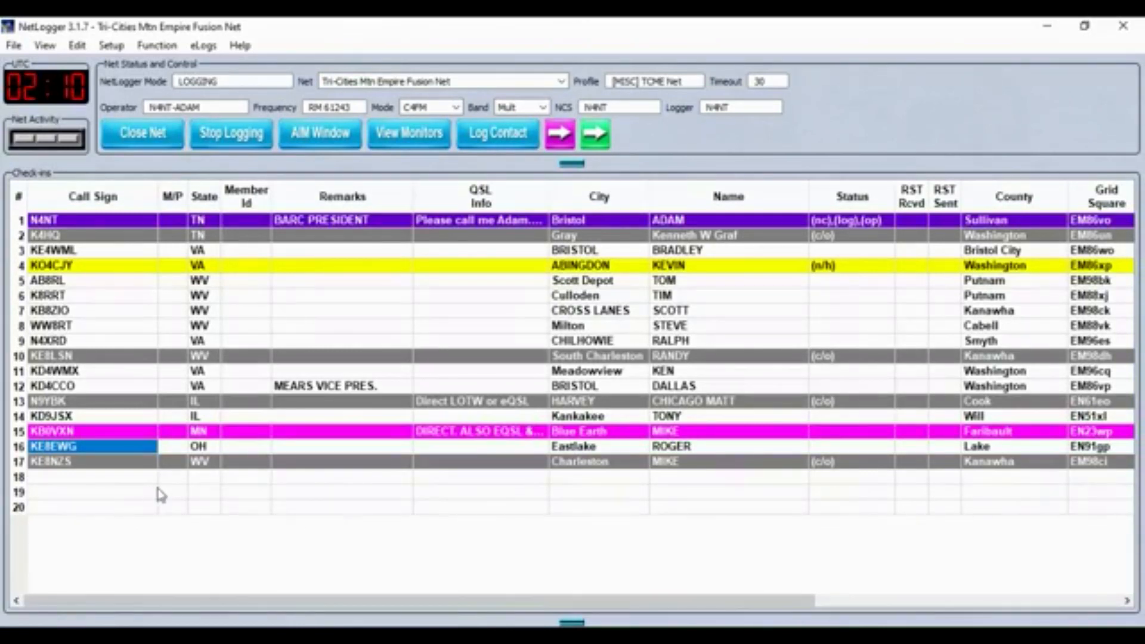
mouse_move(170, 495)
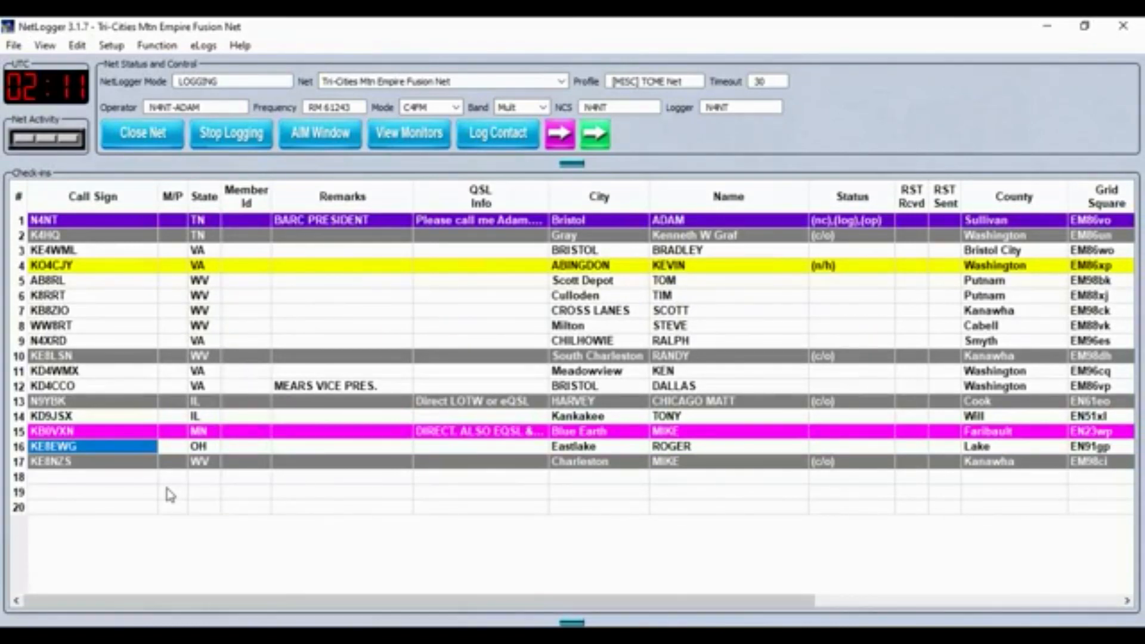
mouse_move(165, 489)
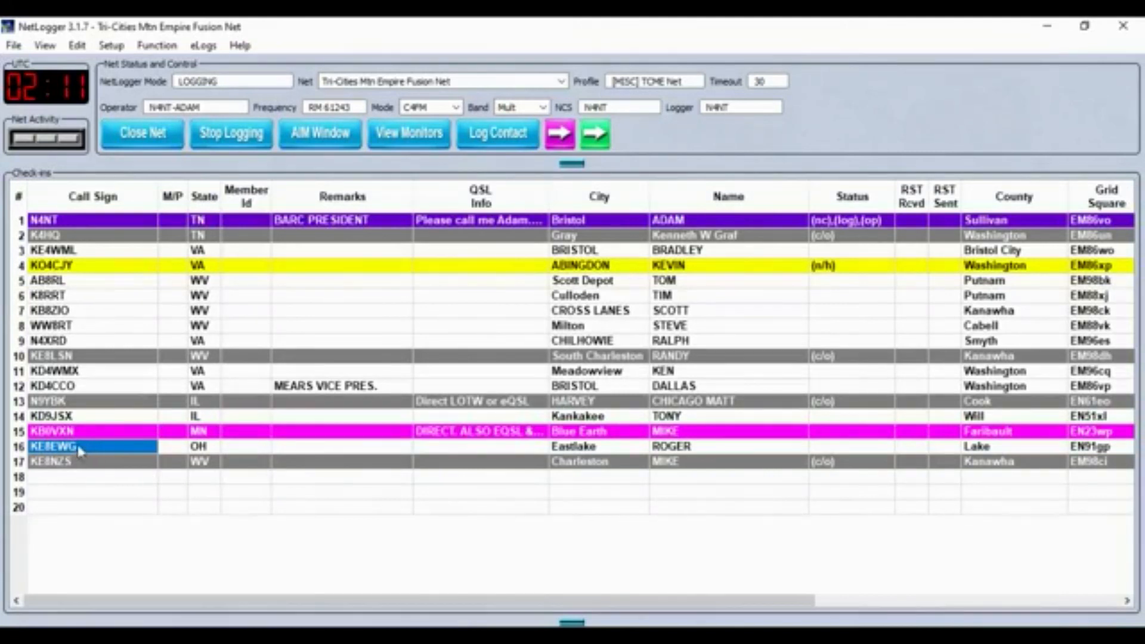
mouse_move(107, 500)
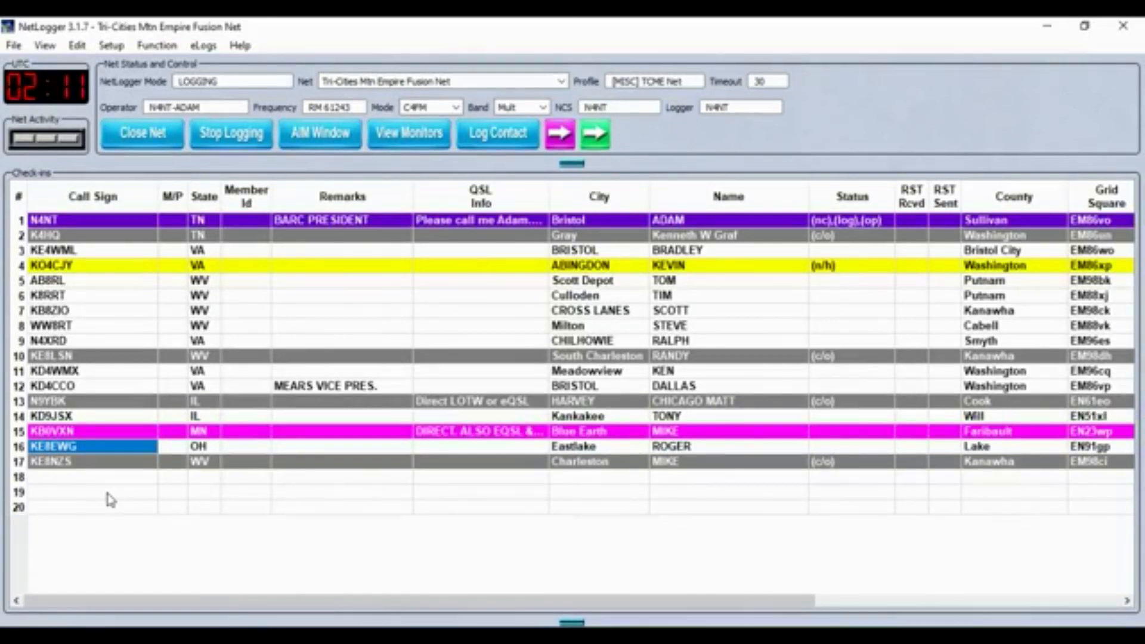
mouse_move(16, 464)
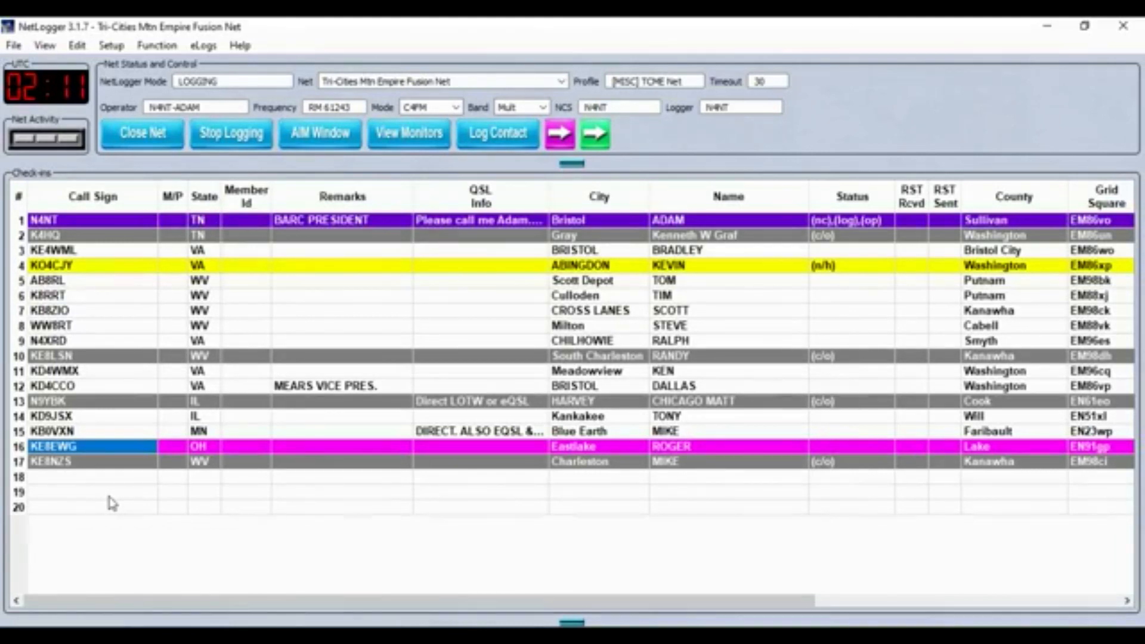
mouse_move(105, 475)
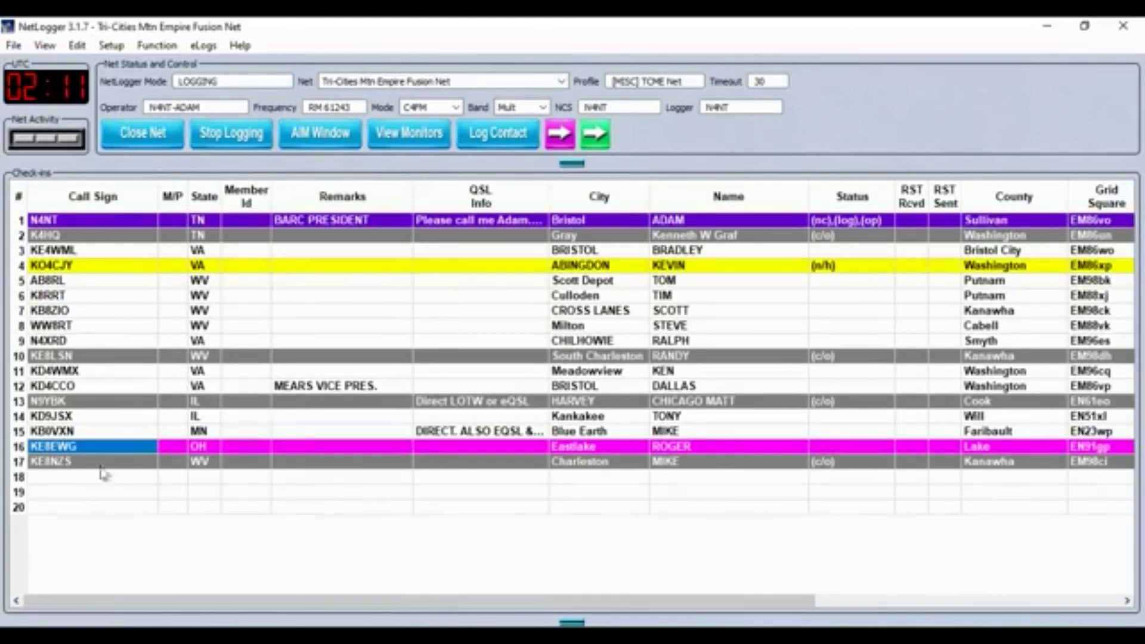
mouse_move(88, 485)
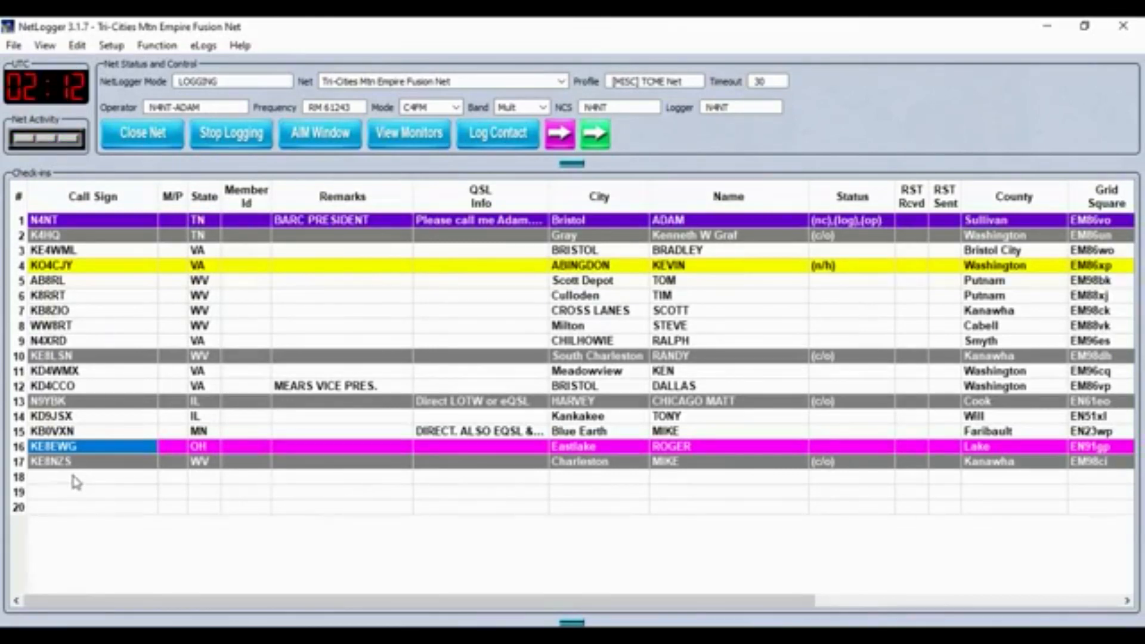
Select the Call Sign cell of empty row 18 for the next check-in
left_click(78, 476)
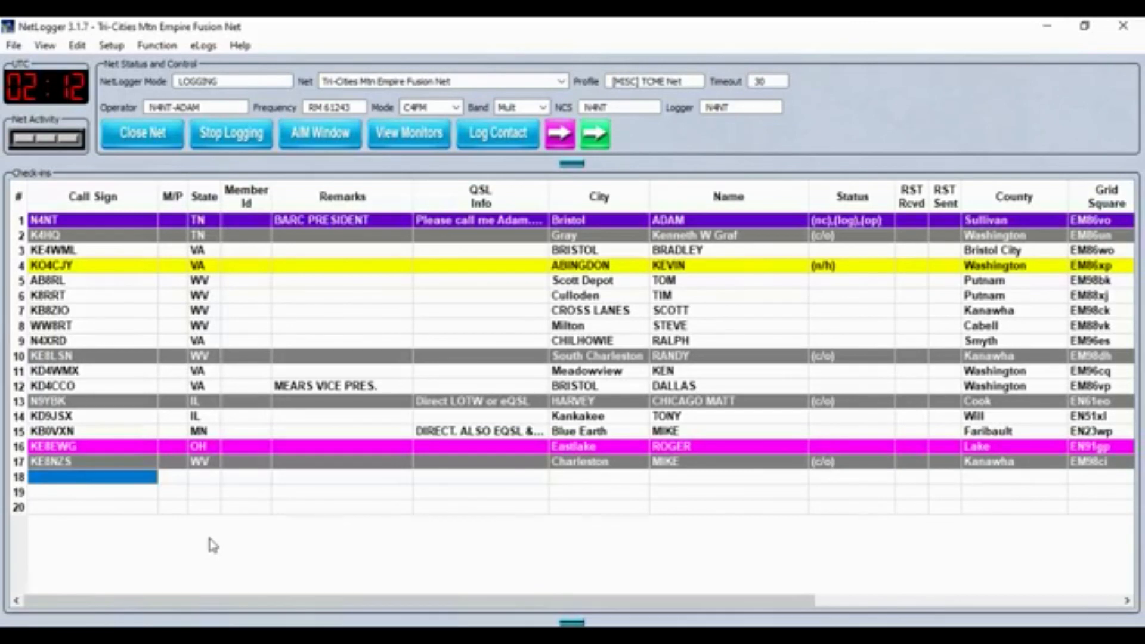
type("N4KZS")
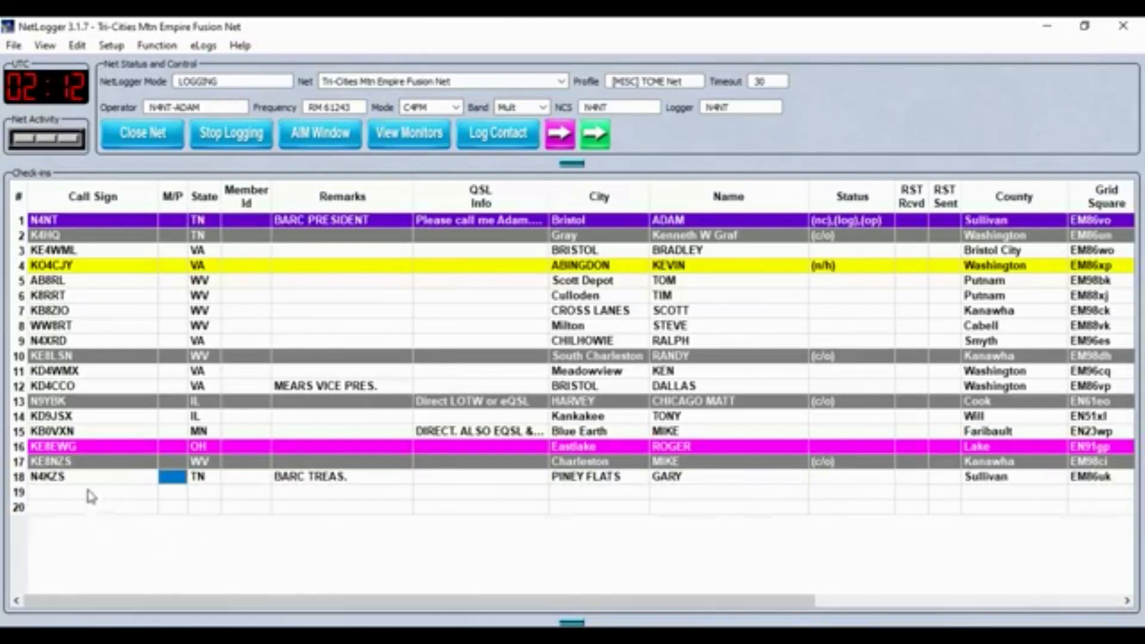
left_click(77, 505)
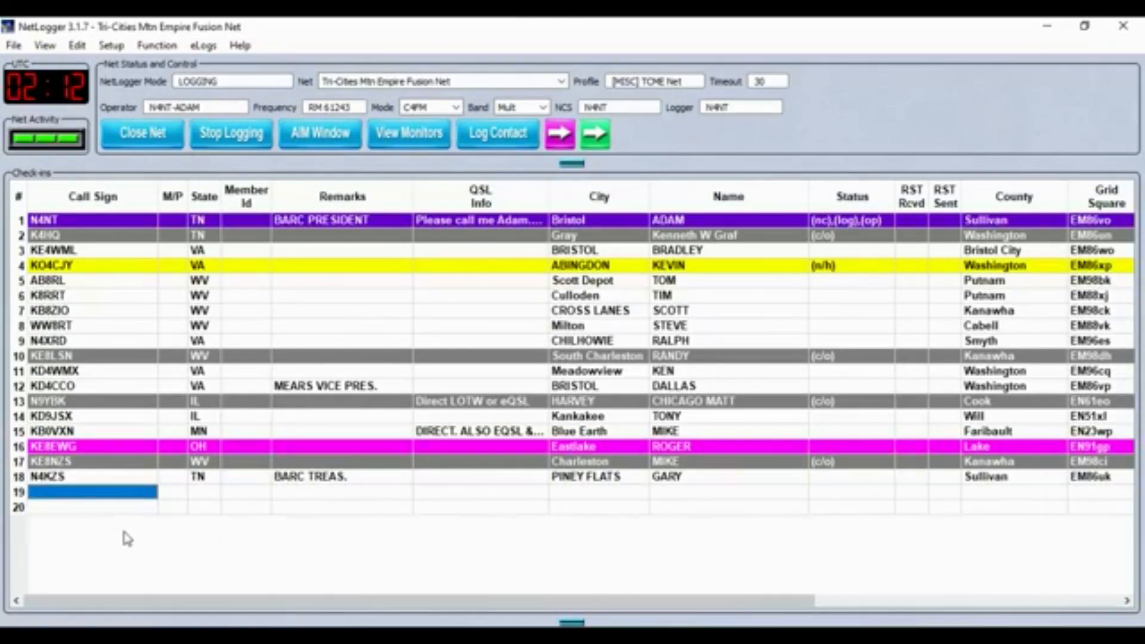
type("K")
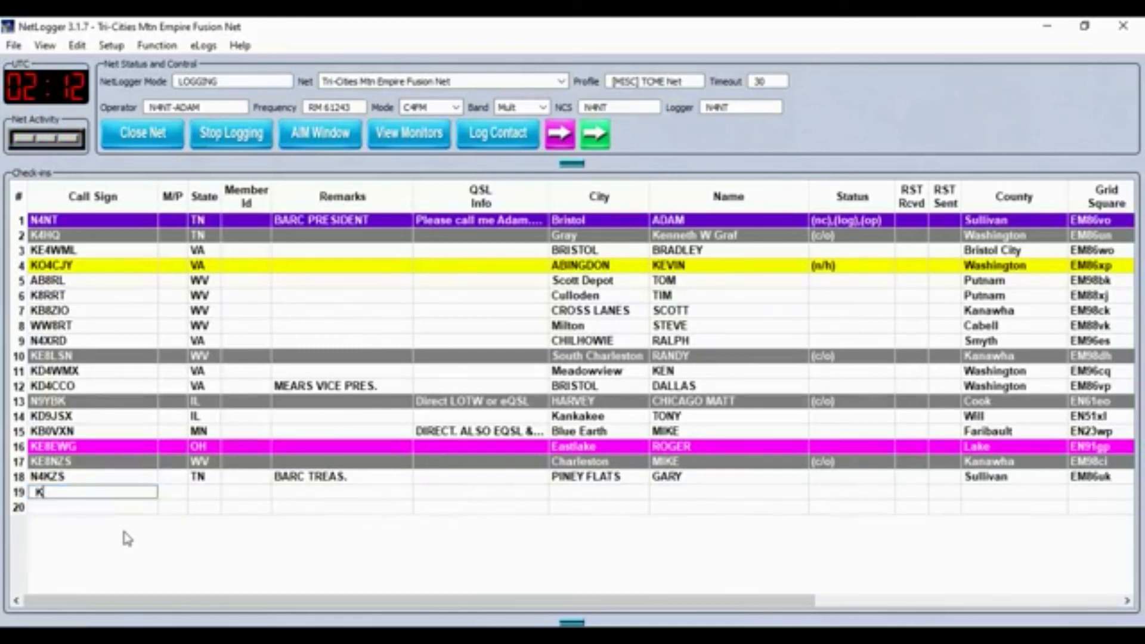
type("8LIN")
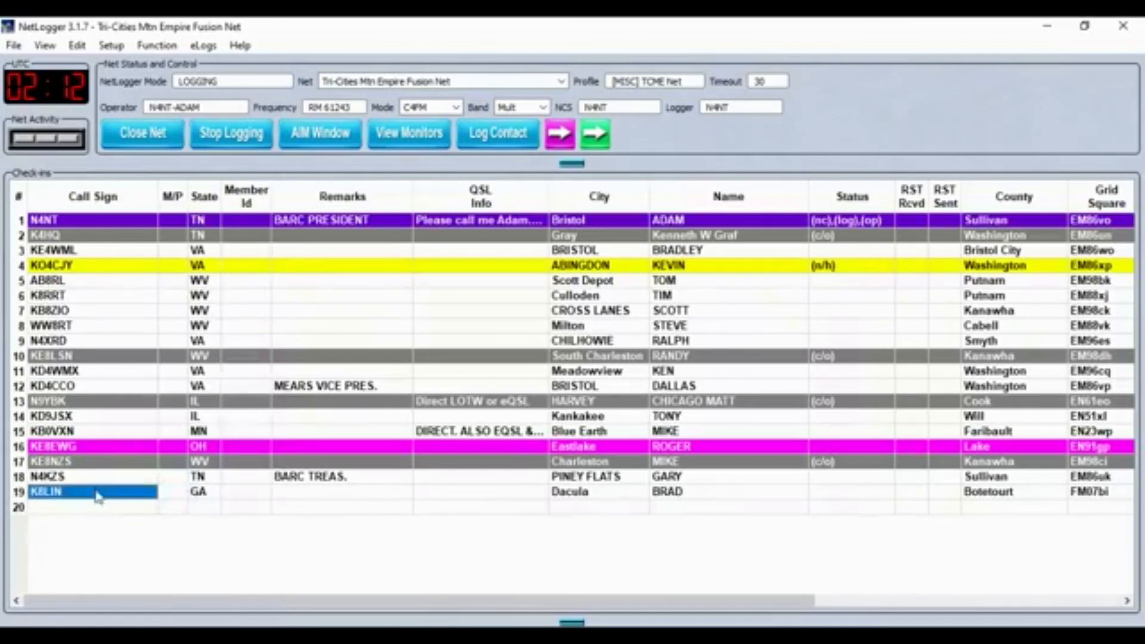
mouse_move(173, 401)
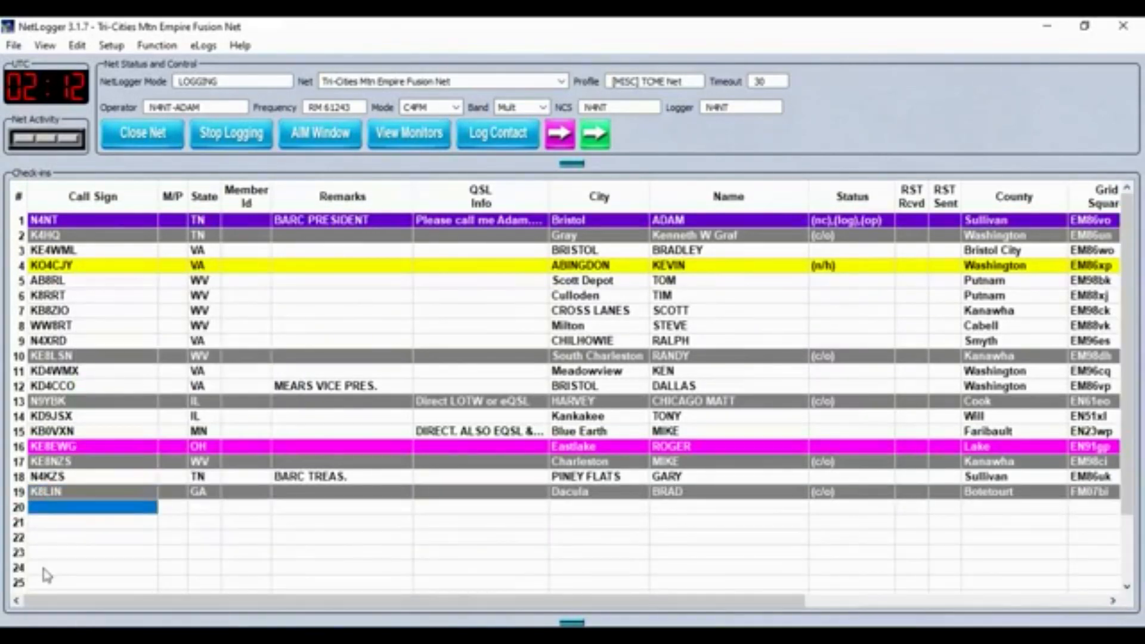
type("KC1HHK")
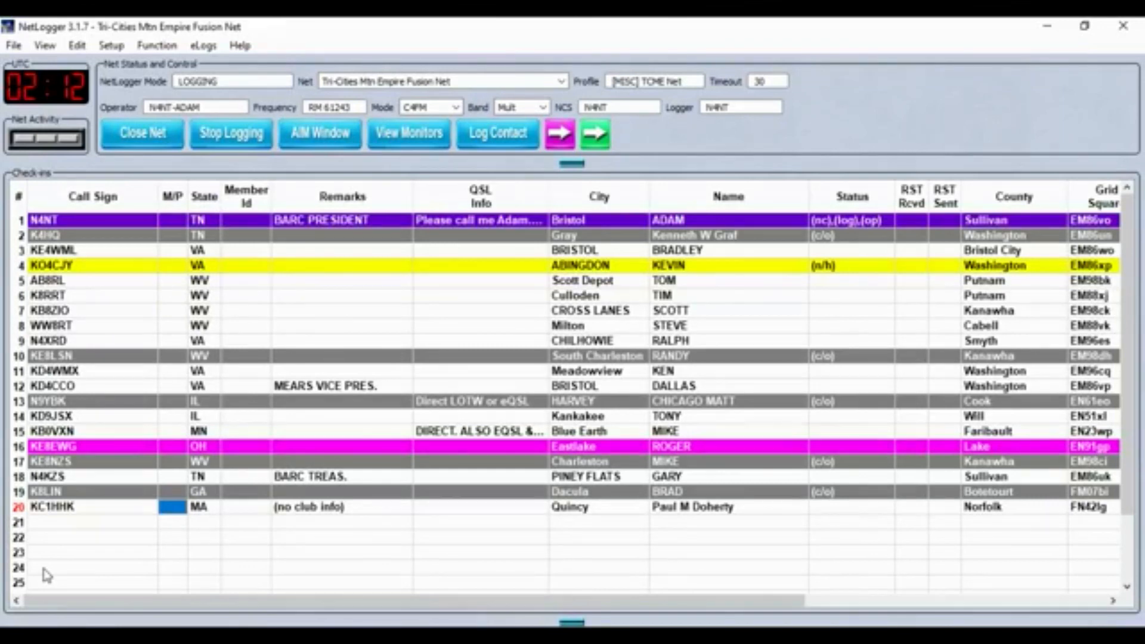
left_click(72, 538)
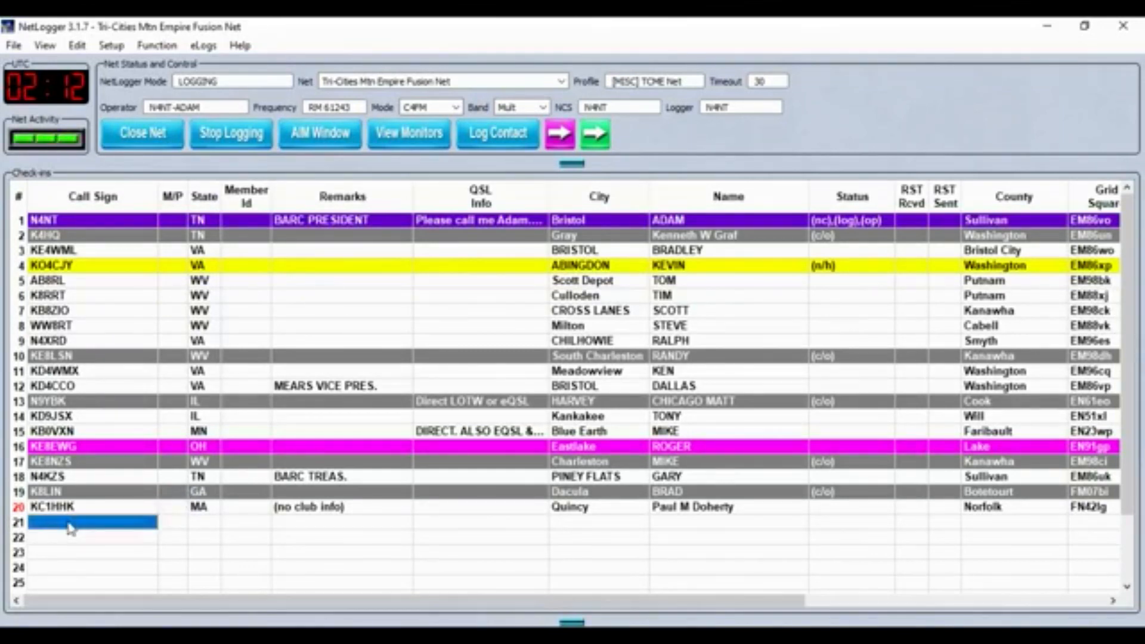
type("KO4CJU")
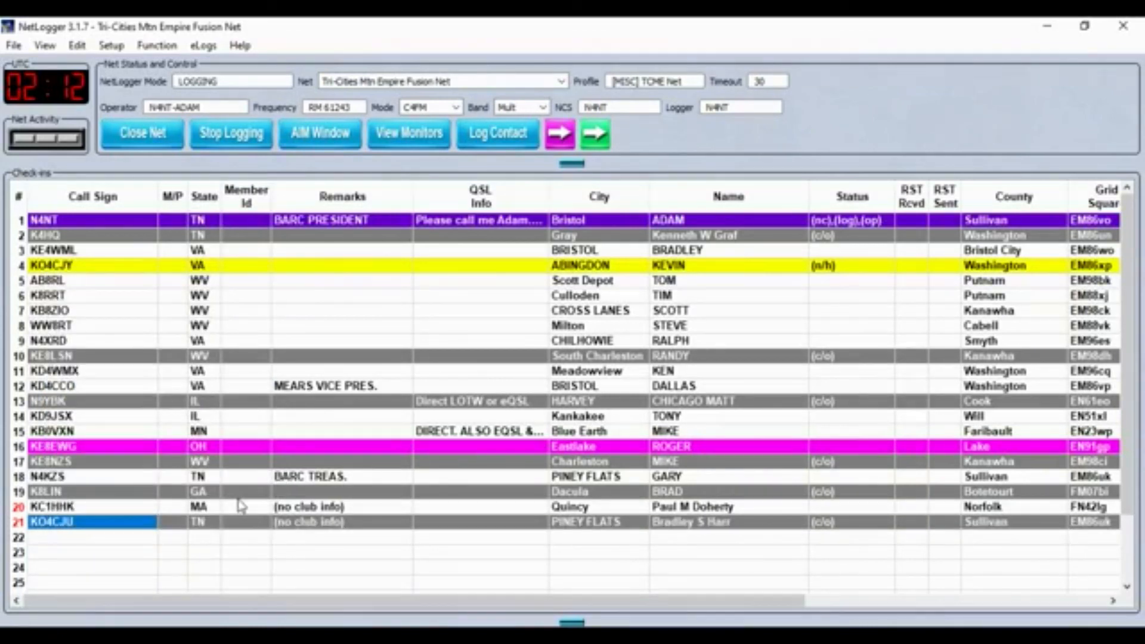
left_click(66, 548)
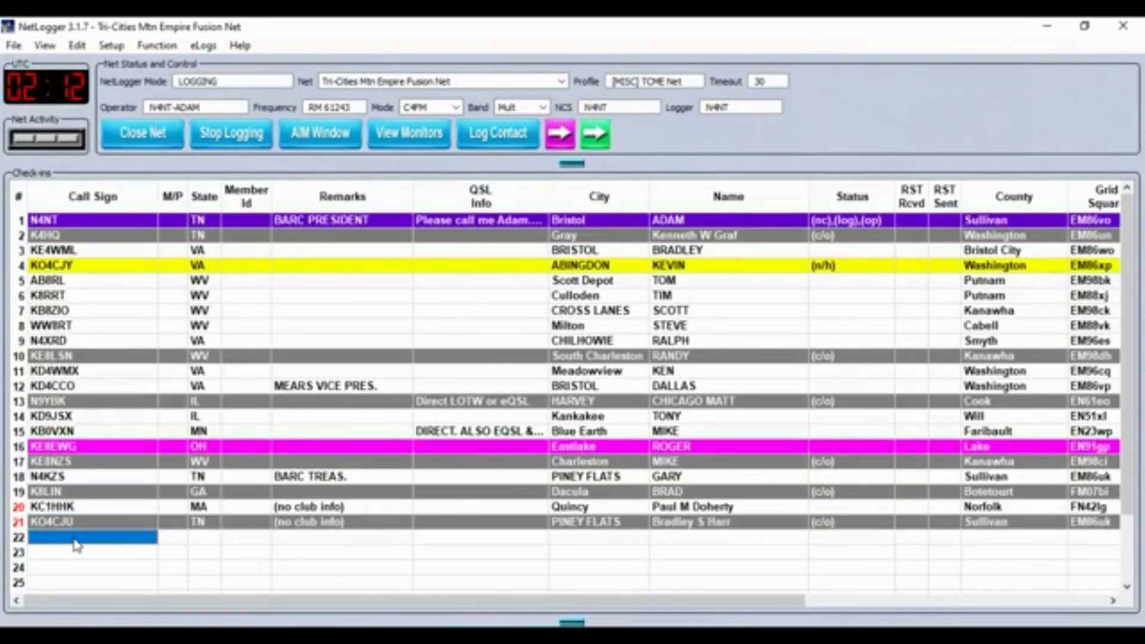
type("NS9V")
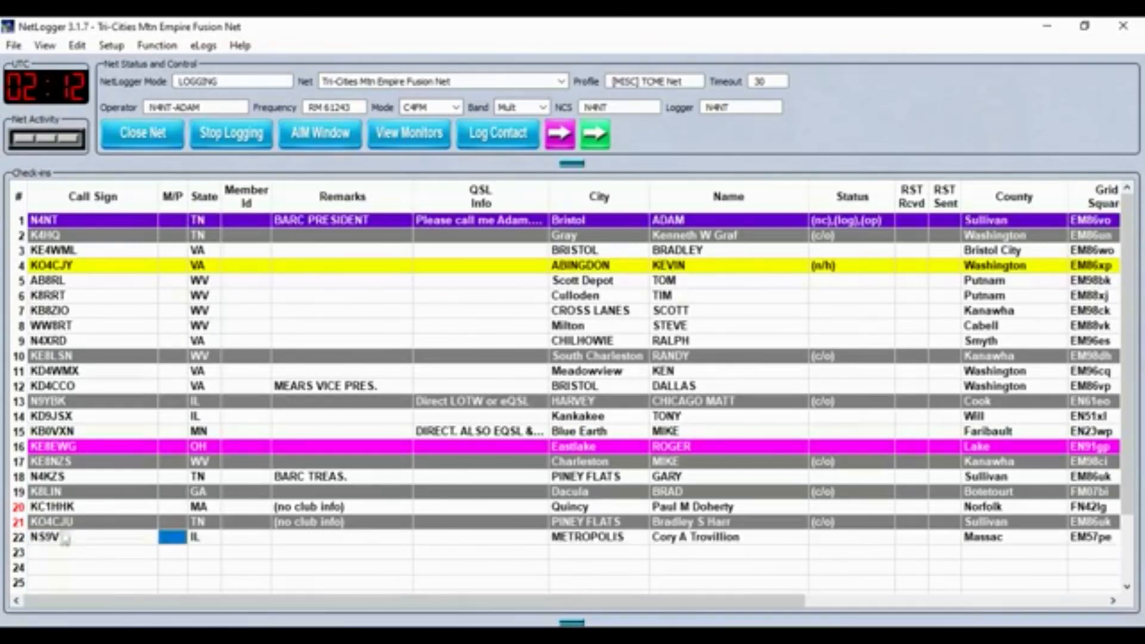
left_click(694, 538)
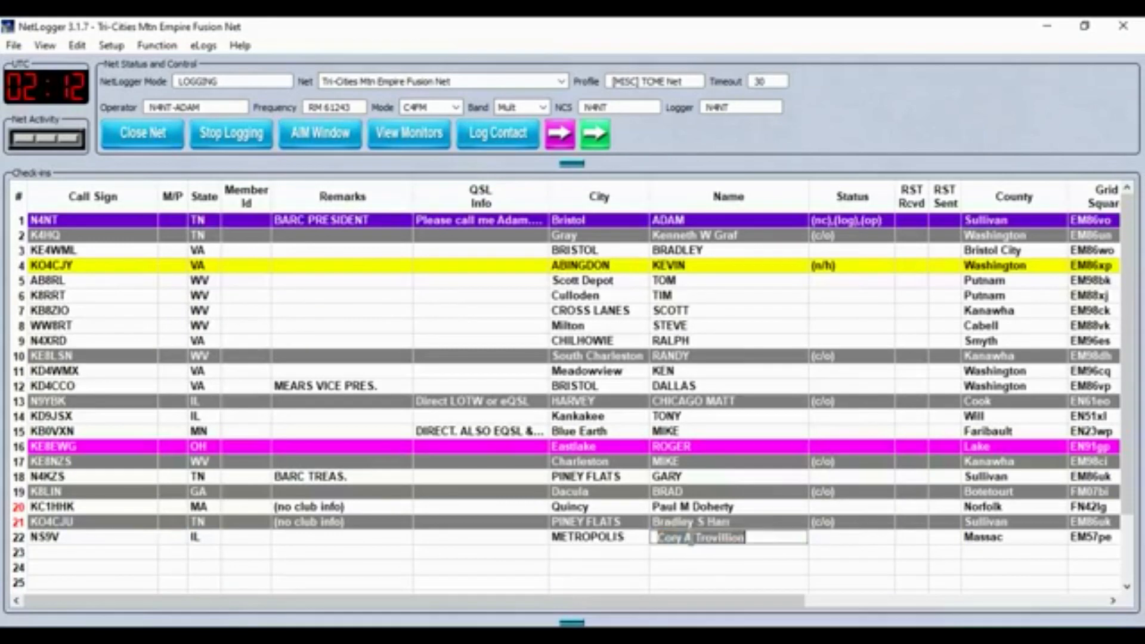
type("CORY")
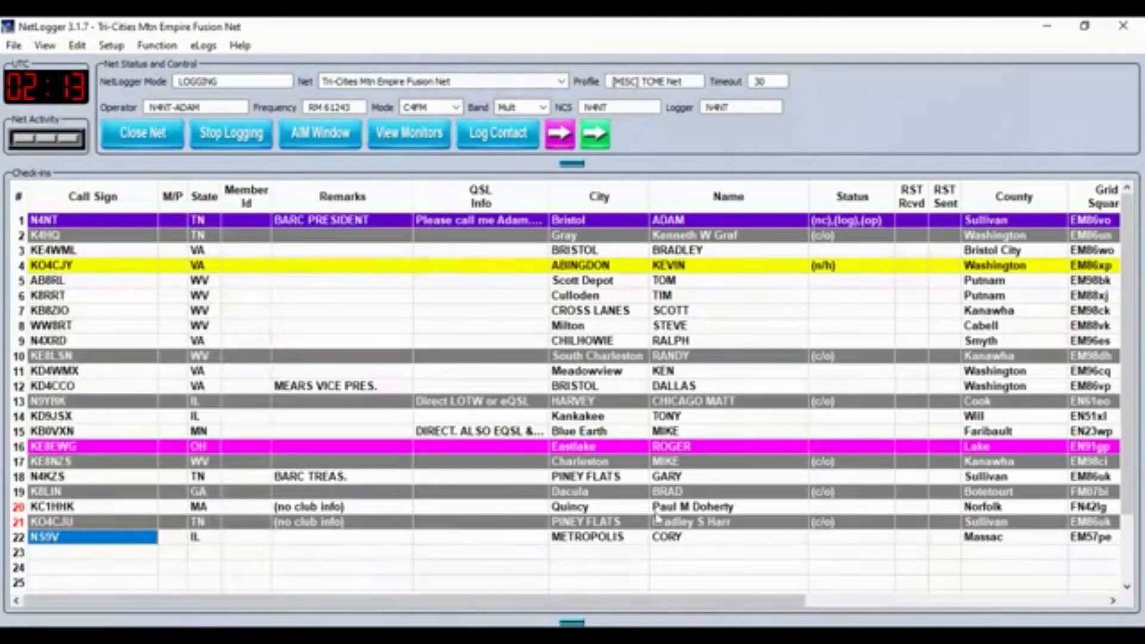
mouse_move(689, 517)
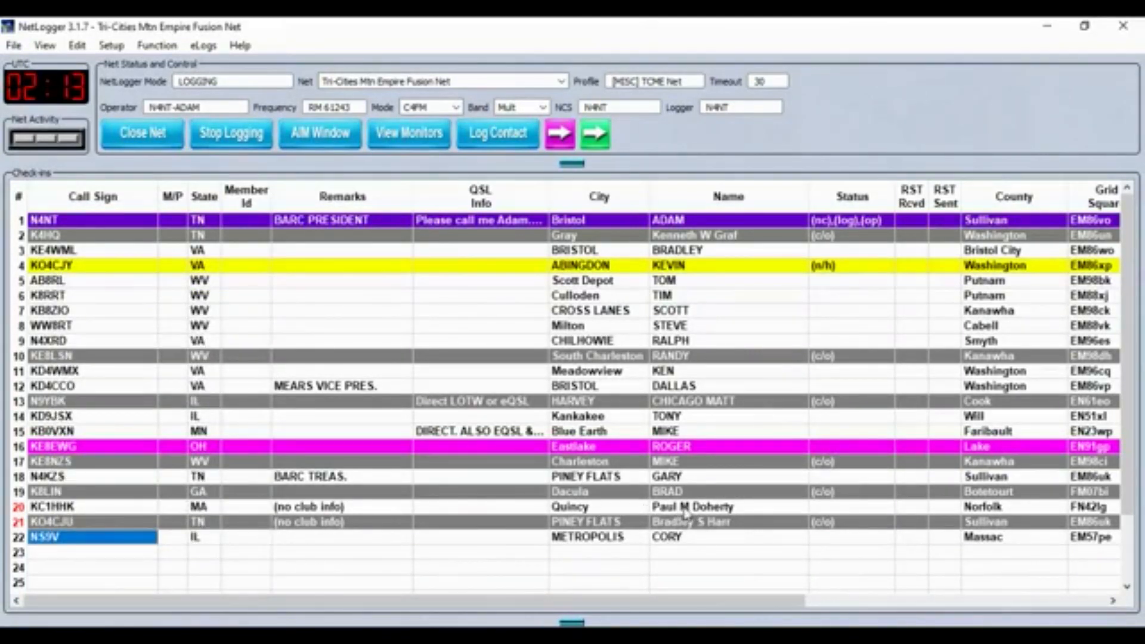
mouse_move(681, 541)
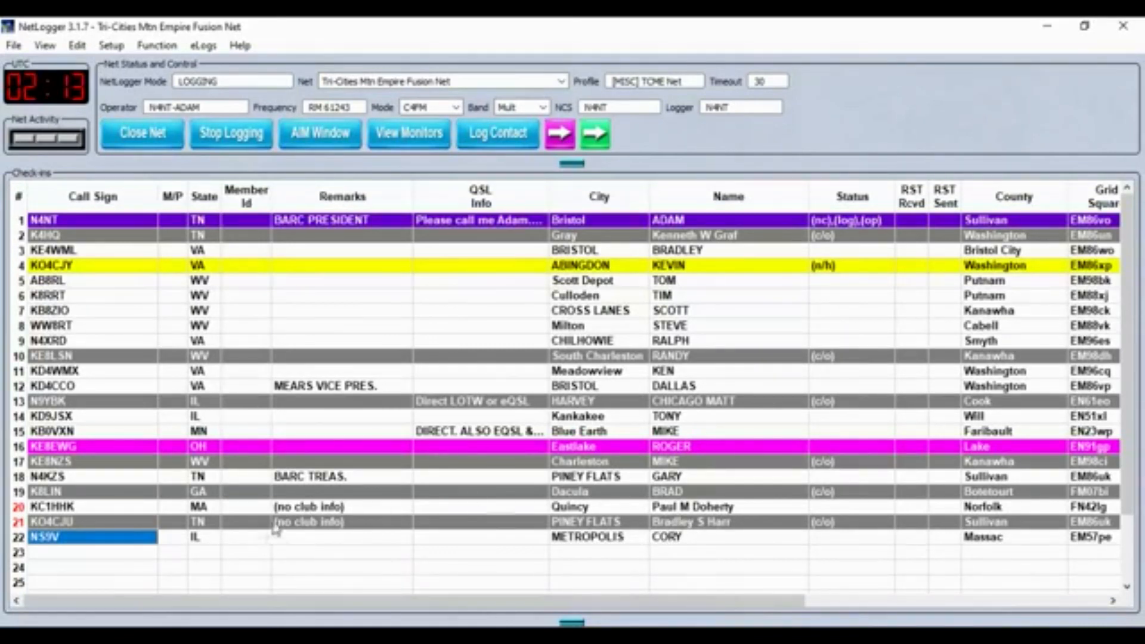
mouse_move(302, 538)
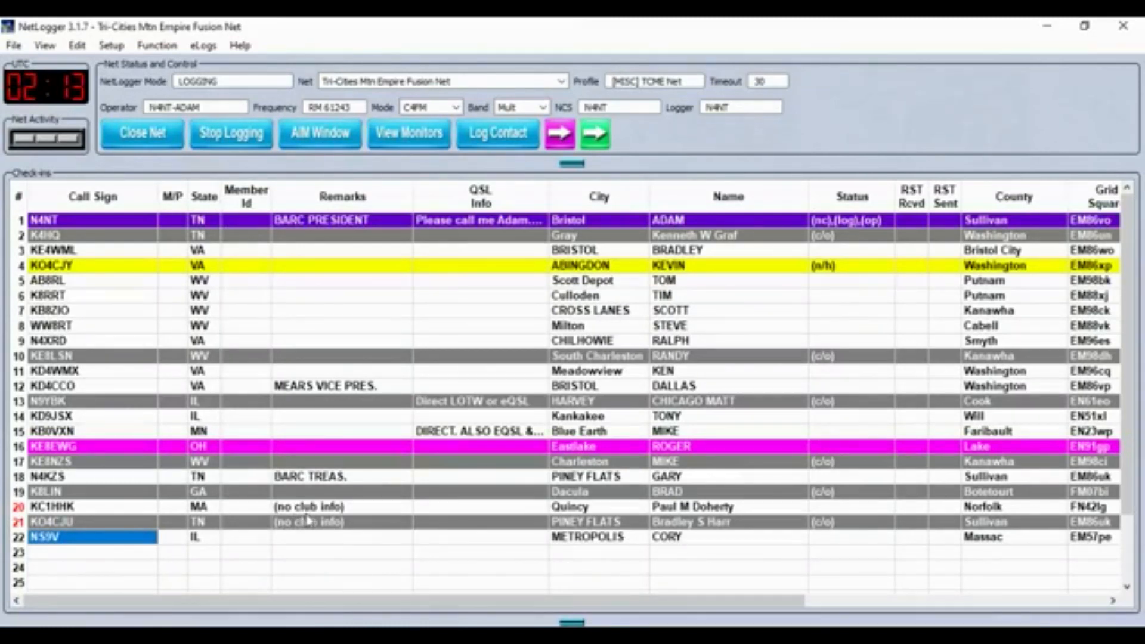
mouse_move(113, 489)
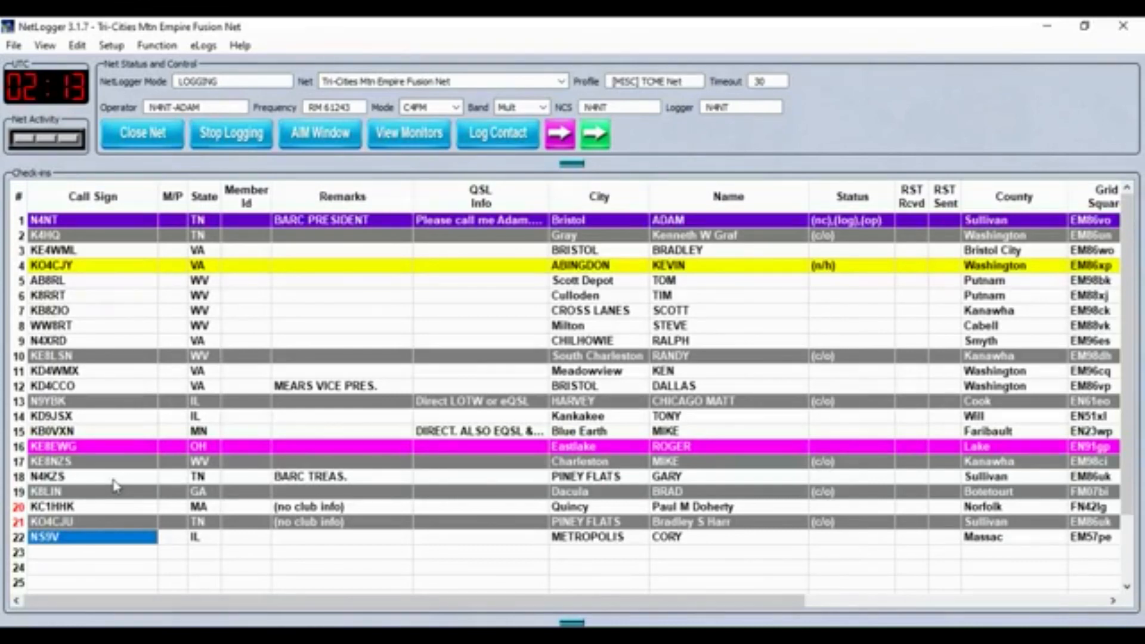
mouse_move(186, 507)
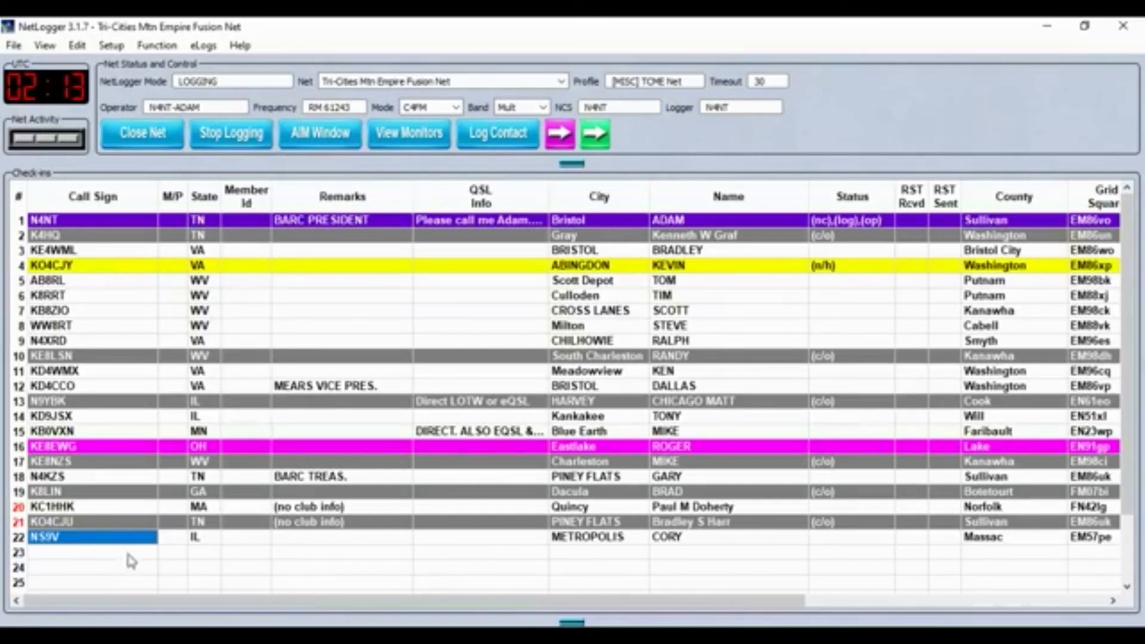
Select the Call Sign cell of empty row 23 below NS9V for the next check-in
left_click(66, 551)
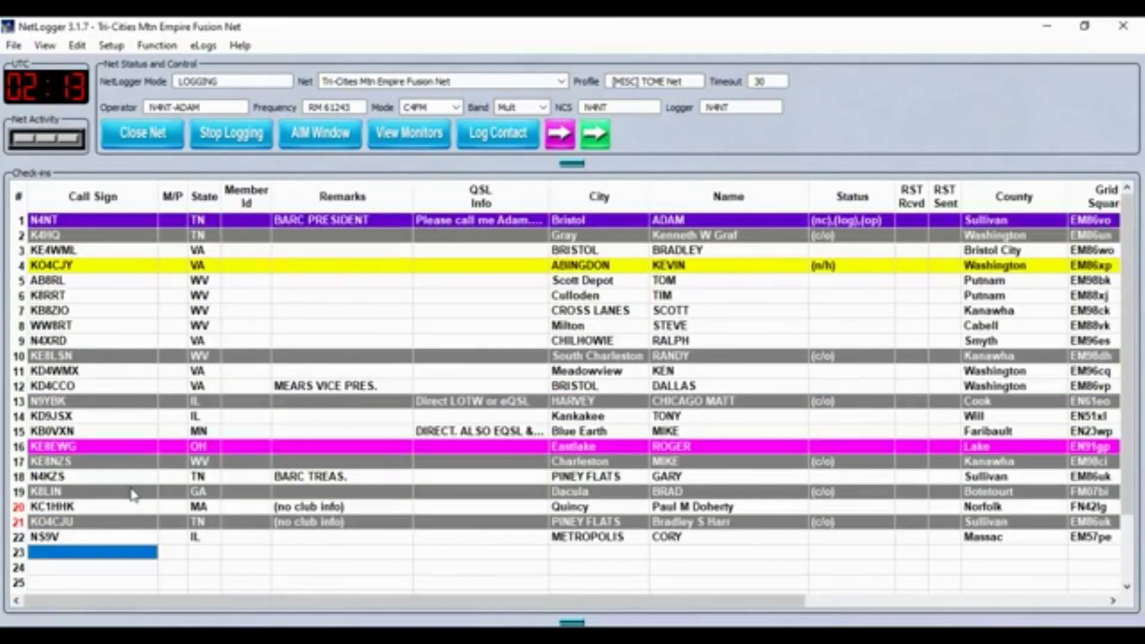
mouse_move(154, 527)
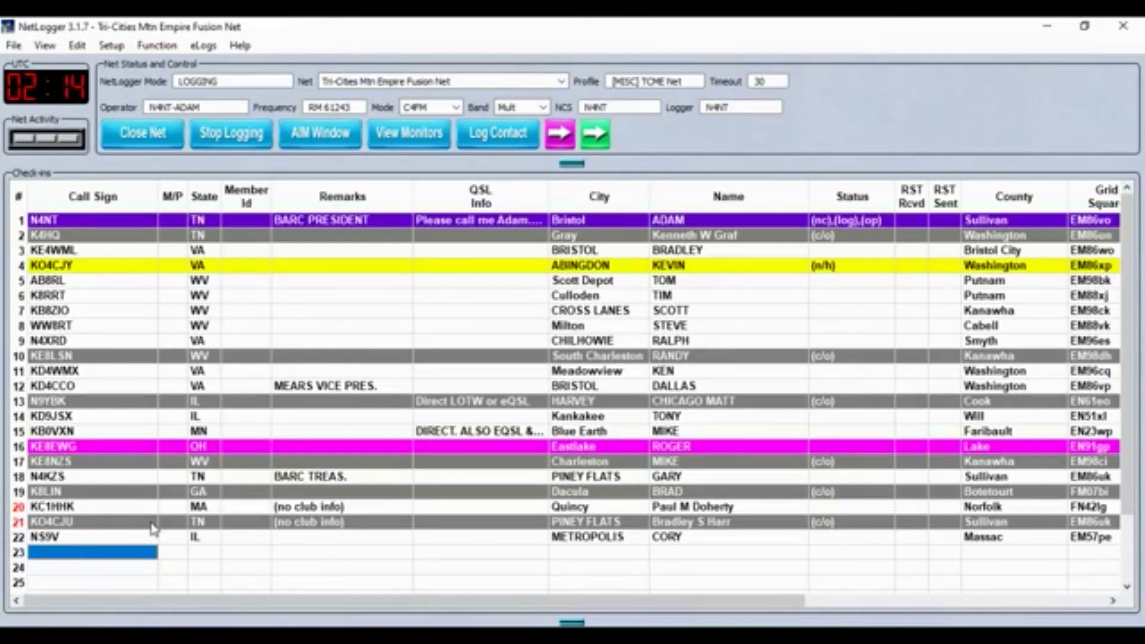
mouse_move(54, 564)
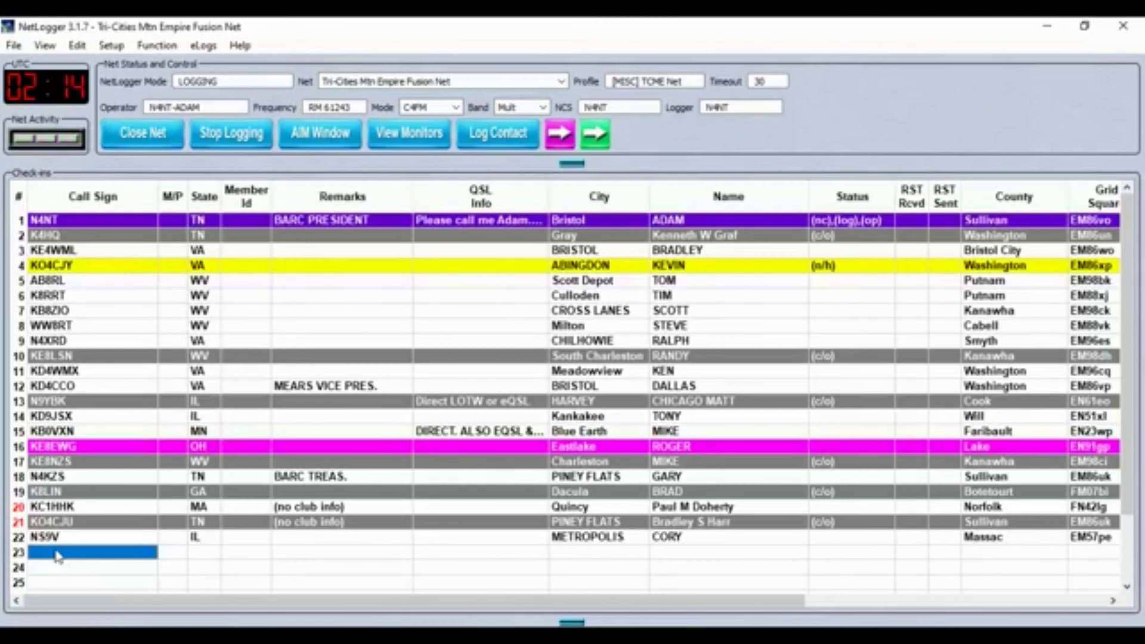
type("KW1AG")
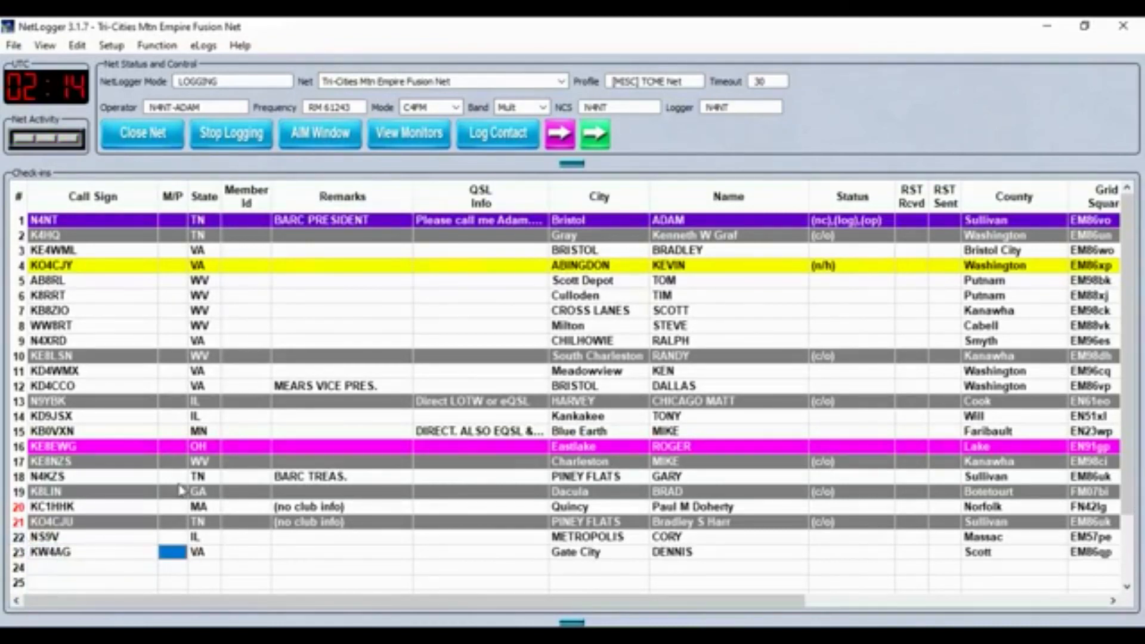
mouse_move(227, 492)
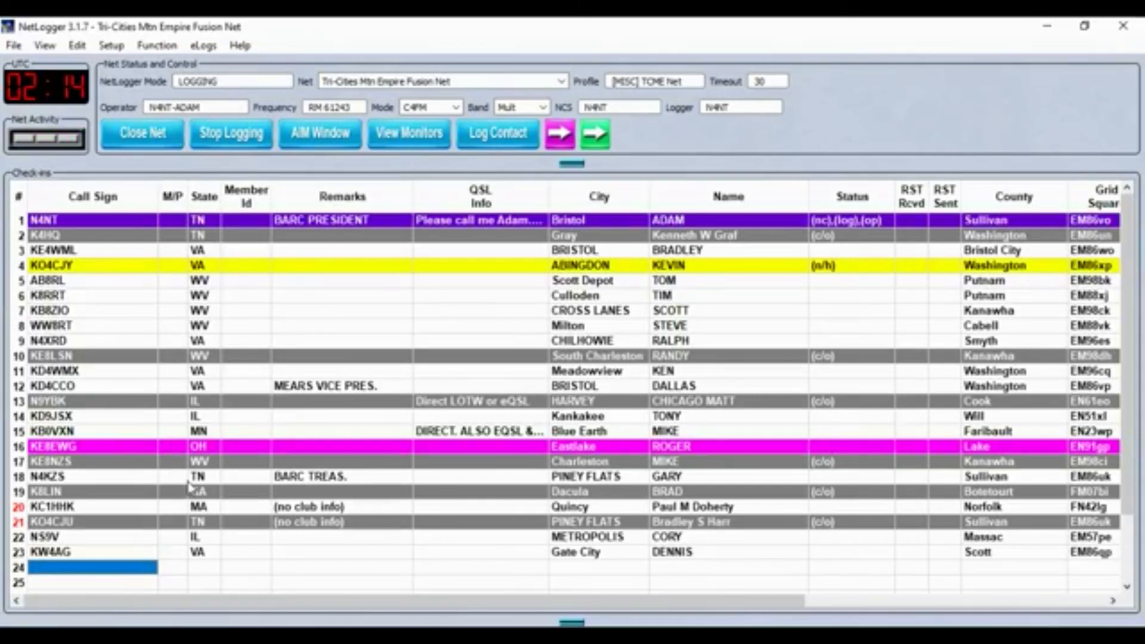
mouse_move(224, 463)
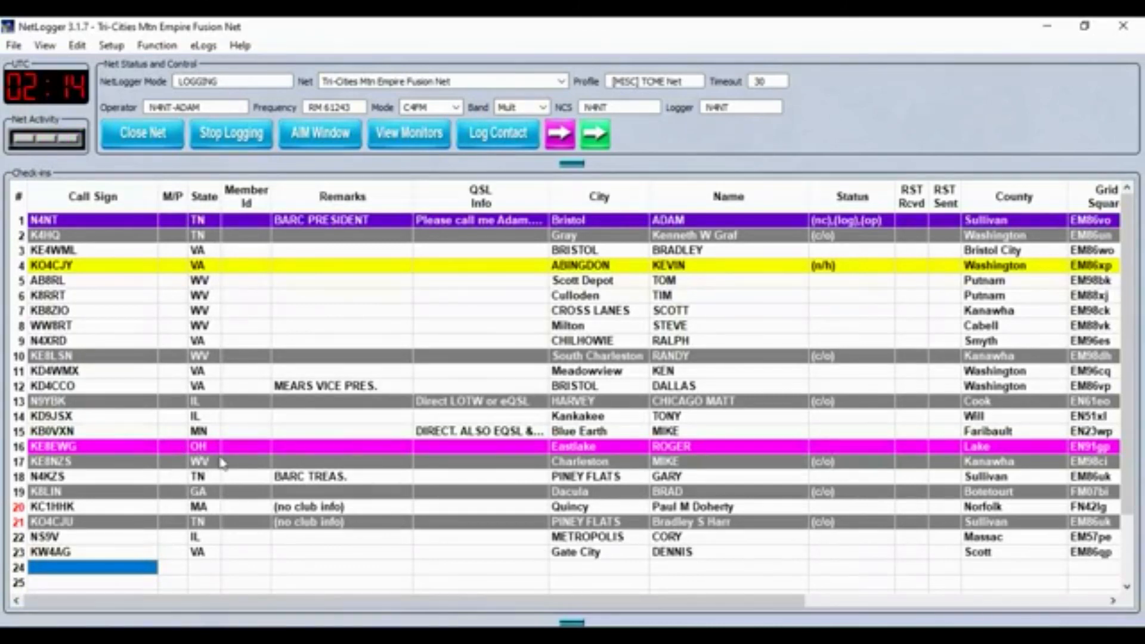
mouse_move(237, 462)
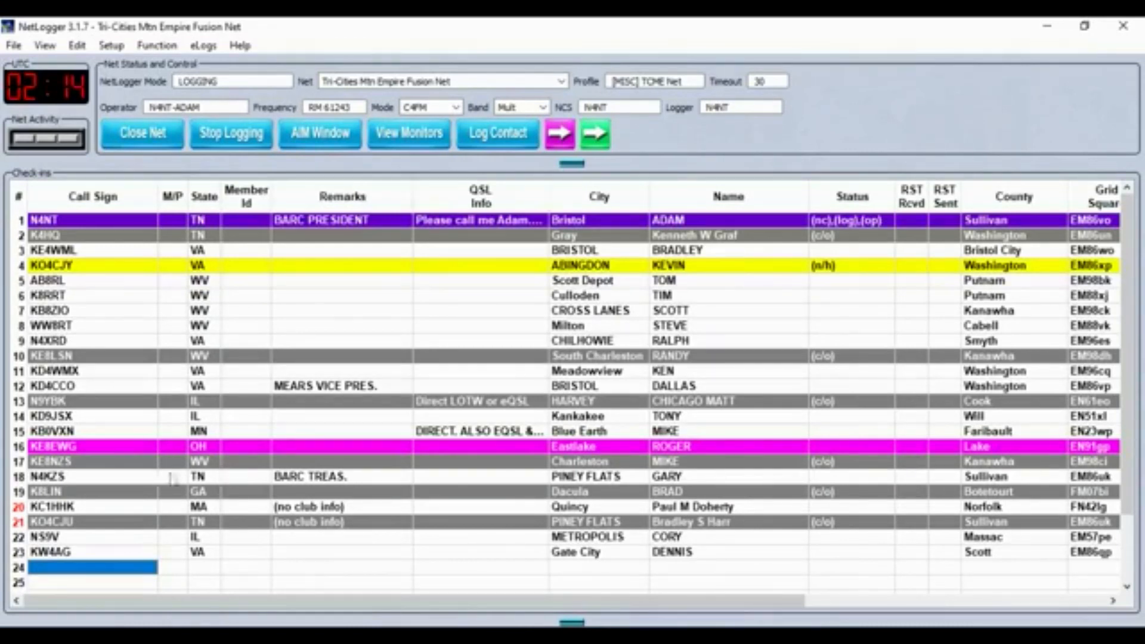
mouse_move(126, 476)
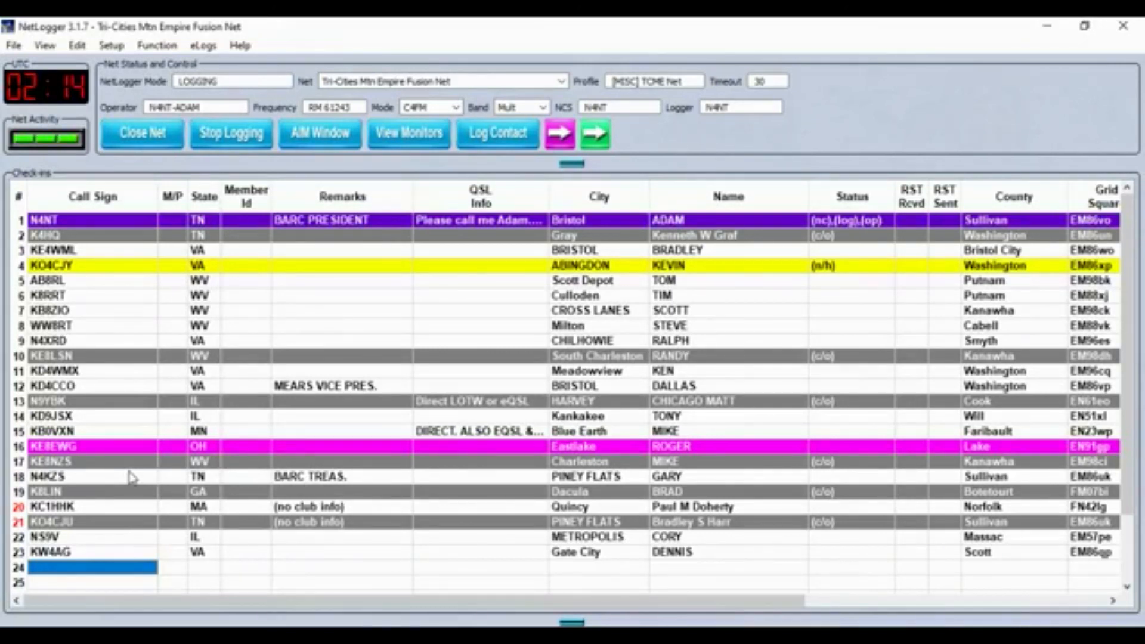
mouse_move(139, 465)
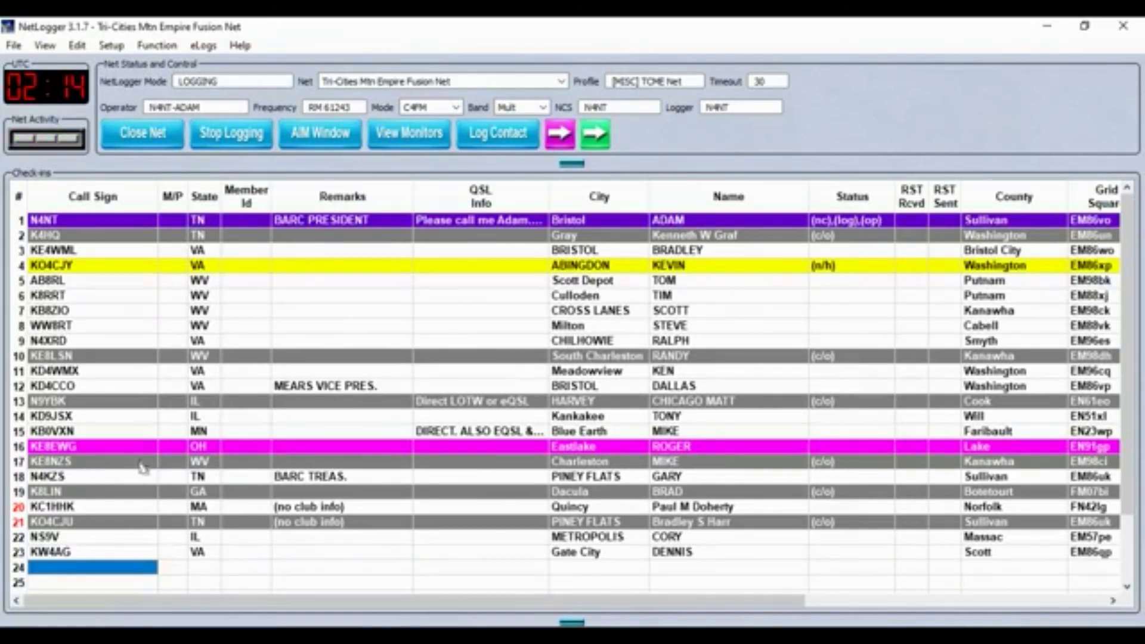
mouse_move(128, 481)
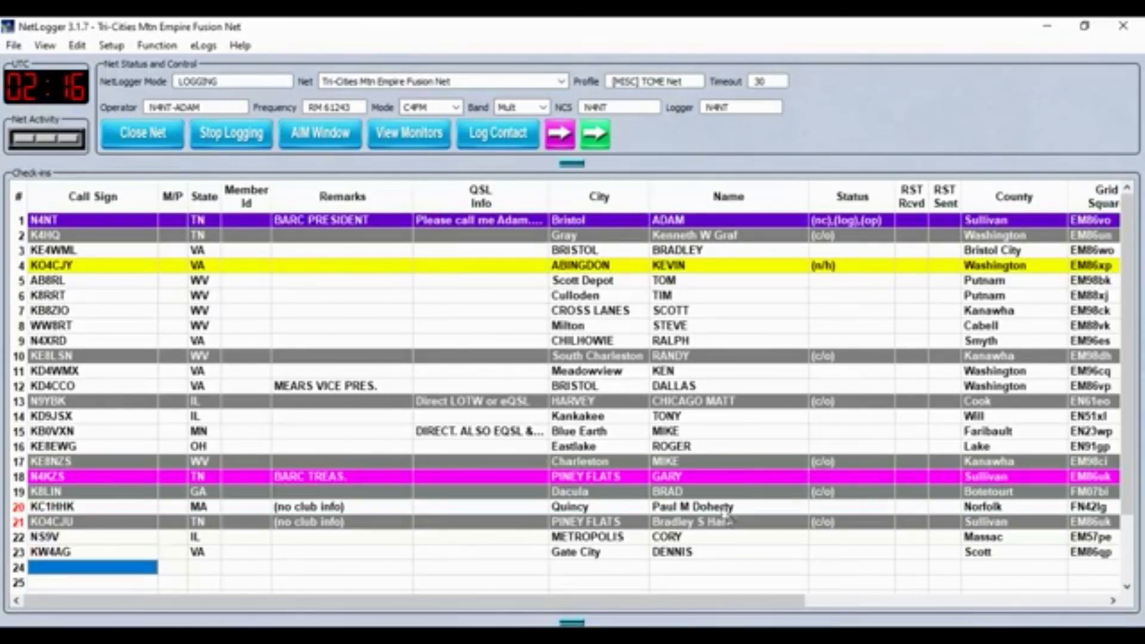
double_click(694, 506)
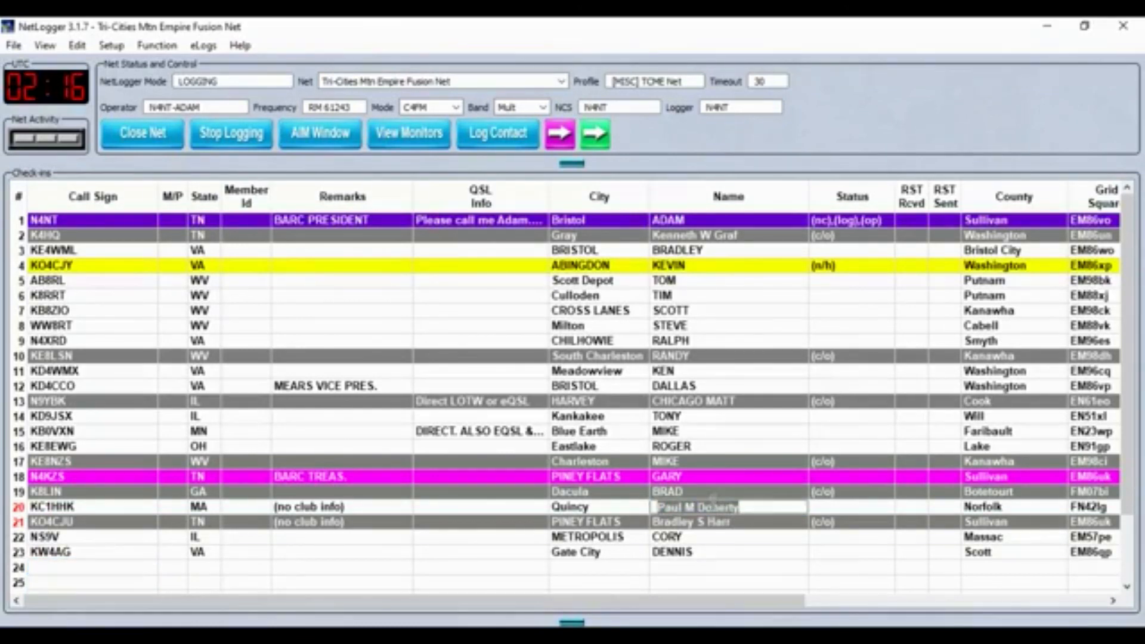
type("PAUL")
left_click(729, 521)
type("BRAD")
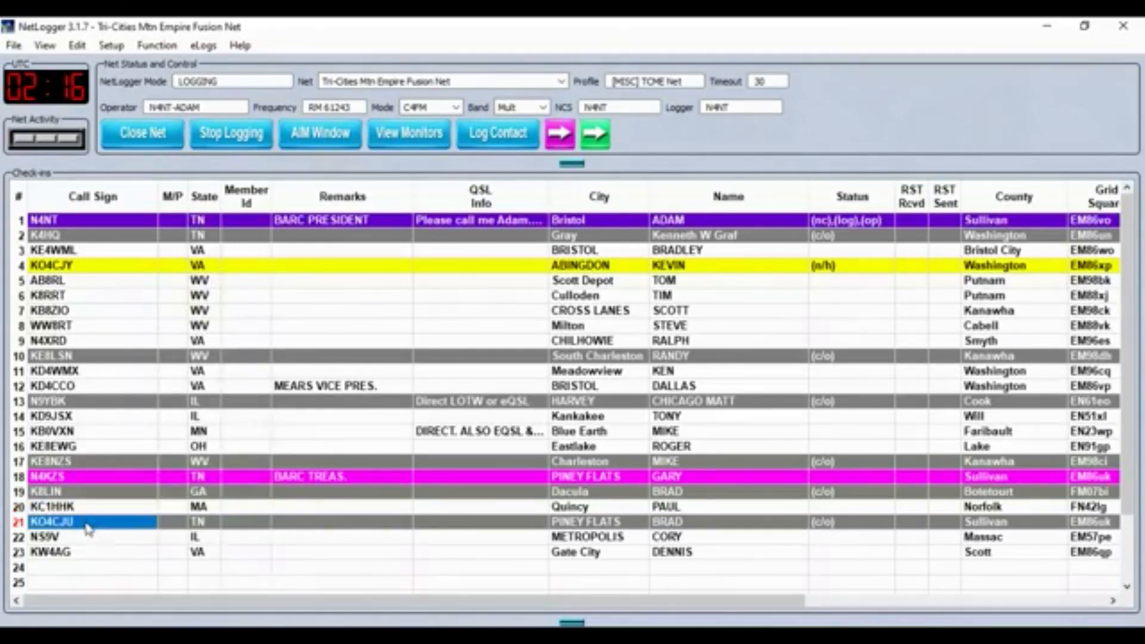
mouse_move(247, 584)
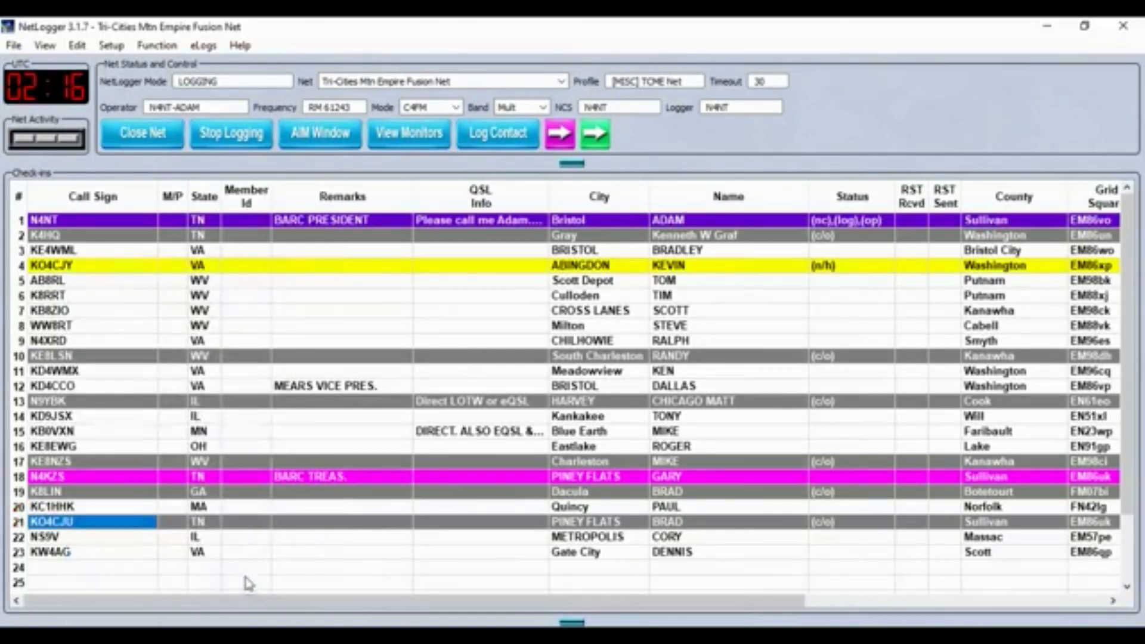
mouse_move(203, 581)
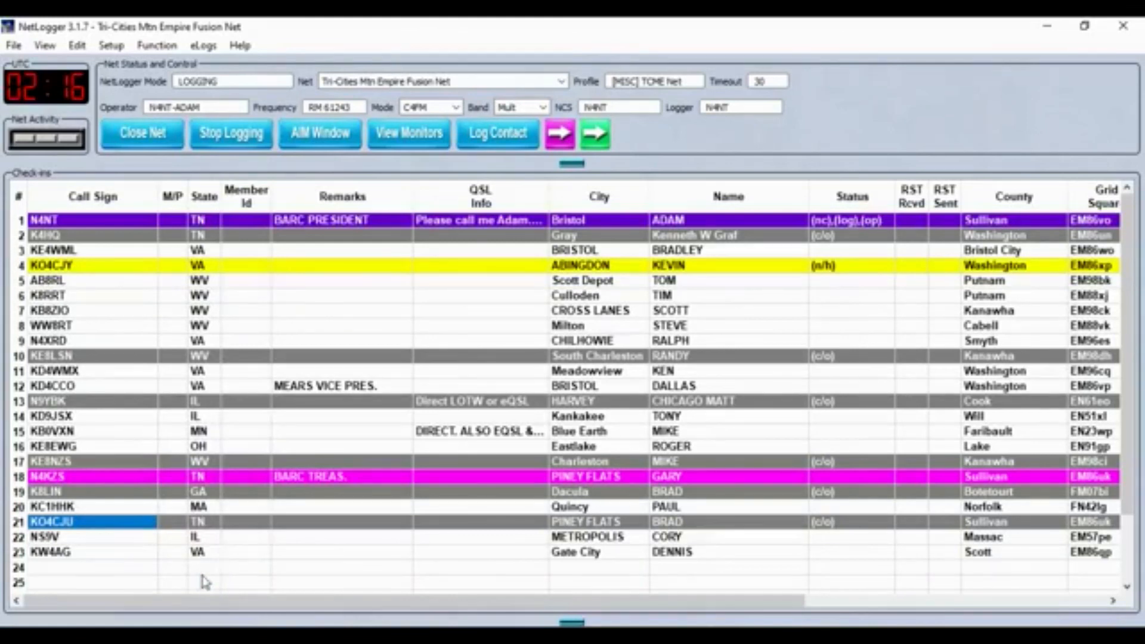
mouse_move(218, 545)
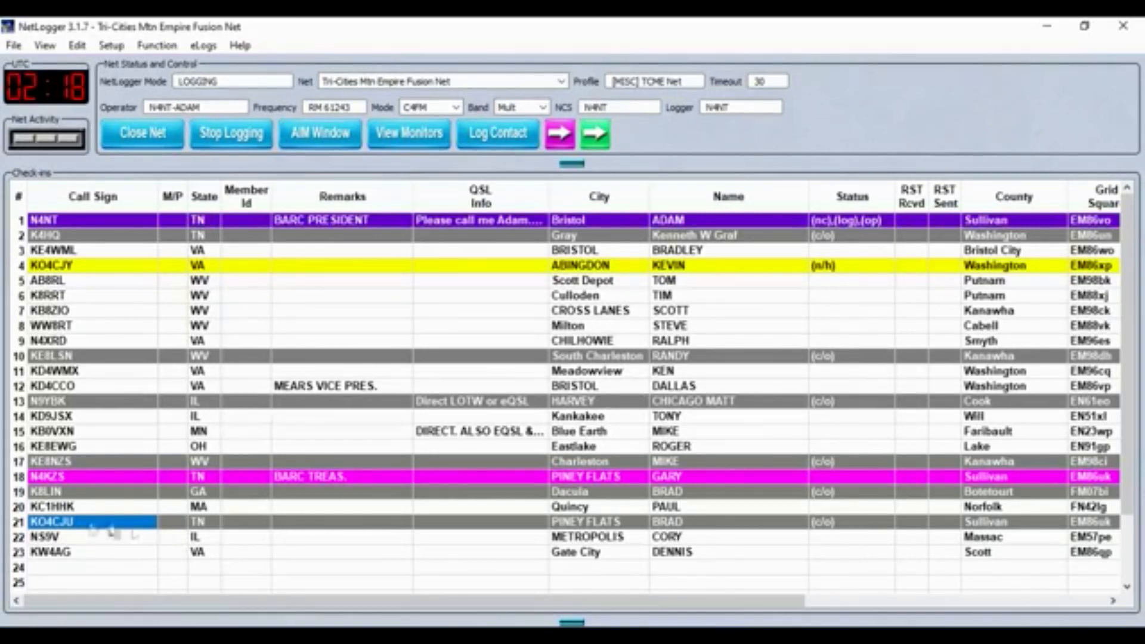
mouse_move(108, 537)
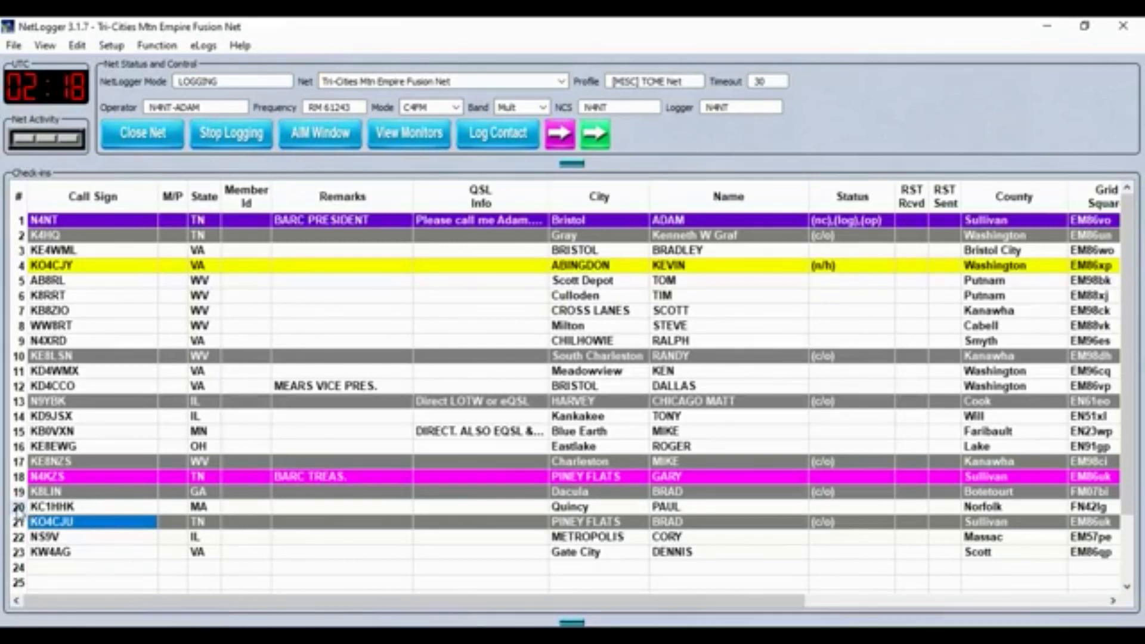
left_click(54, 507)
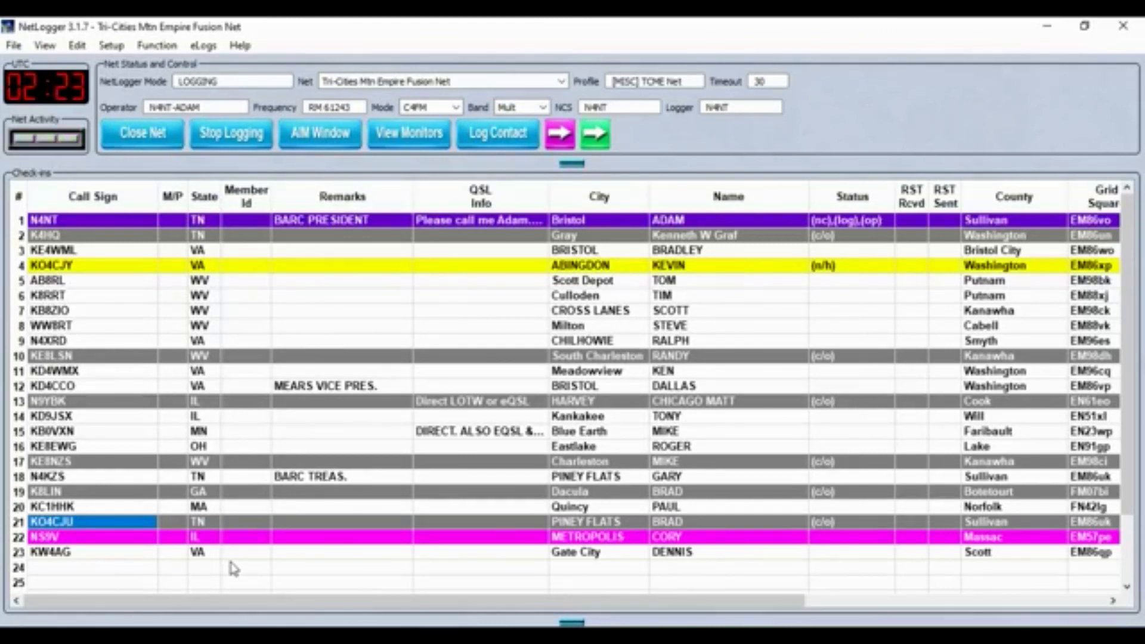
mouse_move(132, 585)
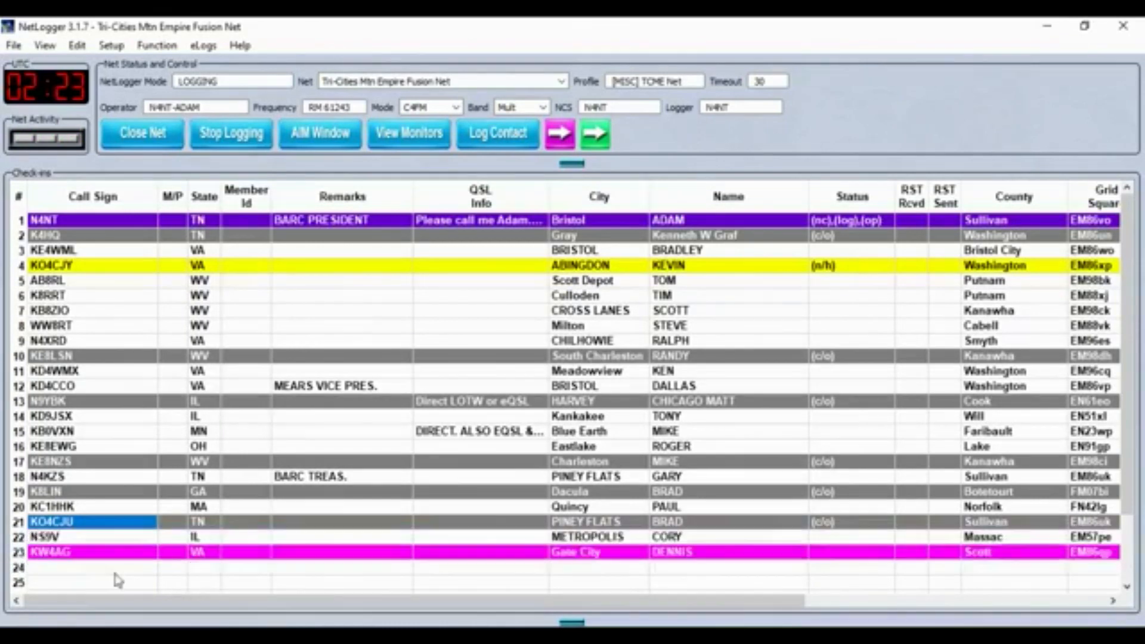
mouse_move(107, 577)
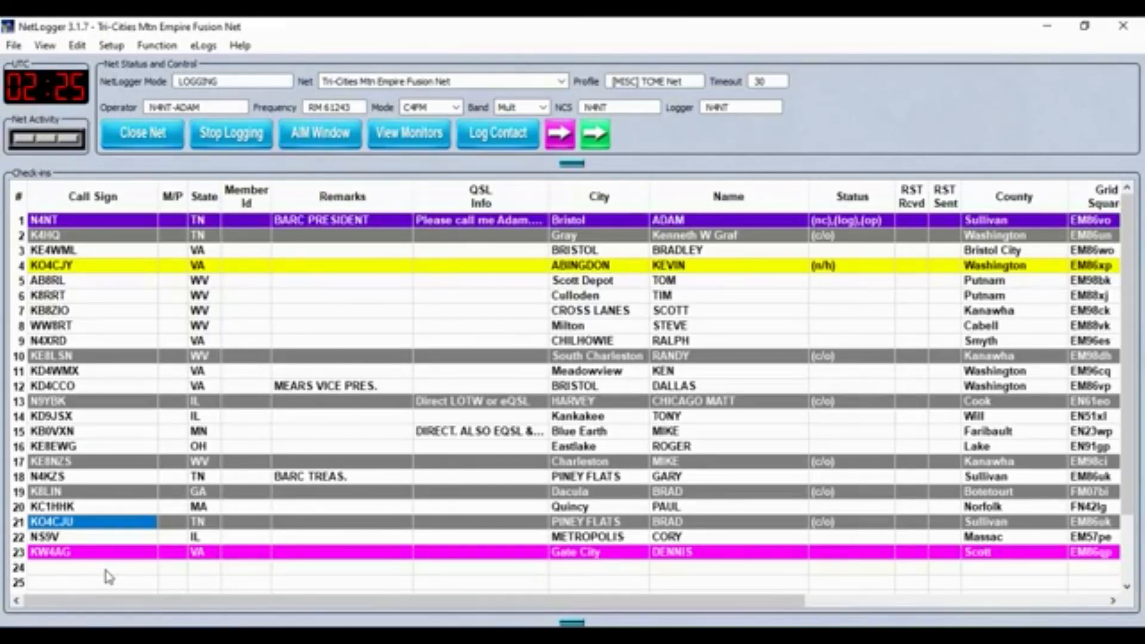
left_click(83, 566)
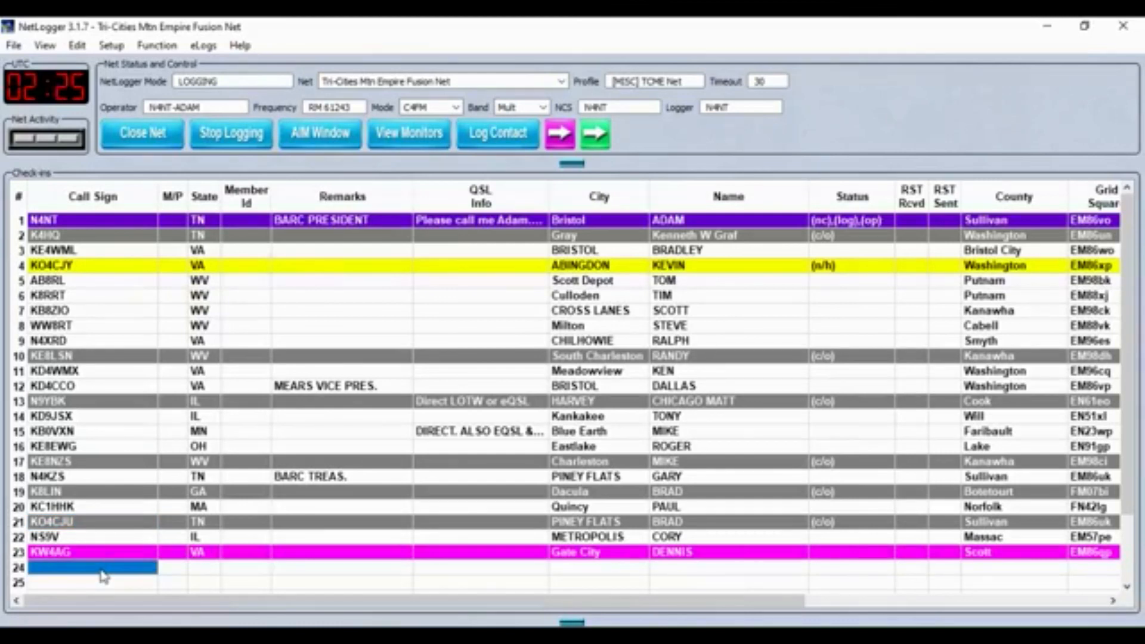